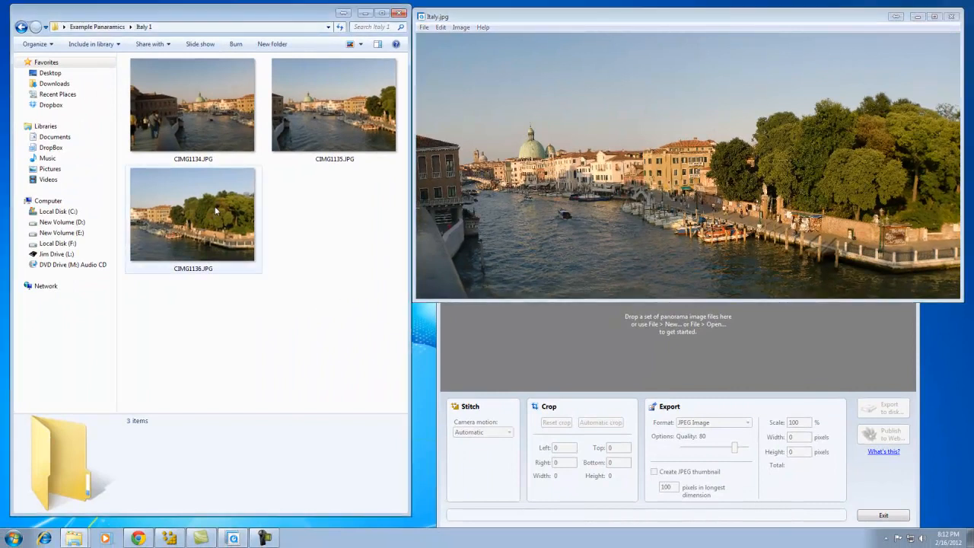
Review the details of canal photos CIMG1134 and CIMG1135 in the folder.
{"action": "left_click", "coordinate": [335, 104]}
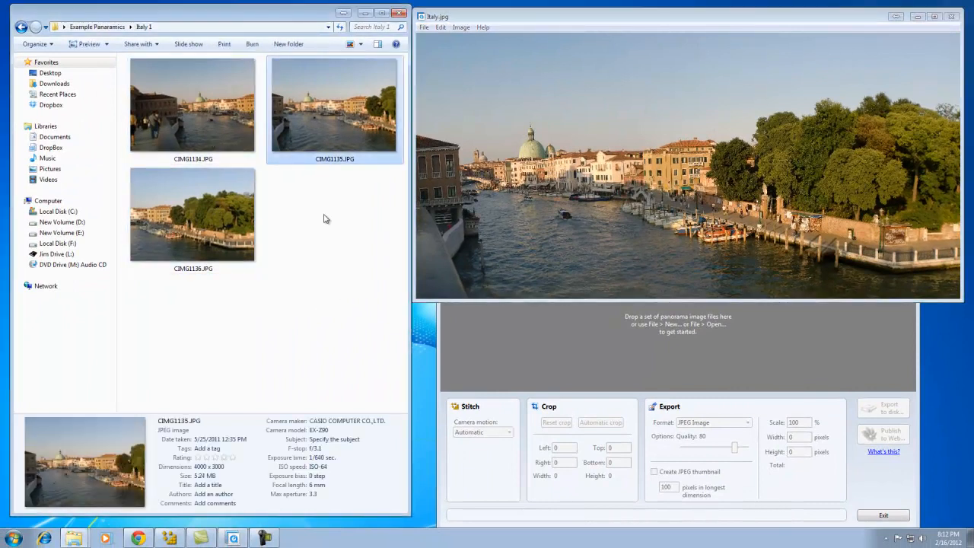
{"action": "left_click", "coordinate": [192, 103]}
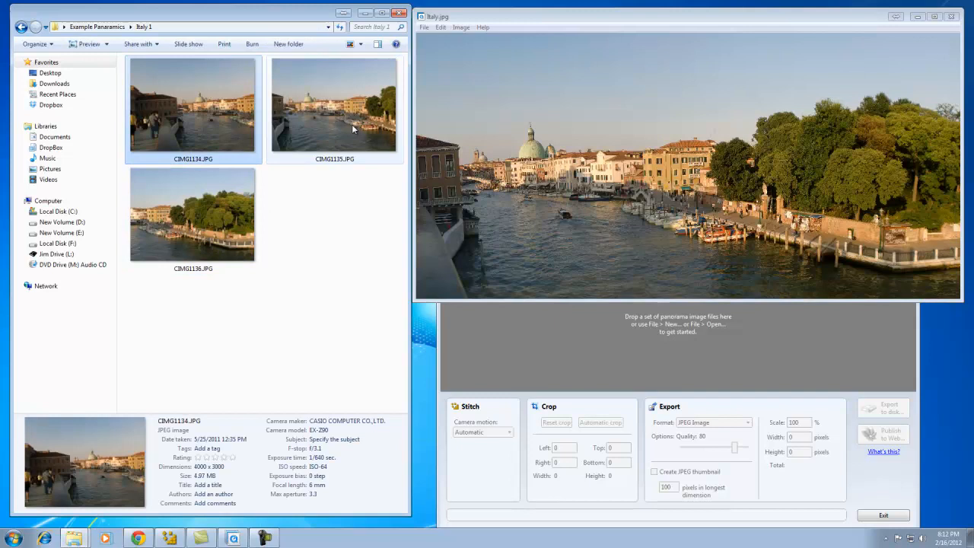
{"action": "left_click", "coordinate": [335, 105]}
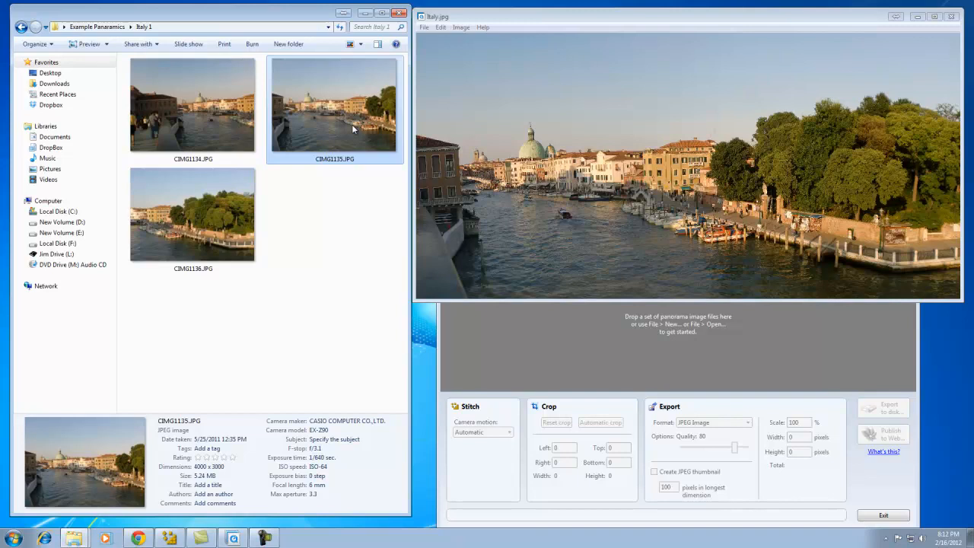
{"action": "mouse_move", "coordinate": [703, 457]}
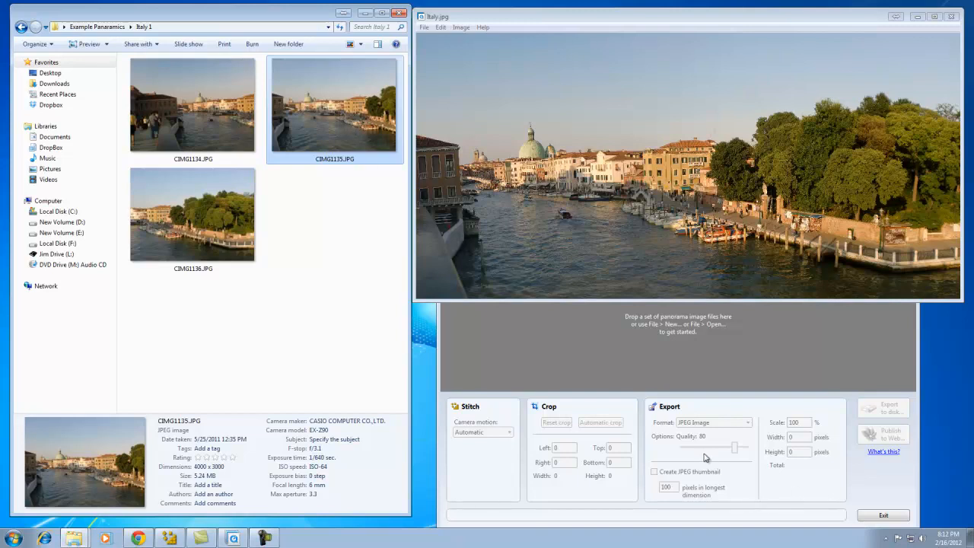
{"action": "mouse_move", "coordinate": [924, 27]}
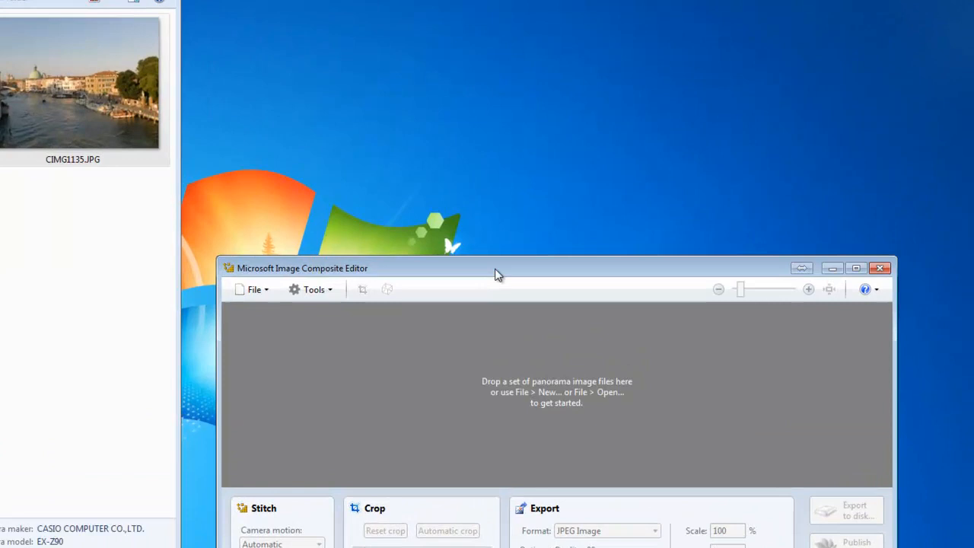
Move the empty editor window beside the photo folder and maximize it.
{"action": "left_click_drag", "start_coordinate": [494, 268], "coordinate": [449, 60]}
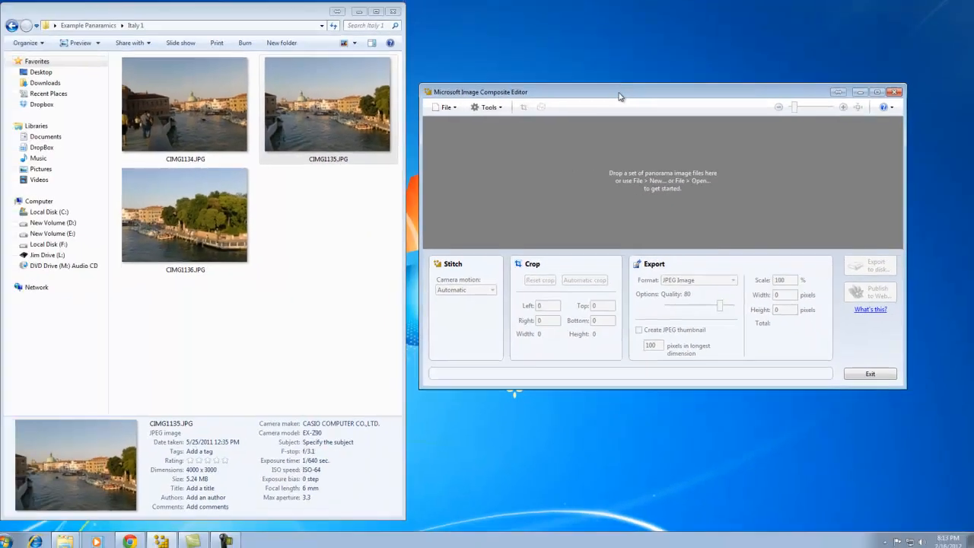
{"action": "left_click", "coordinate": [877, 92]}
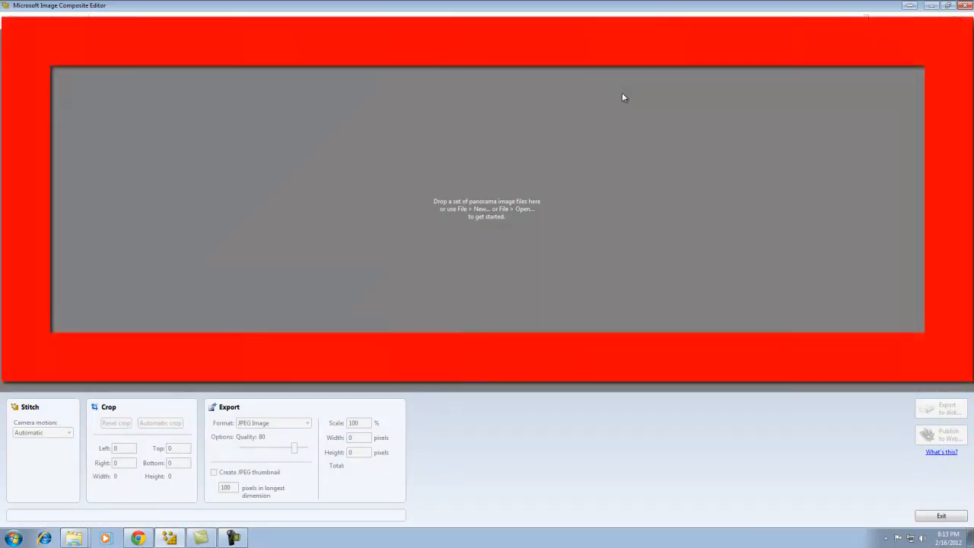
{"action": "mouse_move", "coordinate": [576, 248]}
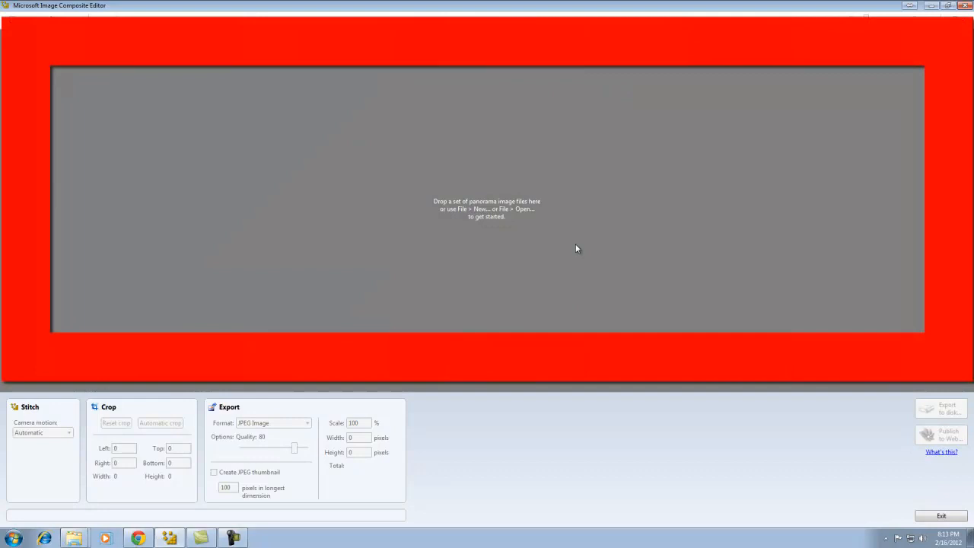
{"action": "mouse_move", "coordinate": [560, 219]}
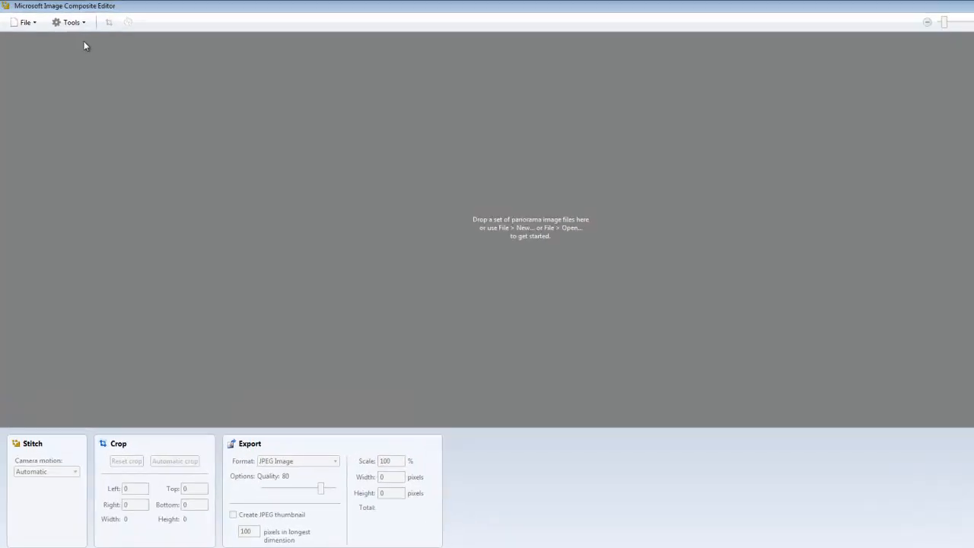
{"action": "left_click", "coordinate": [28, 21]}
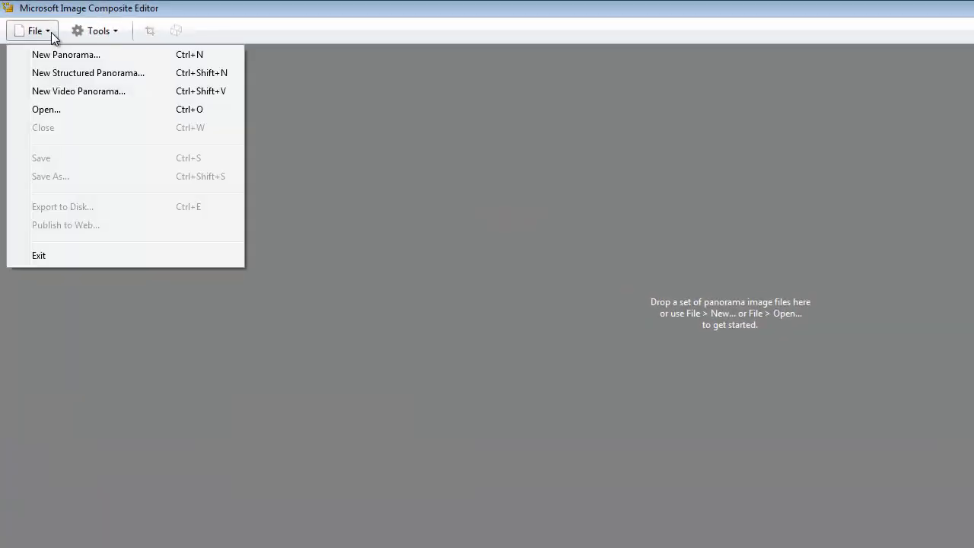
{"action": "left_click", "coordinate": [94, 30]}
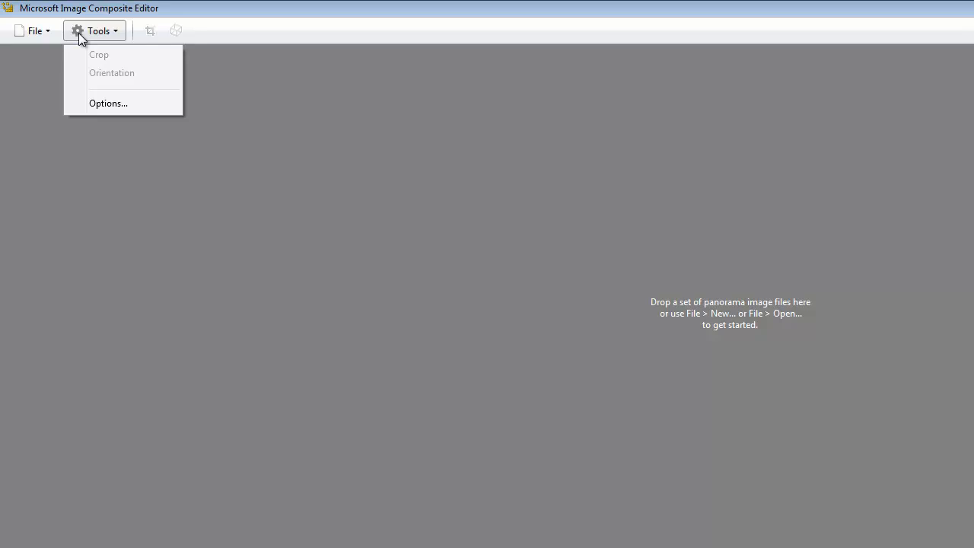
{"action": "mouse_move", "coordinate": [487, 160]}
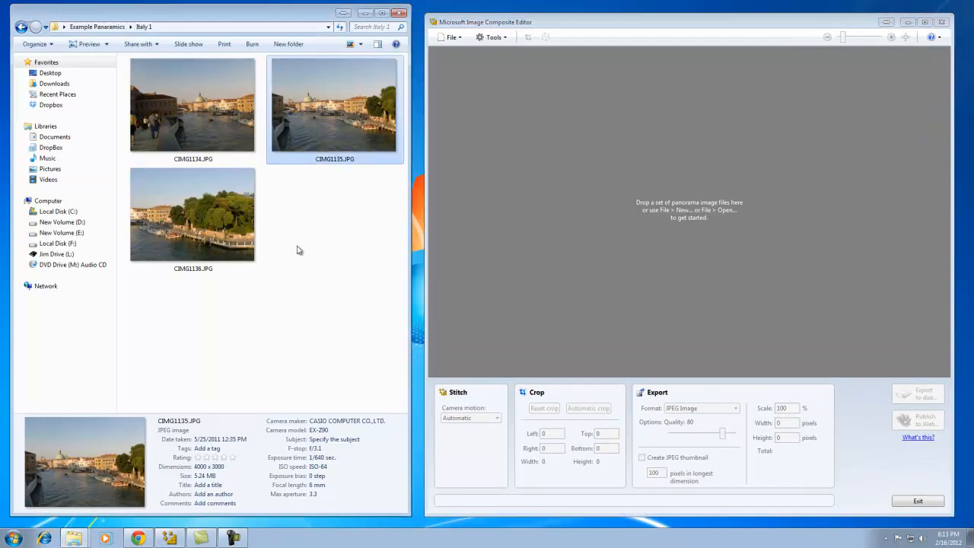
Select the three canal photos CIMG1134, CIMG1135 and CIMG1136 together.
{"action": "left_click", "coordinate": [192, 215]}
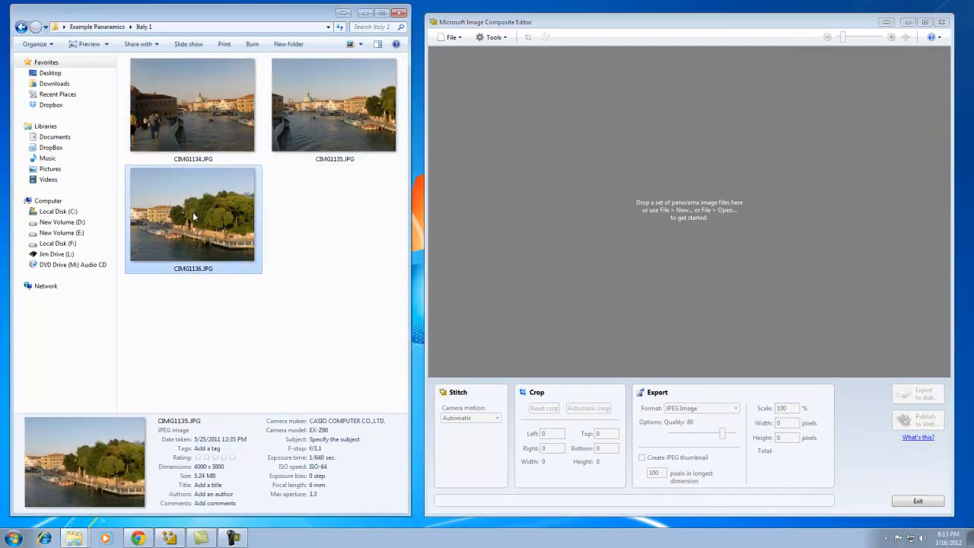
{"action": "left_click", "coordinate": [332, 228]}
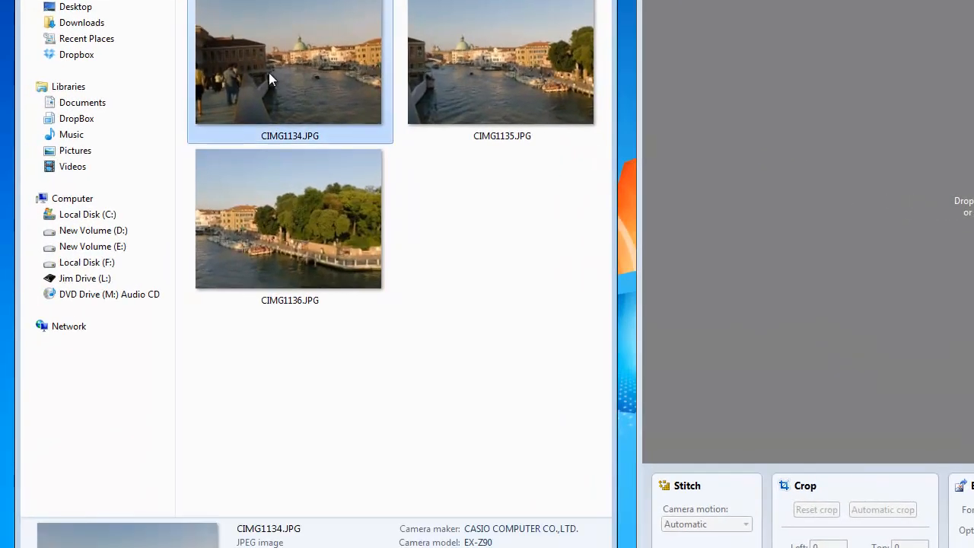
{"action": "mouse_move", "coordinate": [295, 42]}
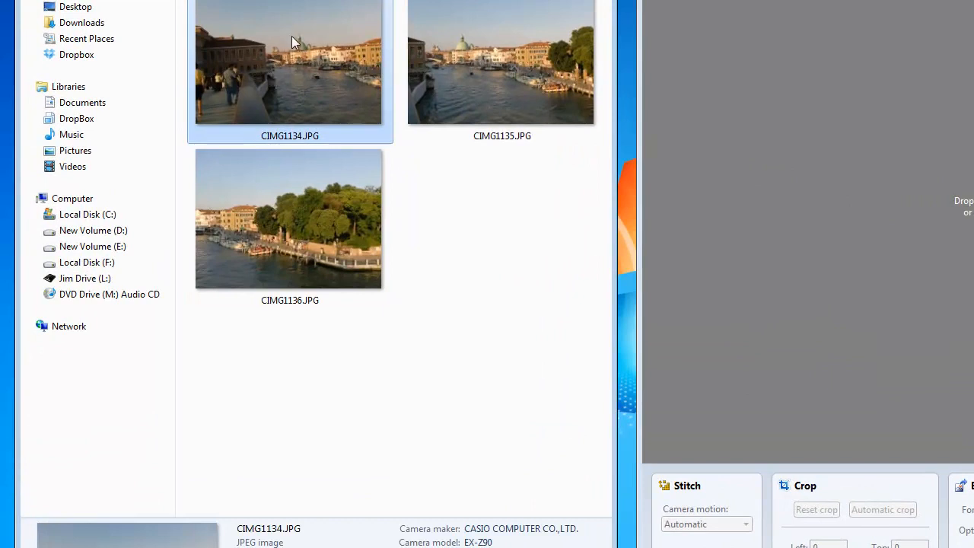
{"action": "mouse_move", "coordinate": [545, 73]}
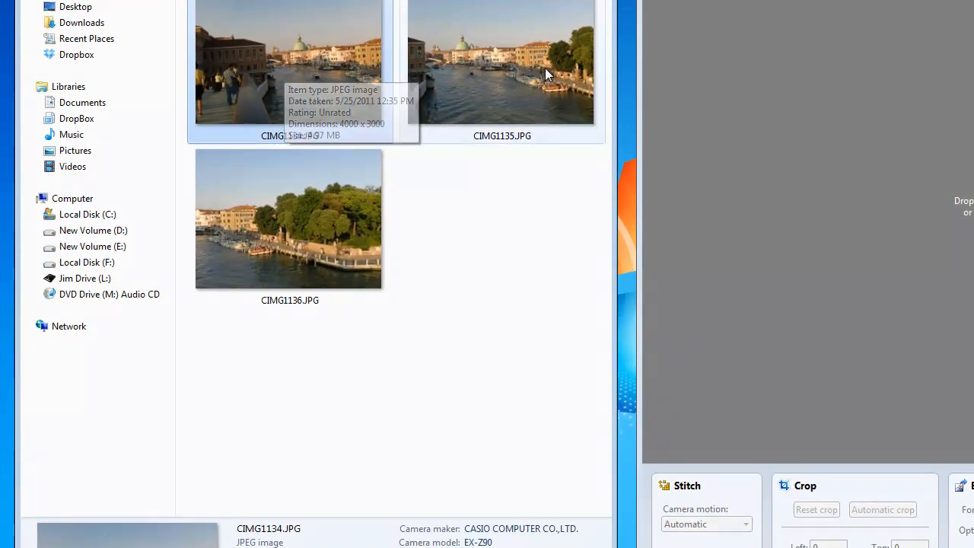
{"action": "mouse_move", "coordinate": [531, 59]}
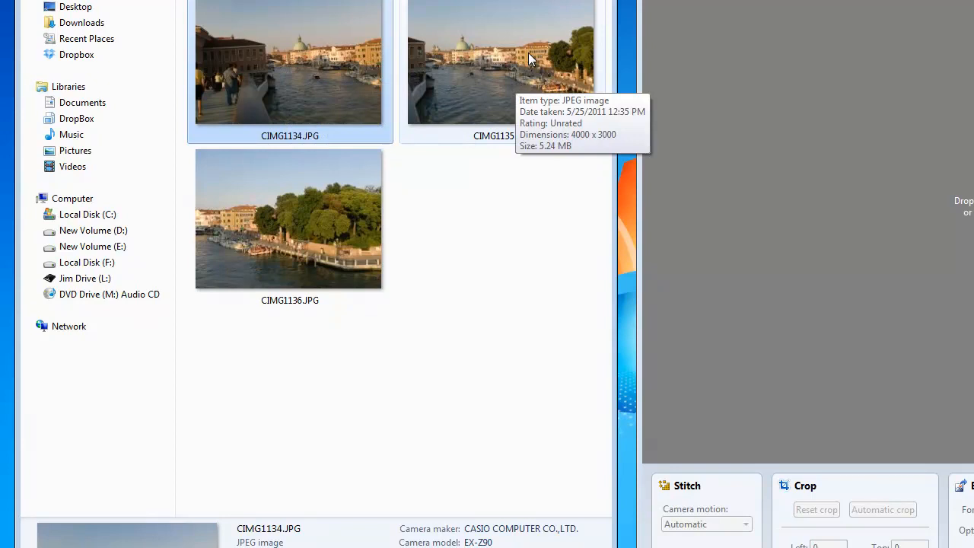
{"action": "left_click", "coordinate": [503, 63]}
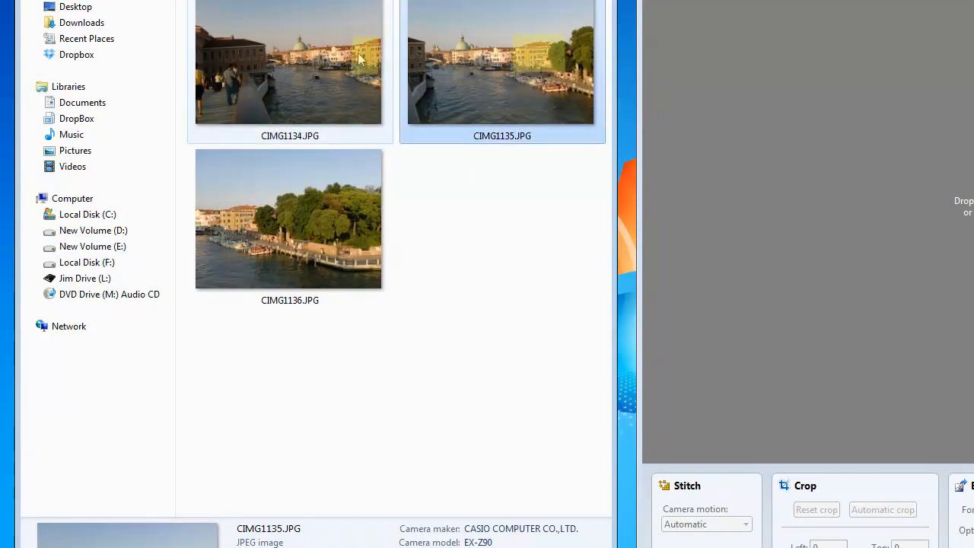
{"action": "mouse_move", "coordinate": [373, 55]}
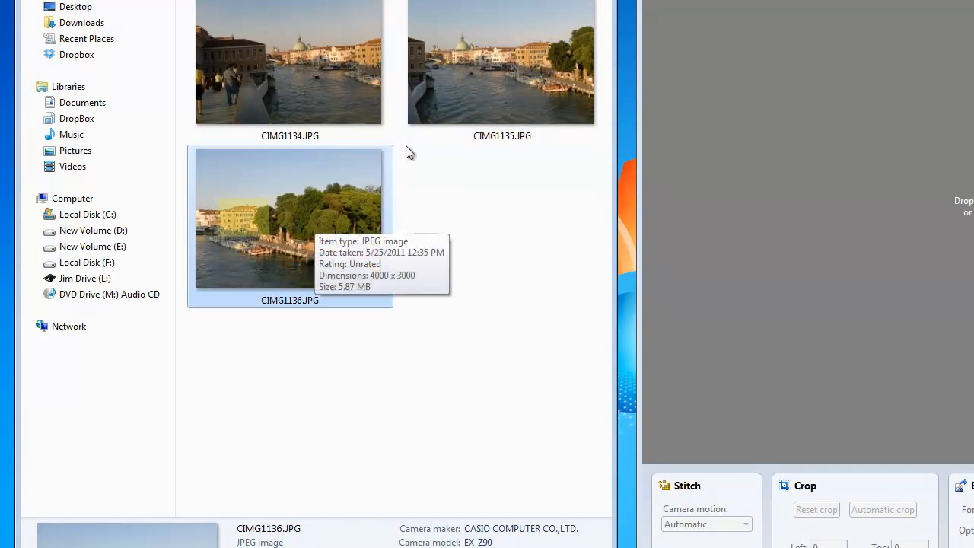
{"action": "mouse_move", "coordinate": [319, 221]}
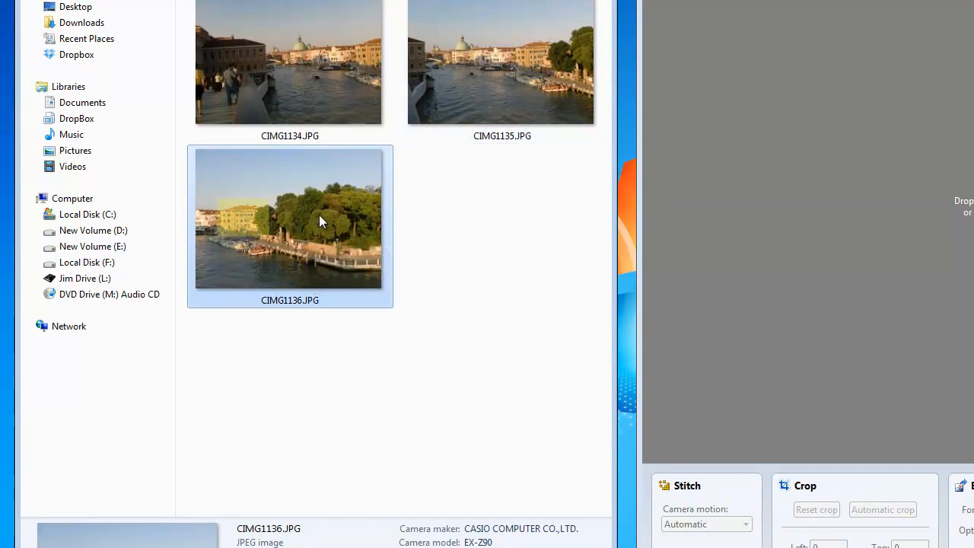
{"action": "mouse_move", "coordinate": [312, 222]}
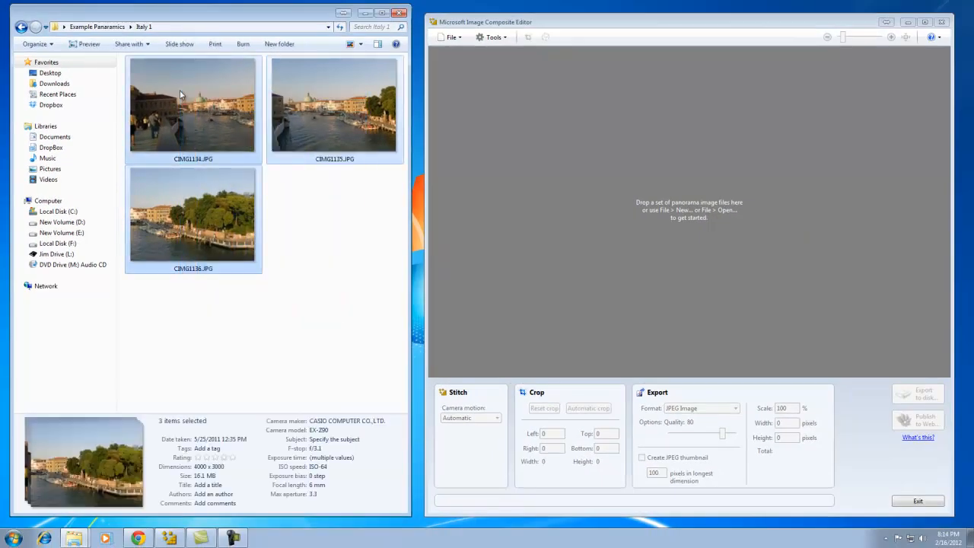
{"action": "mouse_move", "coordinate": [181, 95]}
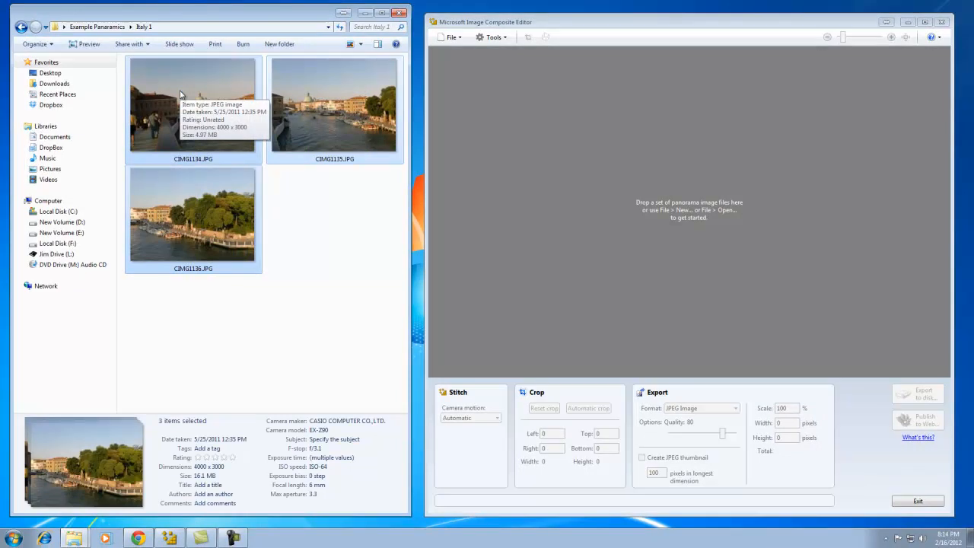
{"action": "mouse_move", "coordinate": [181, 94]}
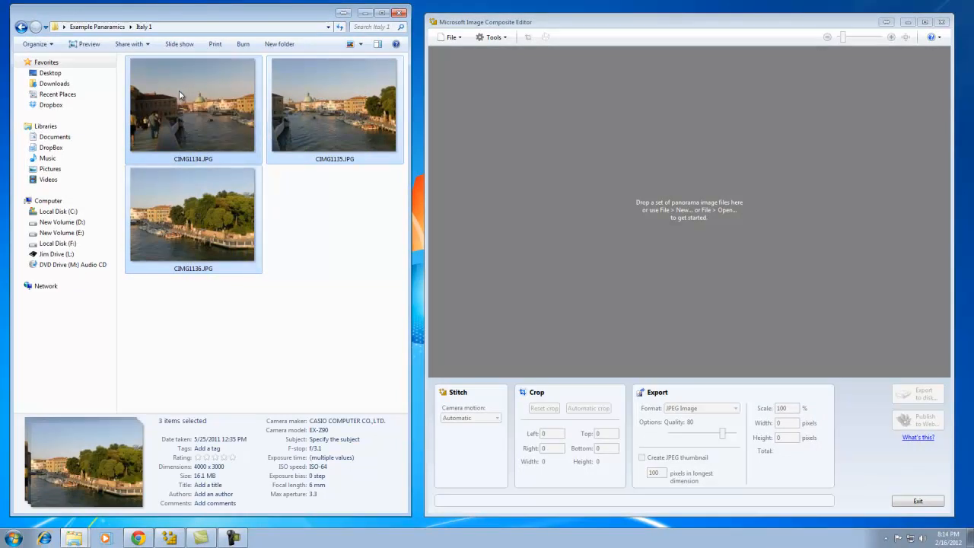
{"action": "mouse_move", "coordinate": [603, 207]}
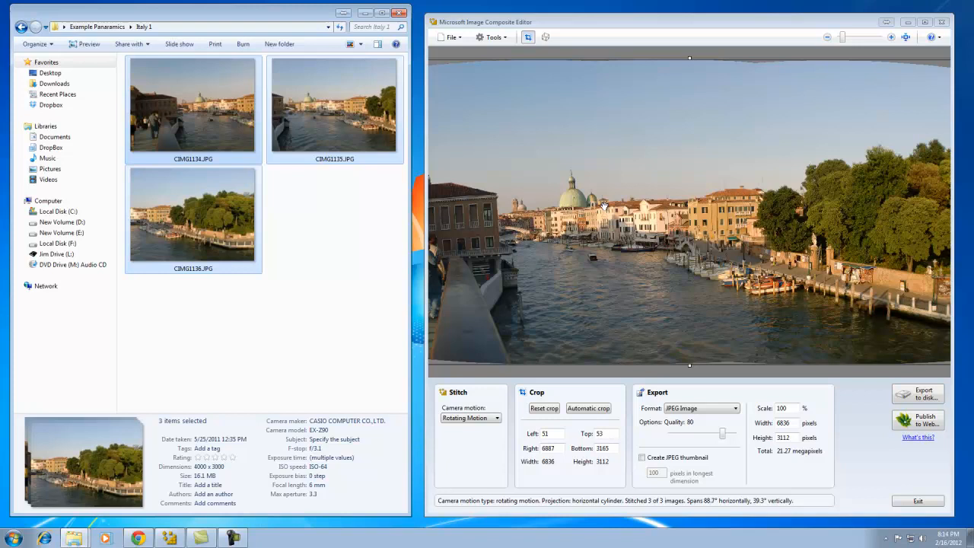
{"action": "mouse_move", "coordinate": [725, 30]}
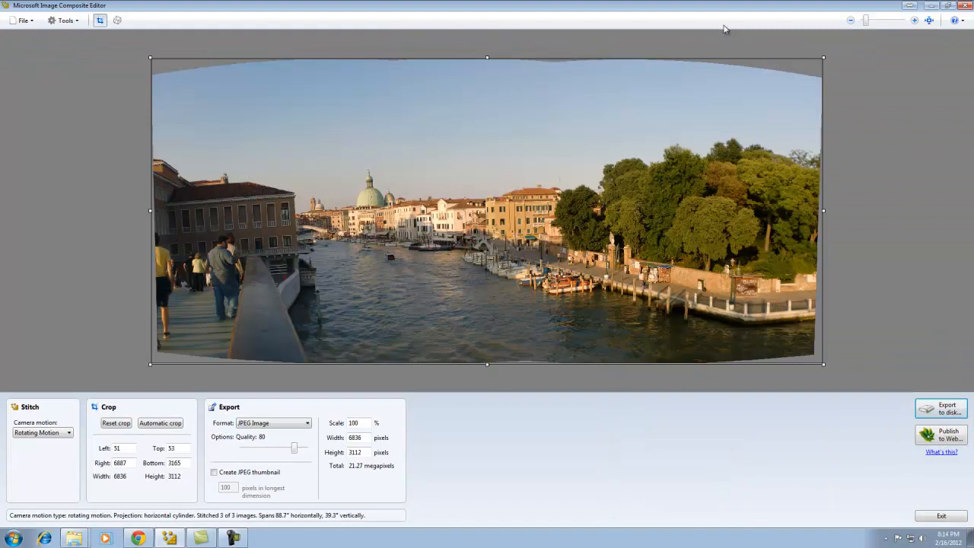
{"action": "mouse_move", "coordinate": [189, 104]}
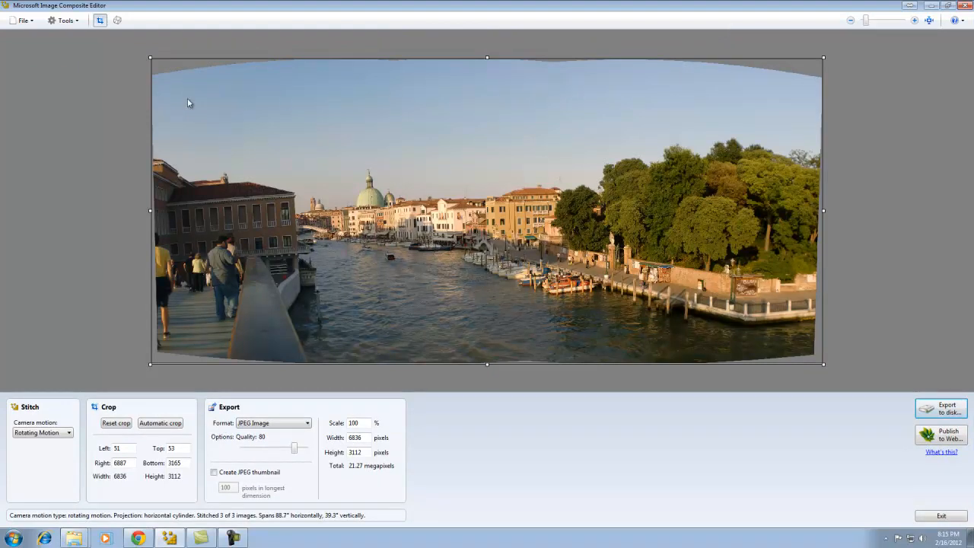
{"action": "mouse_move", "coordinate": [752, 329]}
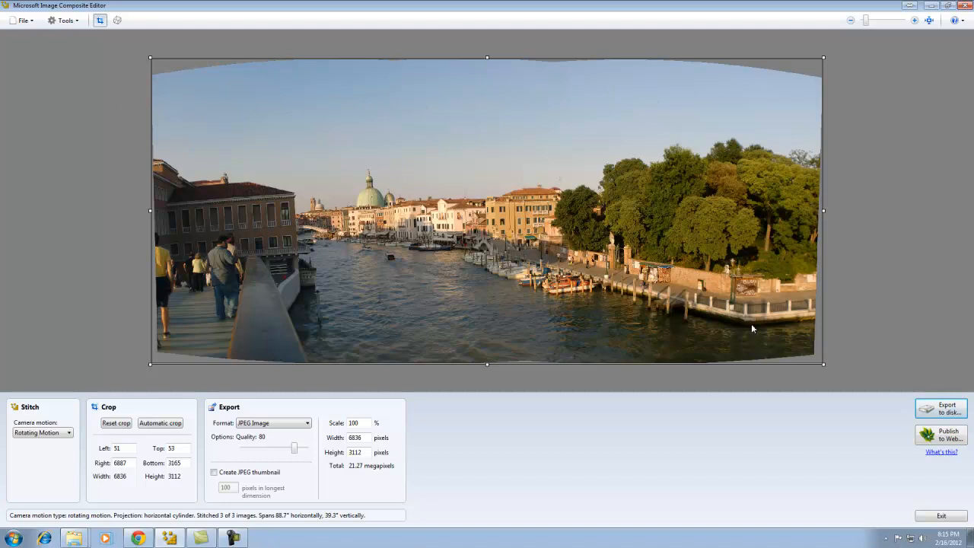
{"action": "mouse_move", "coordinate": [670, 341]}
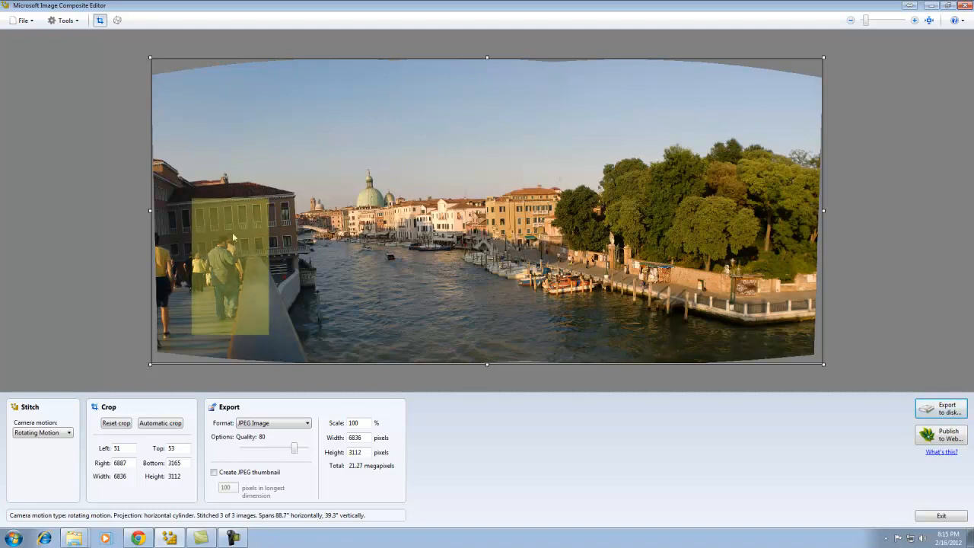
{"action": "mouse_move", "coordinate": [263, 302]}
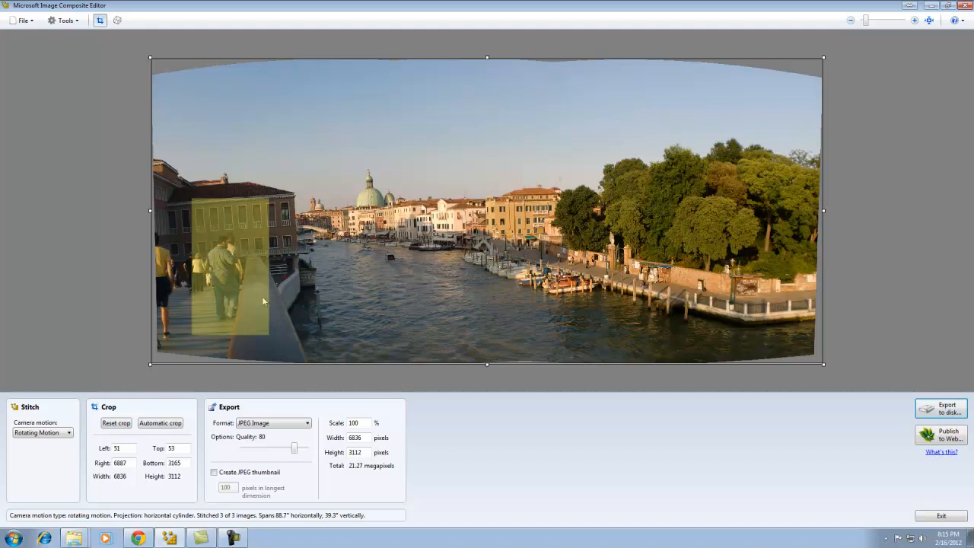
{"action": "mouse_move", "coordinate": [299, 265]}
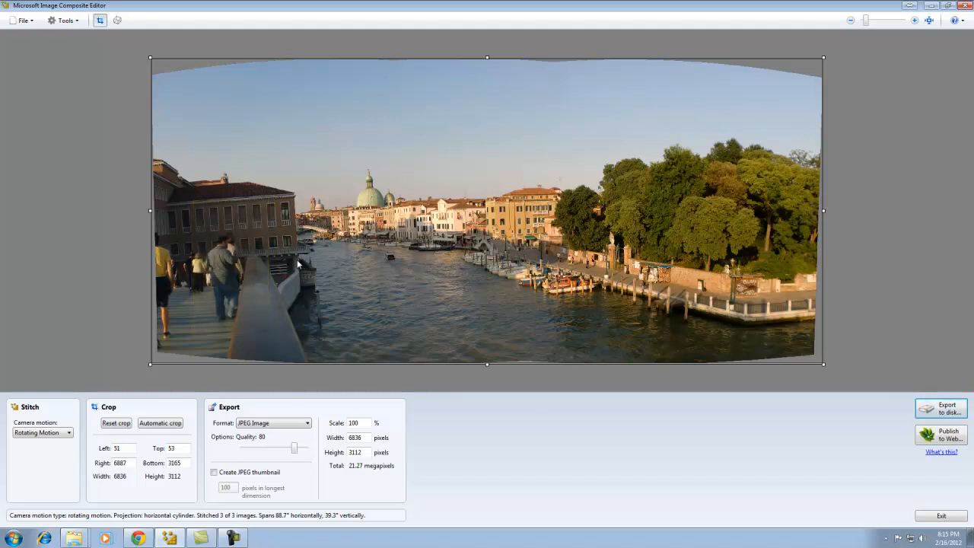
{"action": "mouse_move", "coordinate": [207, 76]}
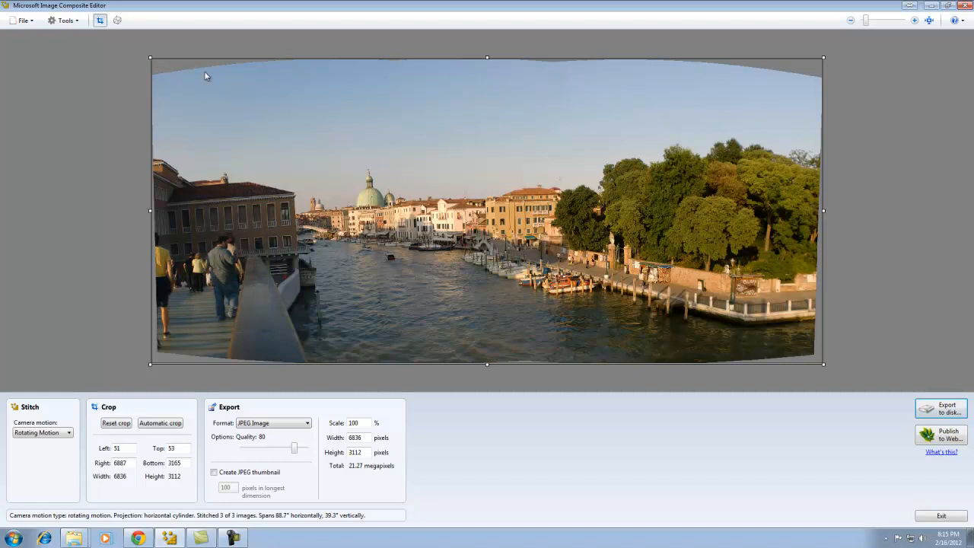
{"action": "mouse_move", "coordinate": [545, 61]}
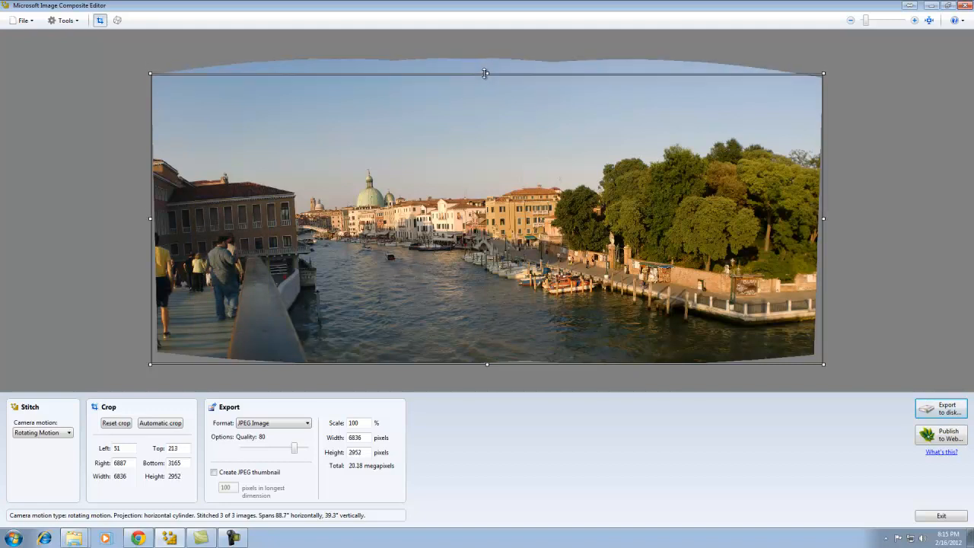
Pull the right, bottom and left crop edges inward past the panorama's curved borders.
{"action": "left_click_drag", "start_coordinate": [822, 219], "coordinate": [810, 219]}
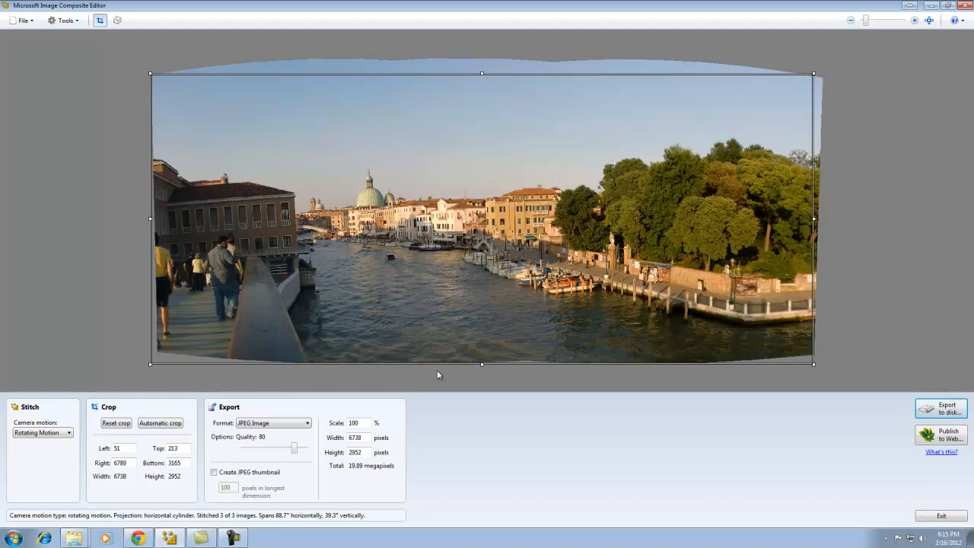
{"action": "left_click_drag", "start_coordinate": [481, 364], "coordinate": [481, 351]}
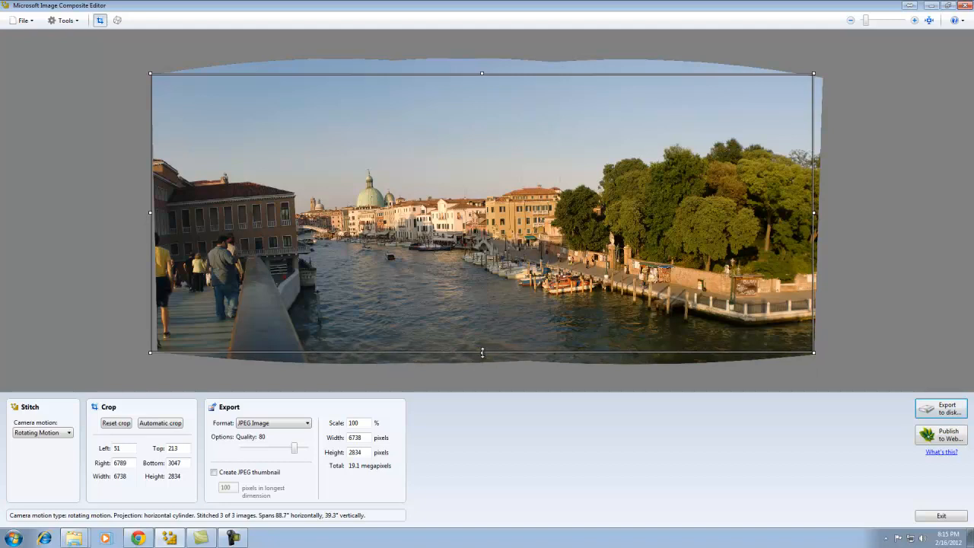
{"action": "left_click_drag", "start_coordinate": [151, 213], "coordinate": [158, 213]}
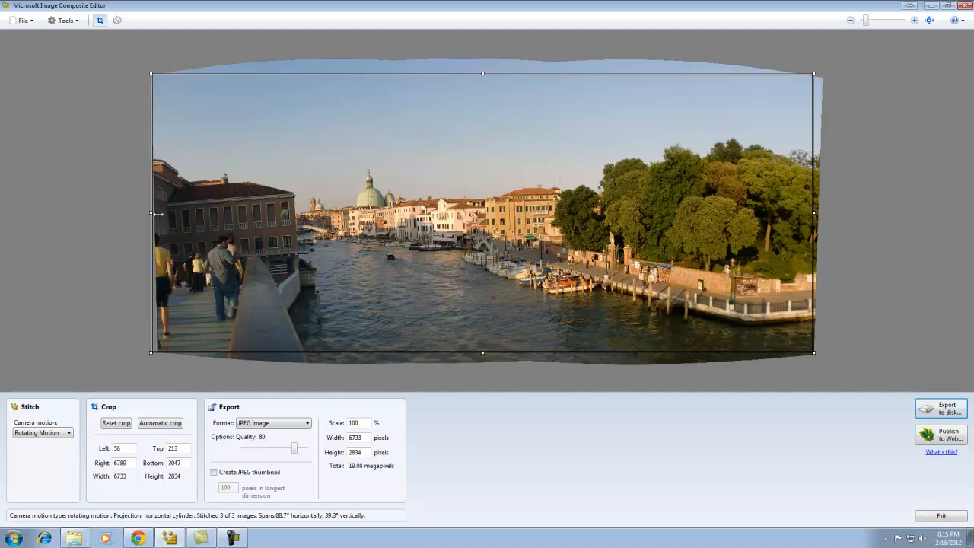
{"action": "left_click_drag", "start_coordinate": [152, 213], "coordinate": [160, 213]}
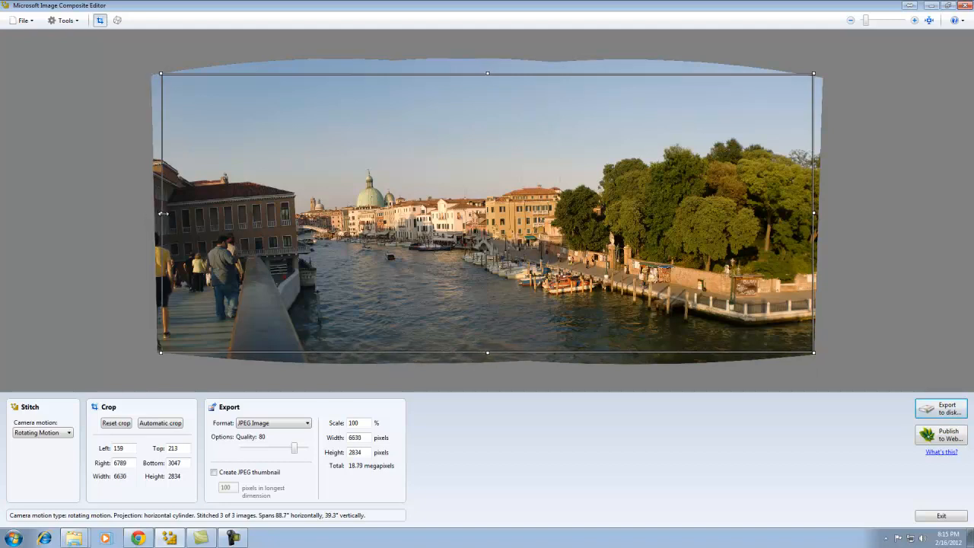
{"action": "mouse_move", "coordinate": [699, 370]}
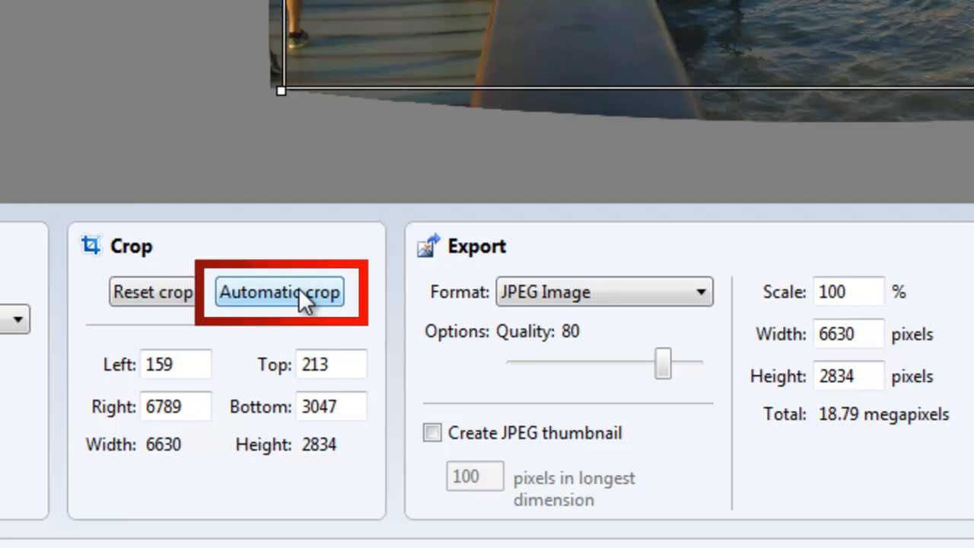
Apply Automatic crop, giving a clean rectangle about 6682 by 2805 pixels.
{"action": "left_click", "coordinate": [280, 292]}
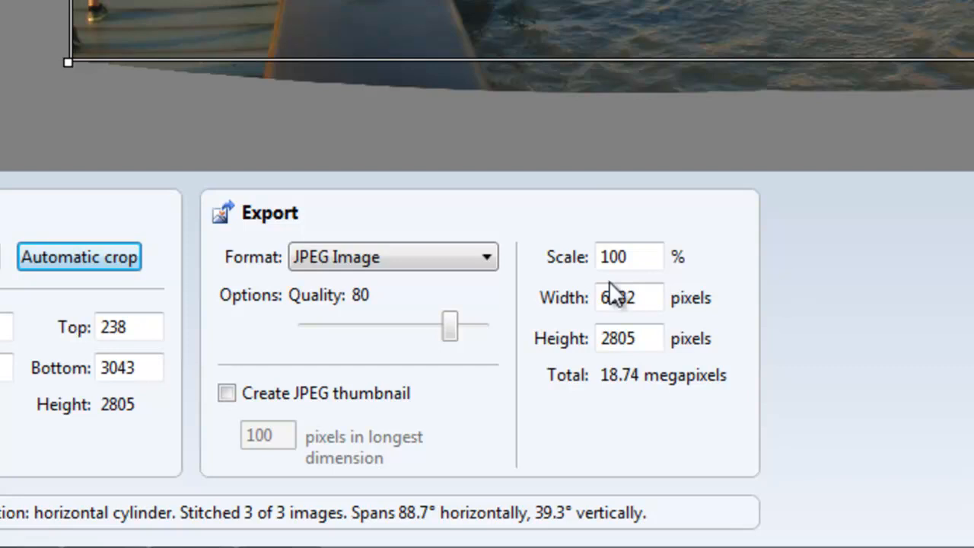
{"action": "left_click", "coordinate": [486, 256]}
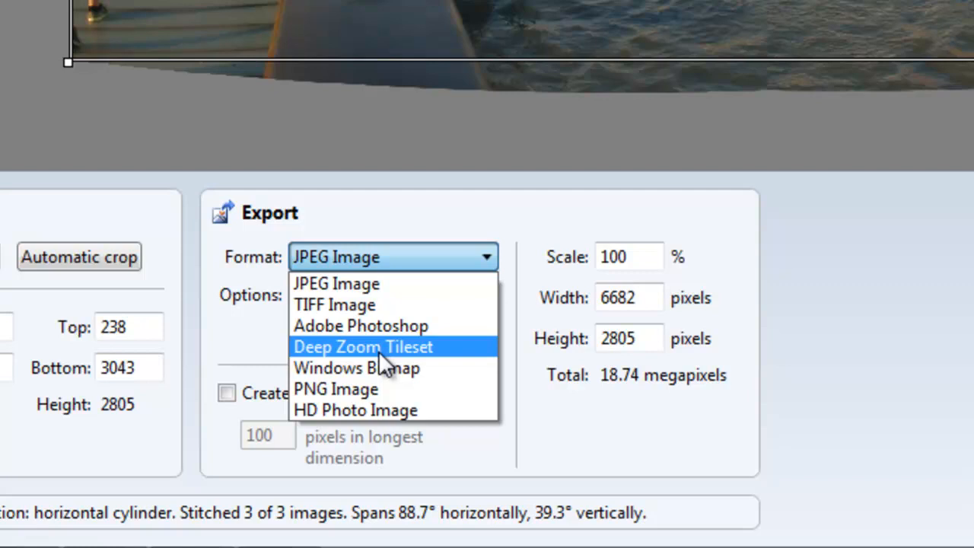
{"action": "mouse_move", "coordinate": [444, 297]}
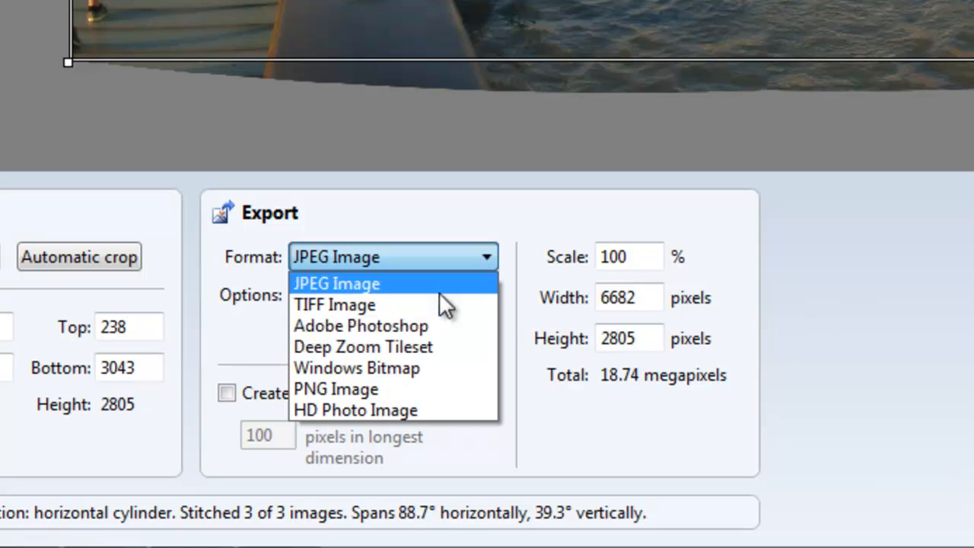
{"action": "left_click", "coordinate": [336, 283]}
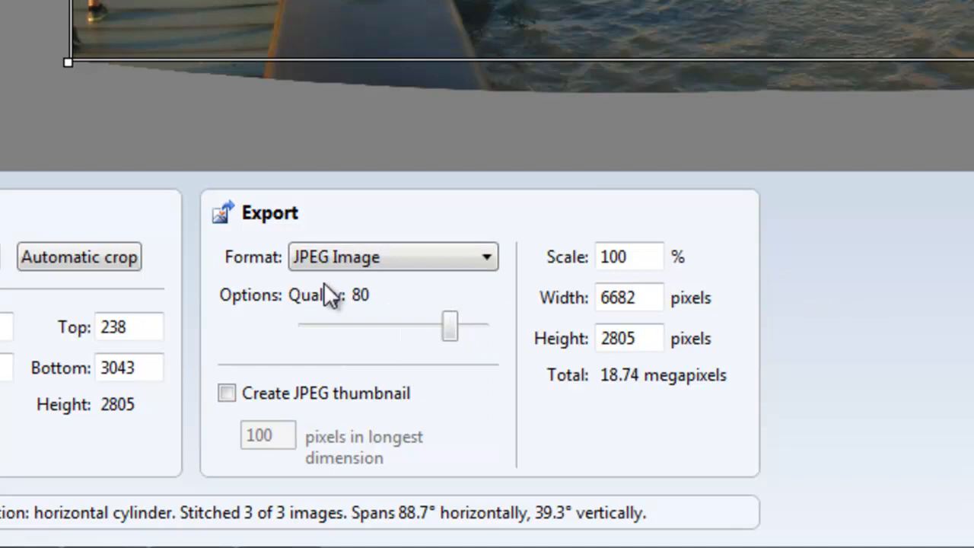
{"action": "mouse_move", "coordinate": [396, 338]}
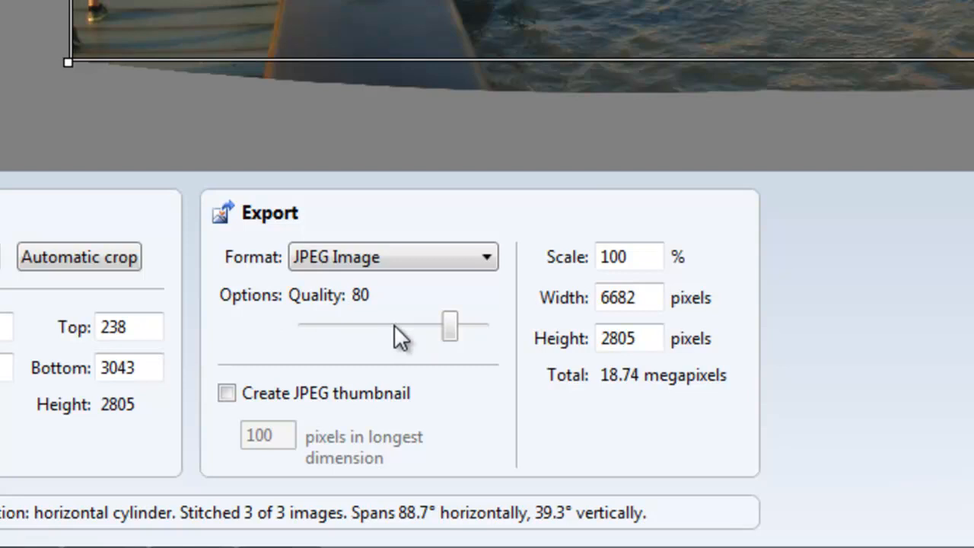
{"action": "mouse_move", "coordinate": [399, 337]}
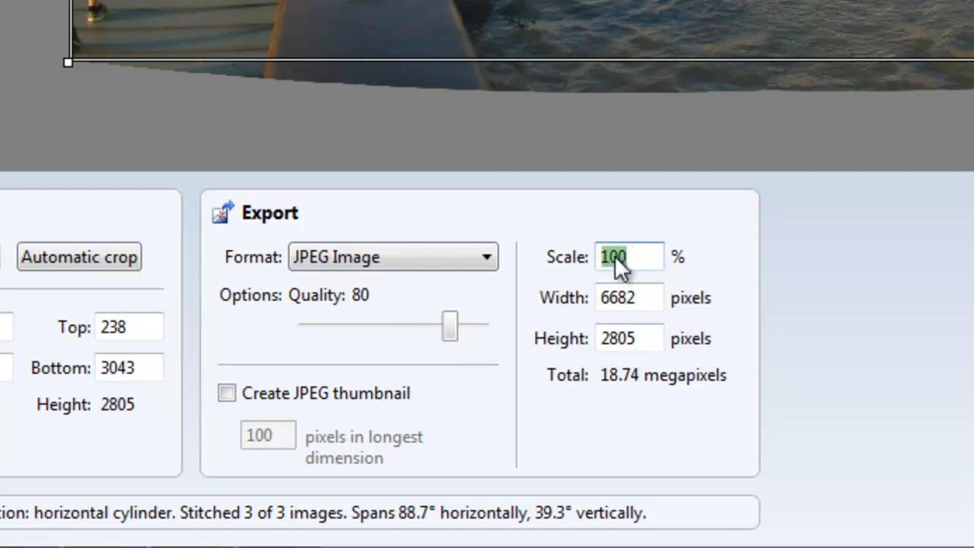
{"action": "mouse_move", "coordinate": [791, 394]}
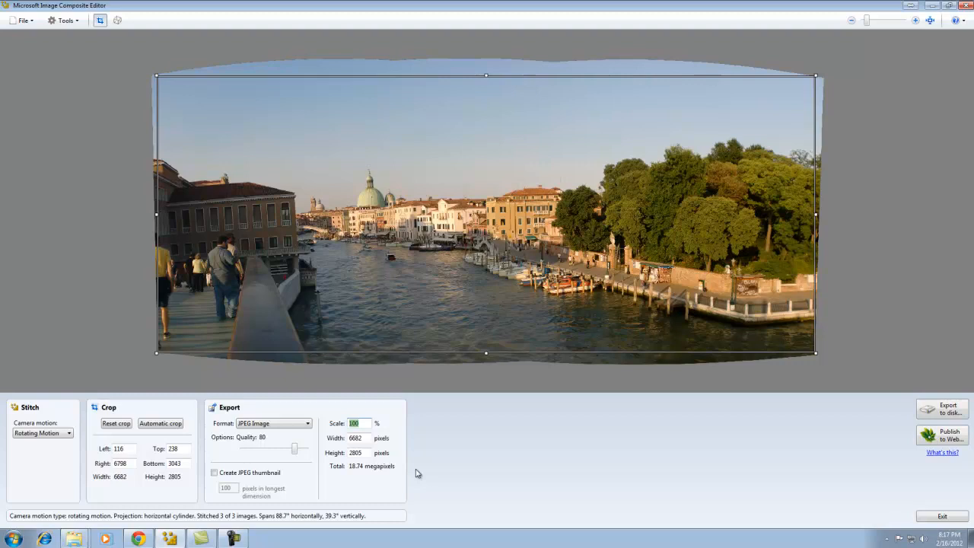
{"action": "mouse_move", "coordinate": [347, 478]}
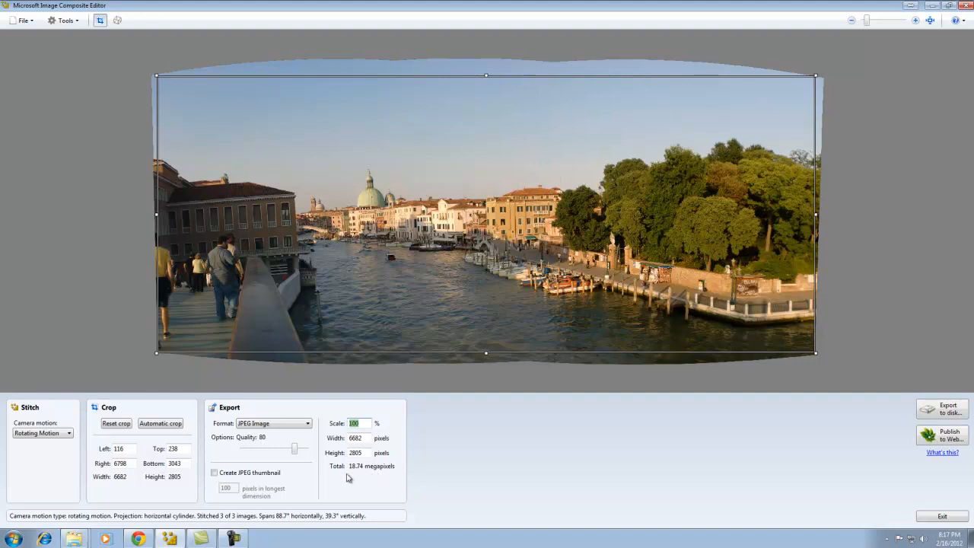
{"action": "mouse_move", "coordinate": [352, 475]}
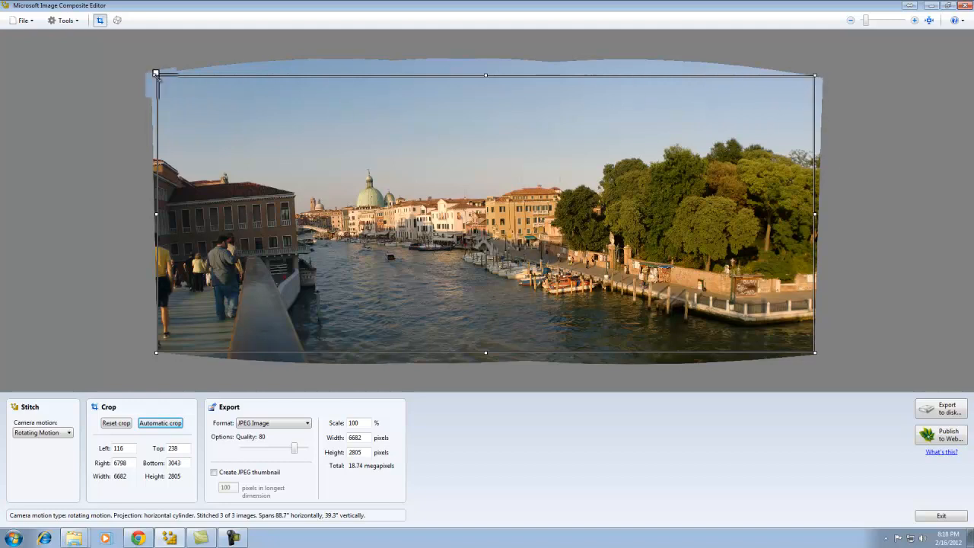
{"action": "mouse_move", "coordinate": [772, 350]}
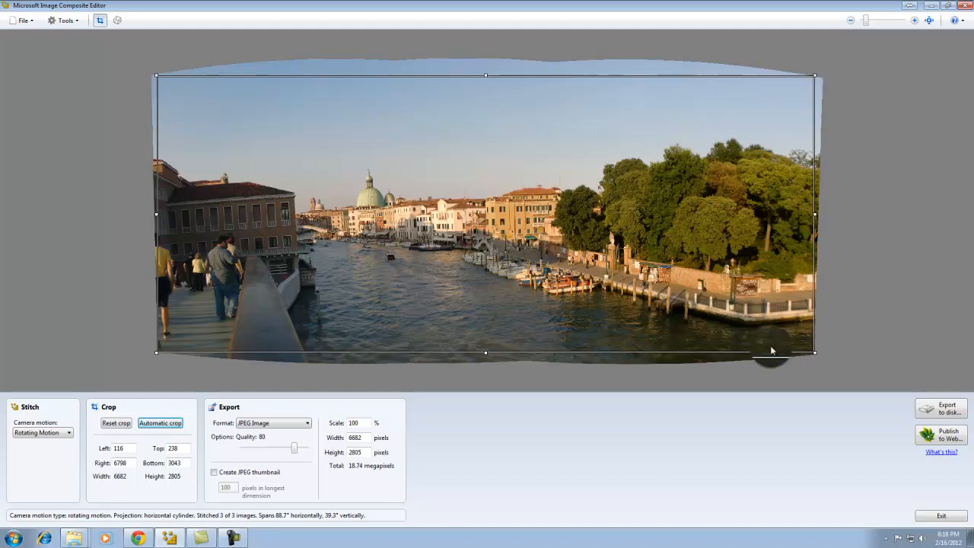
{"action": "mouse_move", "coordinate": [125, 79]}
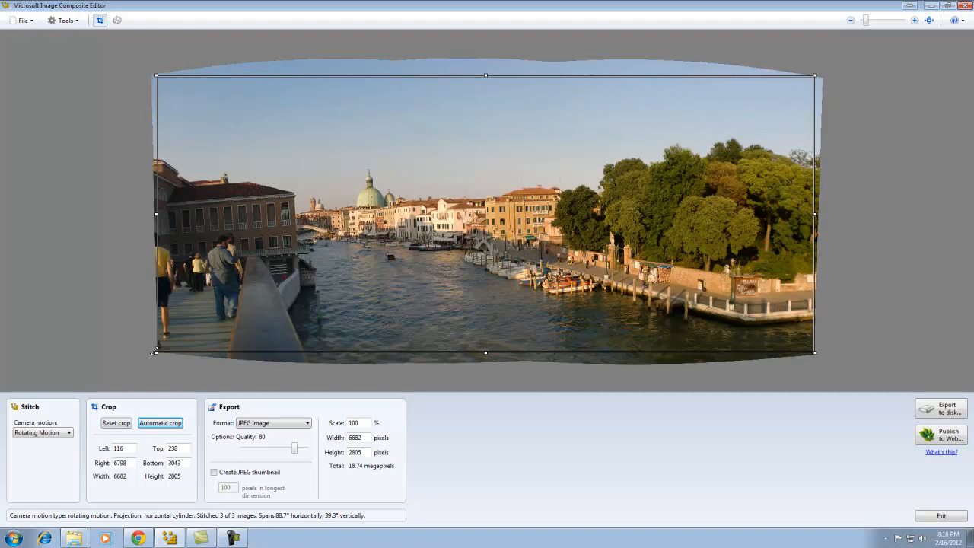
Drag the left crop edge further inward over the panorama.
{"action": "left_click_drag", "start_coordinate": [155, 214], "coordinate": [245, 213]}
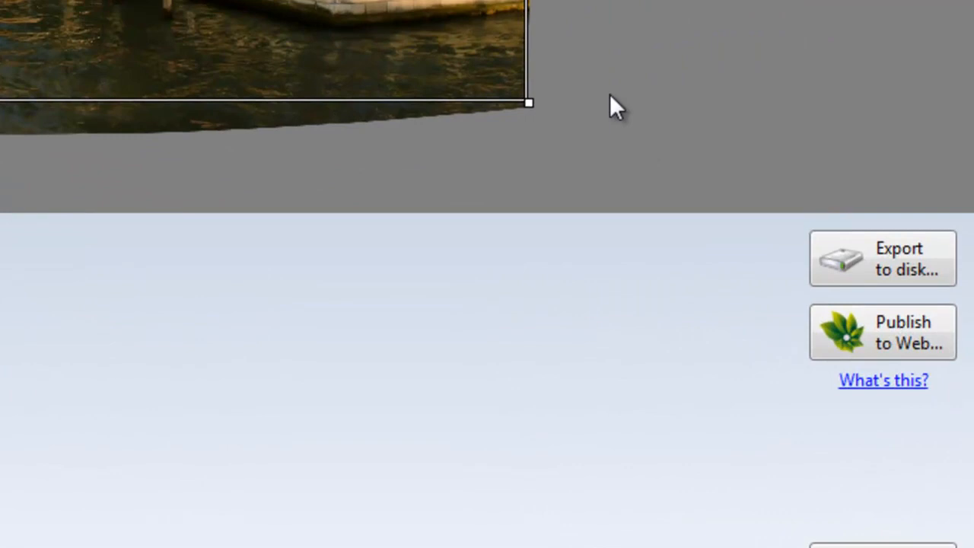
{"action": "mouse_move", "coordinate": [880, 292]}
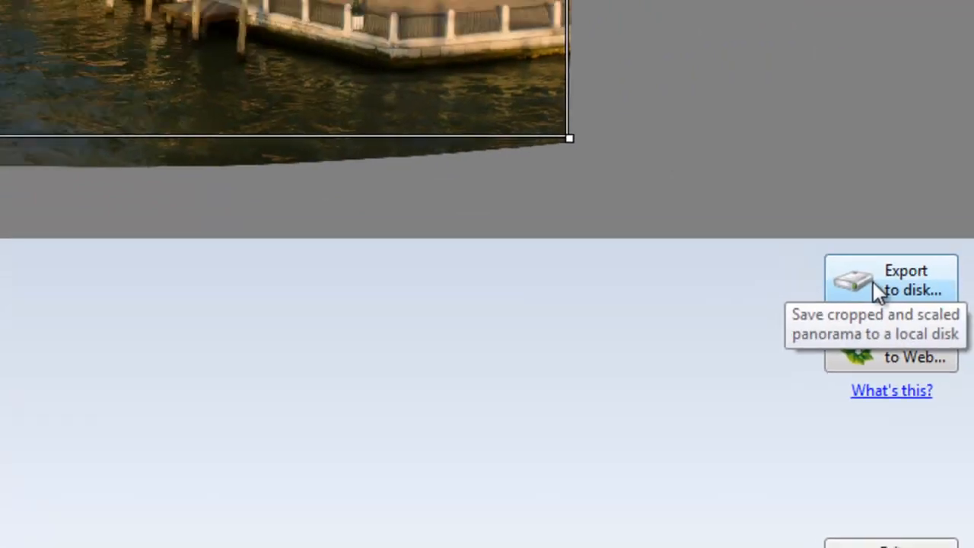
Export the cropped panorama to disk as a JPEG named Venice_Panoramic.
{"action": "left_click", "coordinate": [891, 280]}
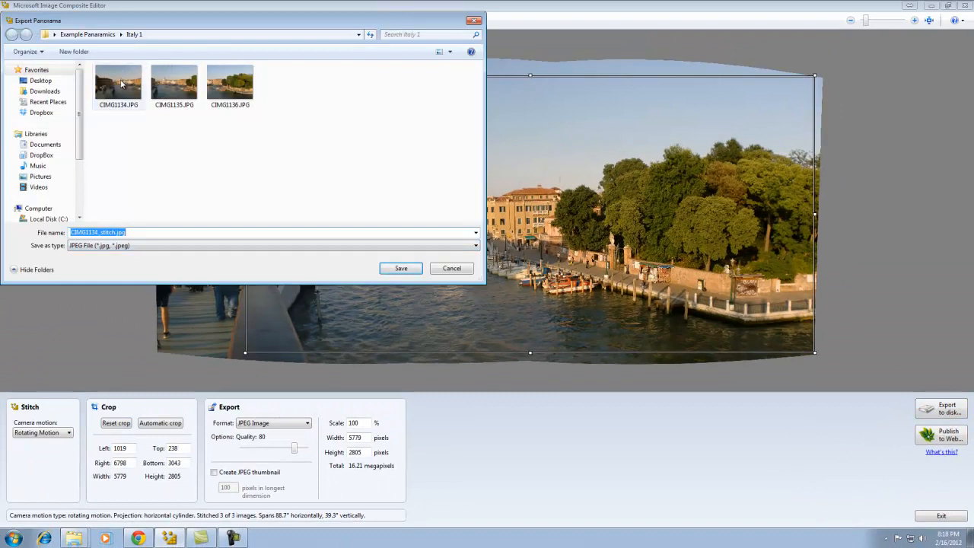
{"action": "left_click", "coordinate": [230, 82]}
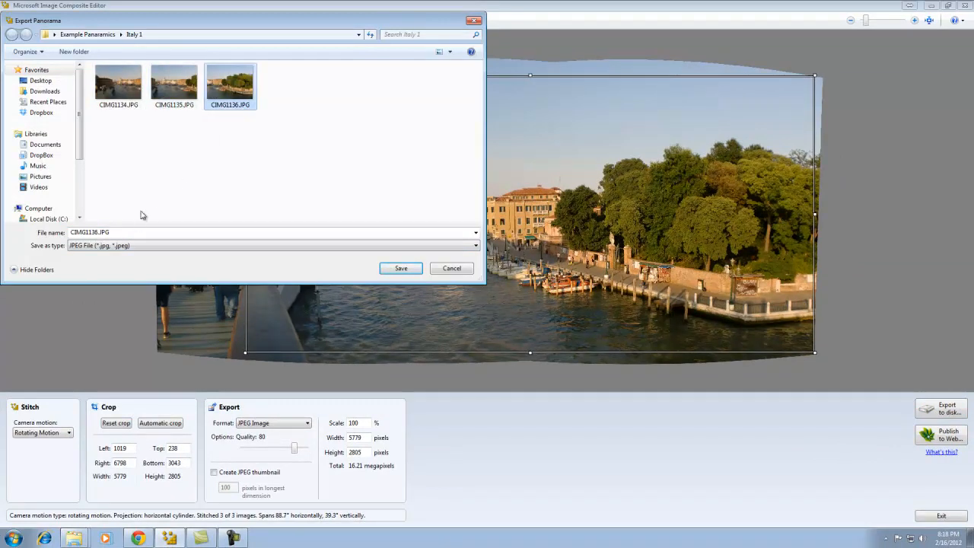
{"action": "left_click", "coordinate": [174, 84]}
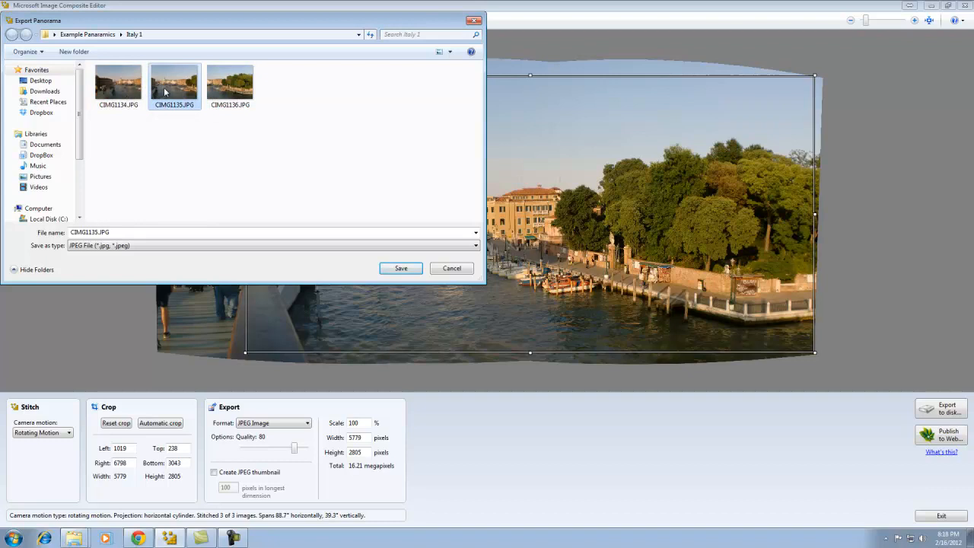
{"action": "mouse_move", "coordinate": [284, 88]}
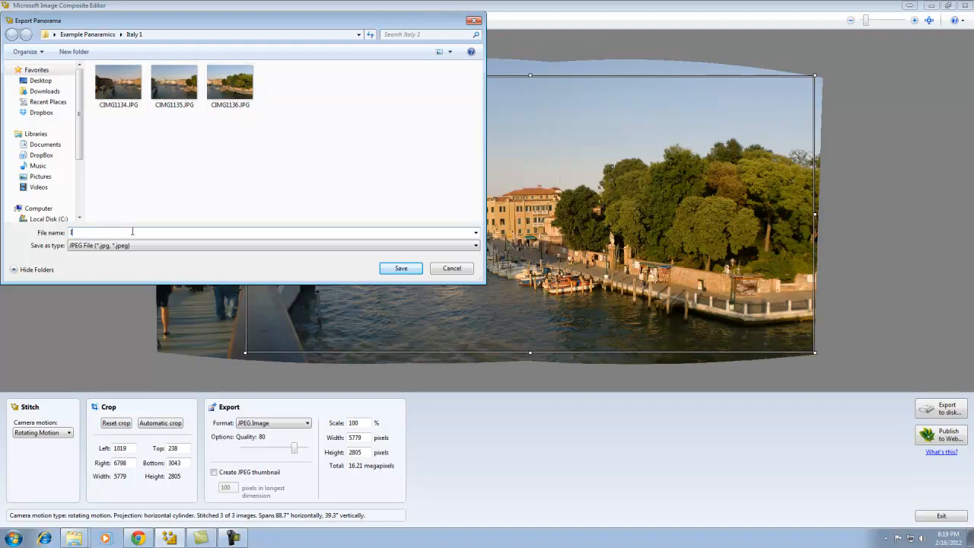
{"action": "type", "text": "Venice"}
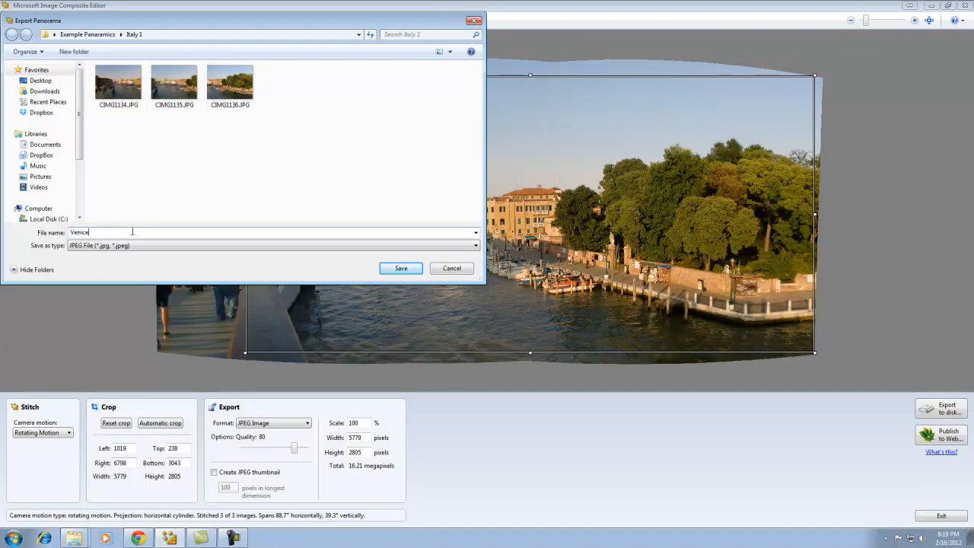
{"action": "type", "text": "_Panoramic"}
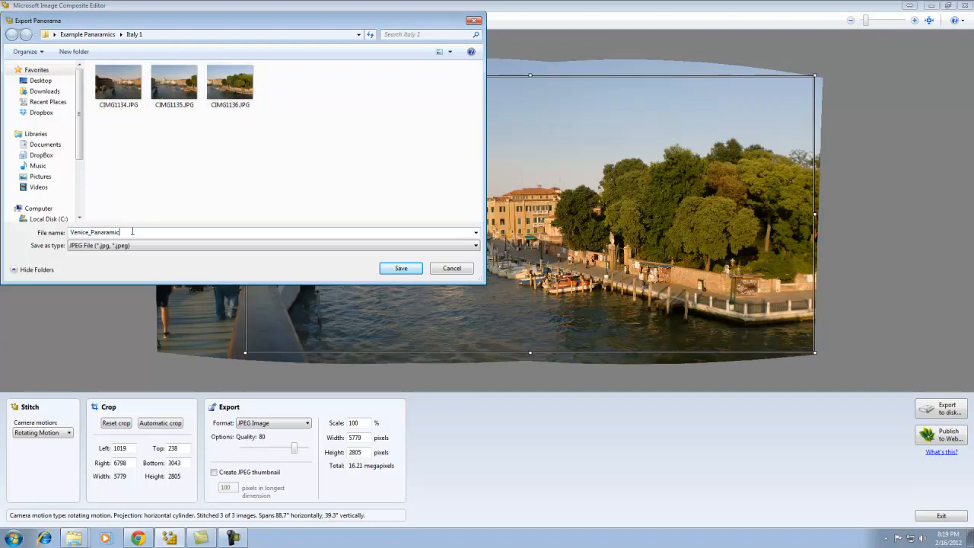
{"action": "left_click", "coordinate": [401, 268]}
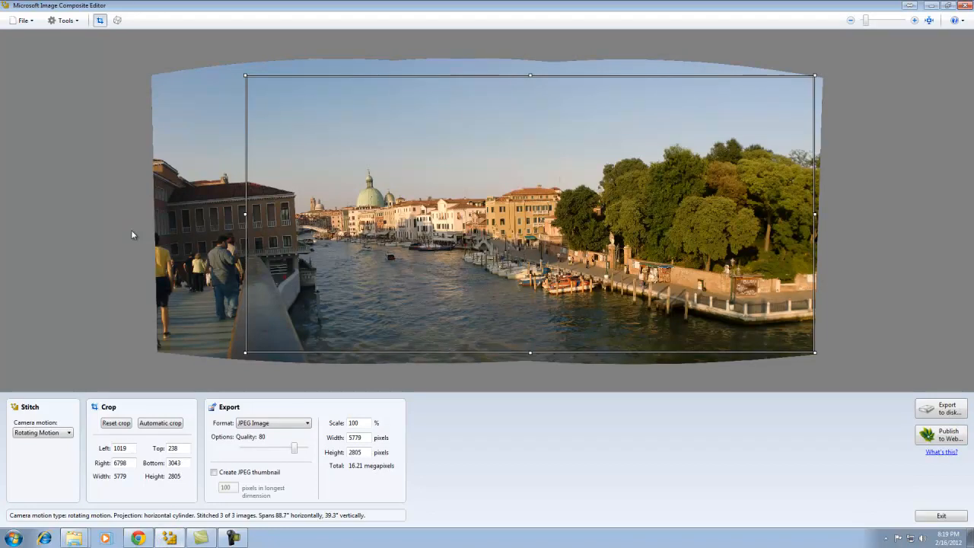
{"action": "mouse_move", "coordinate": [628, 3]}
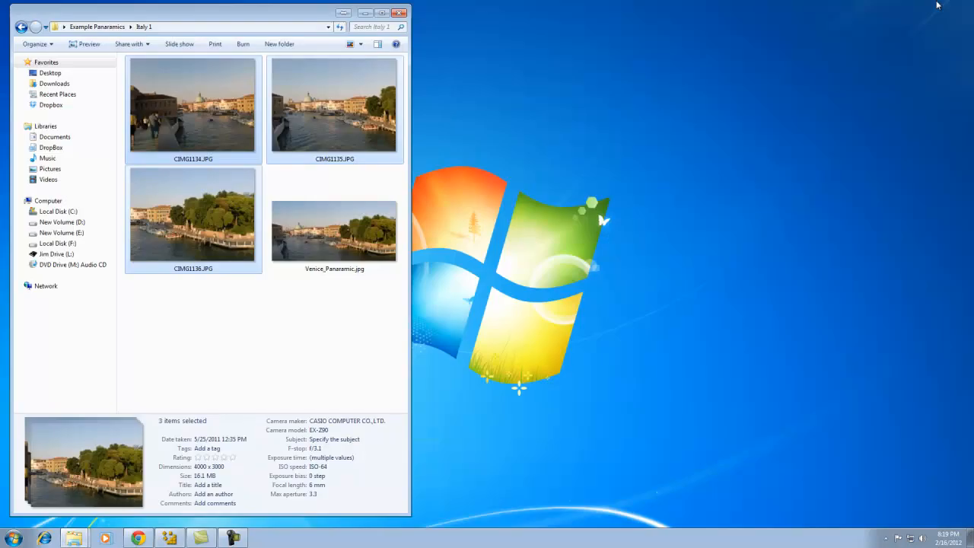
Deselect the source photos and open the exported Venice_Panoramic.jpg in Photo Viewer.
{"action": "left_click", "coordinate": [258, 343]}
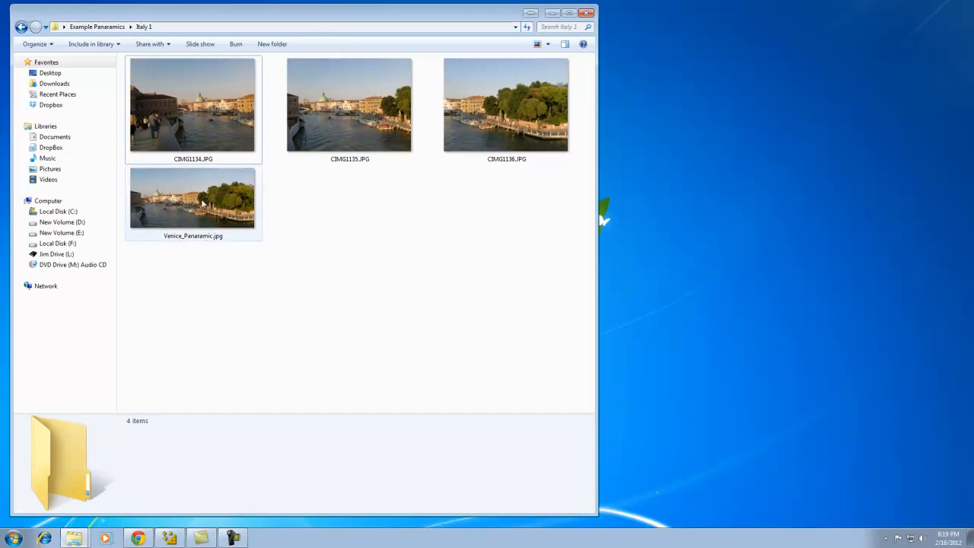
{"action": "double_click", "coordinate": [191, 198]}
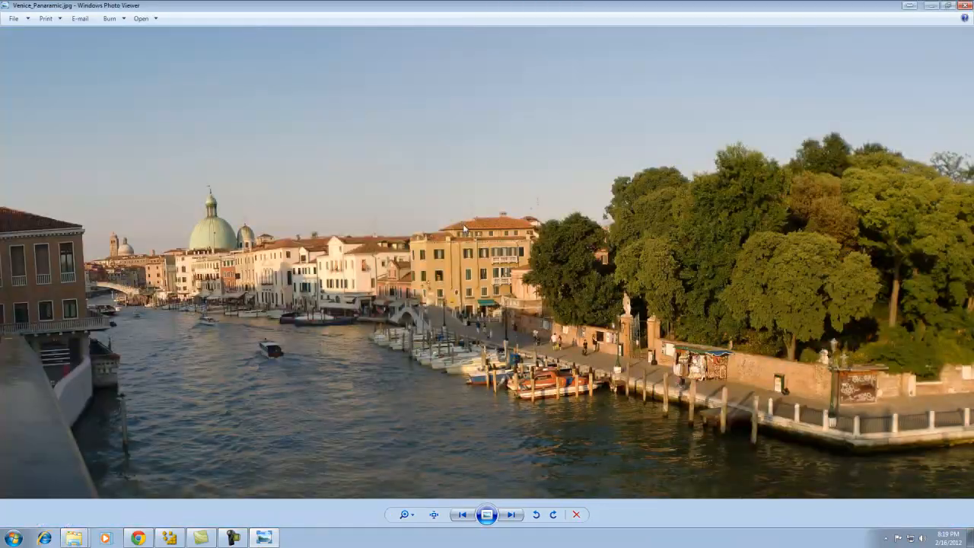
{"action": "mouse_move", "coordinate": [445, 220]}
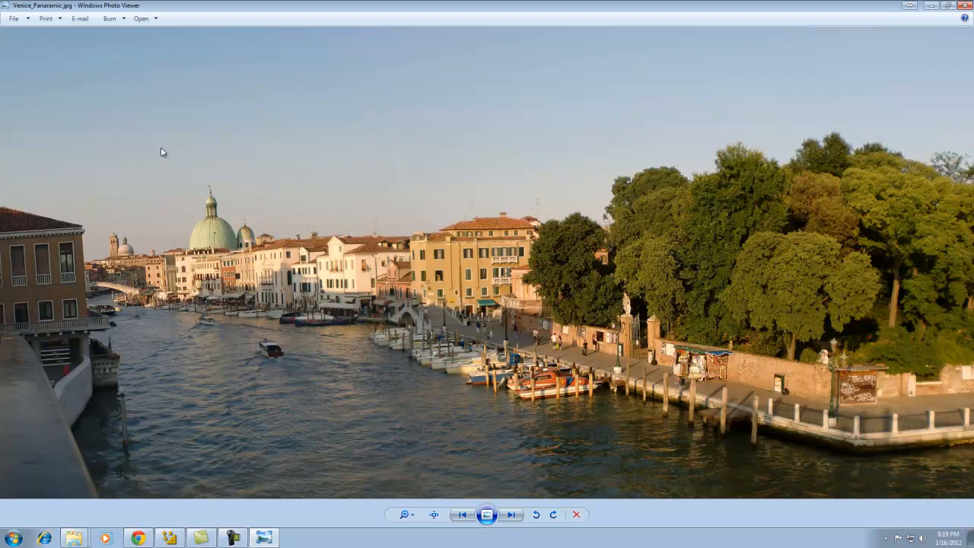
{"action": "mouse_move", "coordinate": [566, 460]}
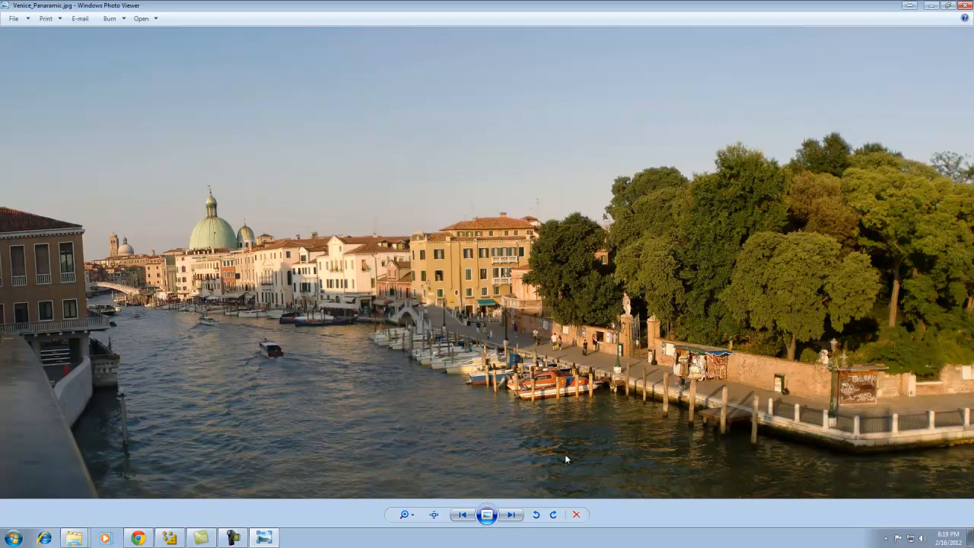
{"action": "mouse_move", "coordinate": [566, 459]}
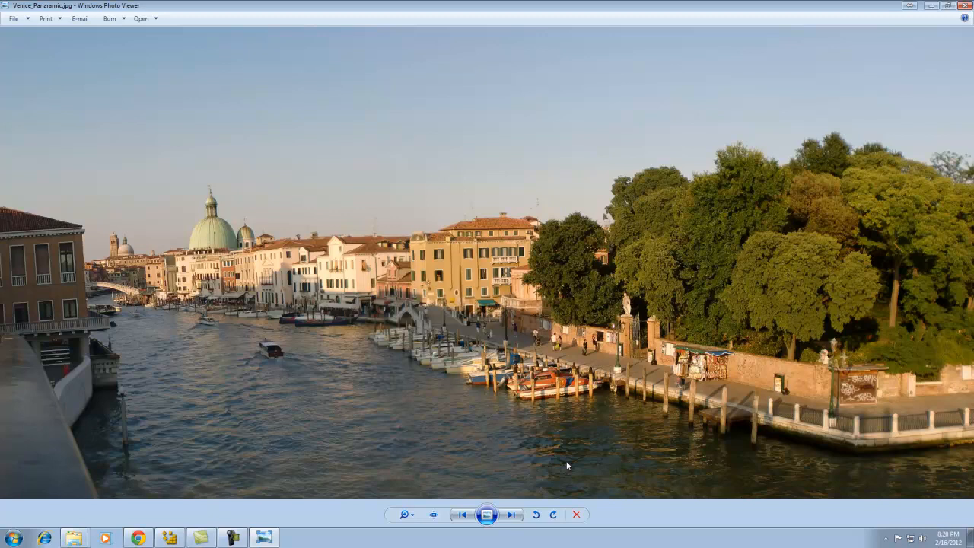
{"action": "mouse_move", "coordinate": [889, 55]}
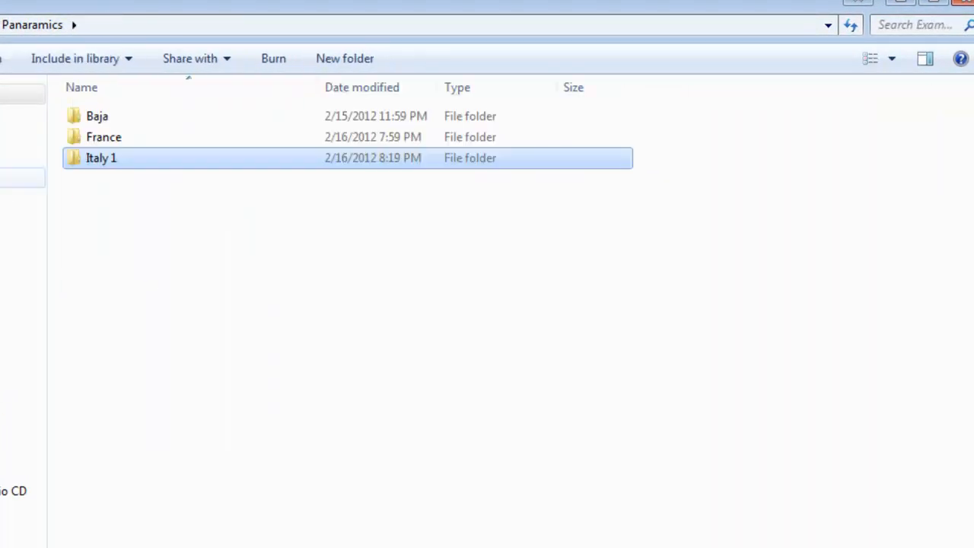
Load the France folder's pier photos into the editor, discarding the unsaved Venice project.
{"action": "double_click", "coordinate": [103, 137]}
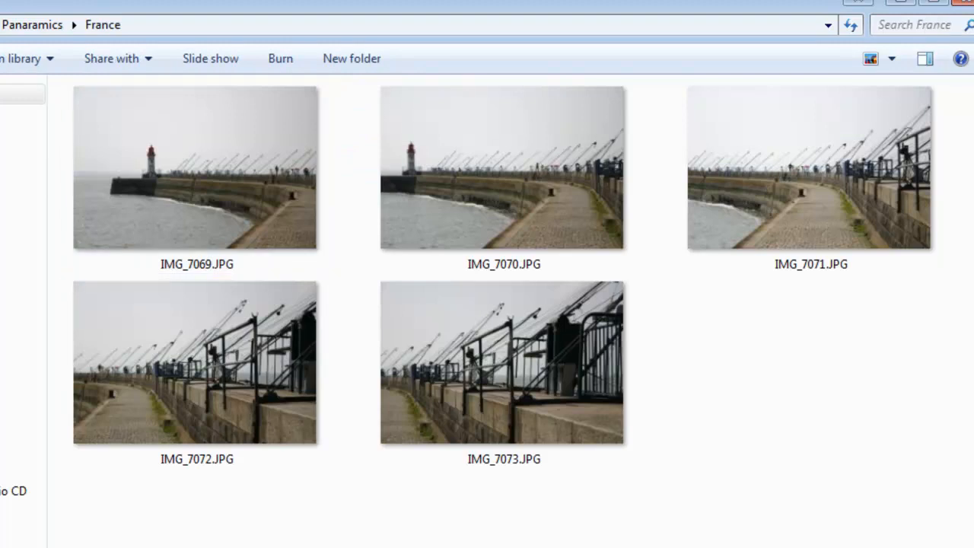
{"action": "mouse_move", "coordinate": [566, 299]}
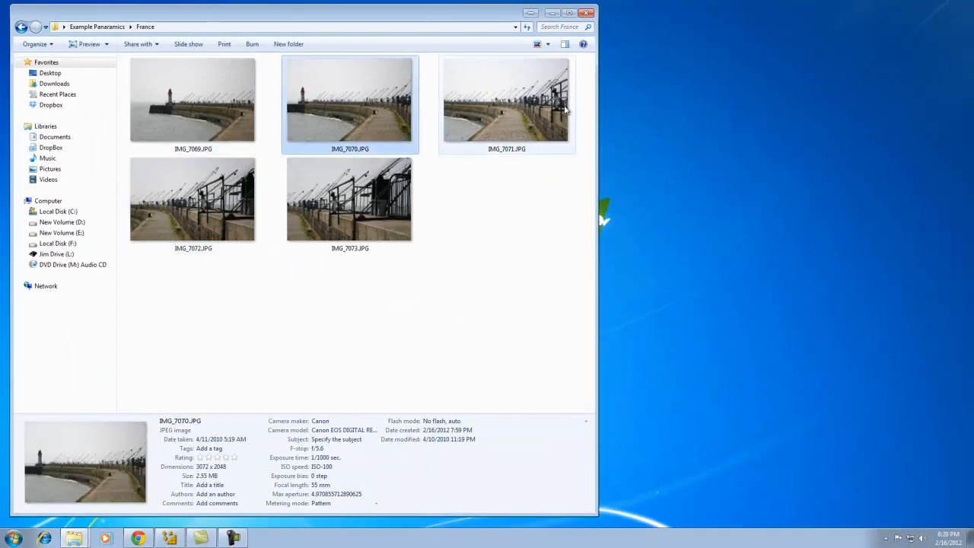
{"action": "left_click", "coordinate": [350, 198]}
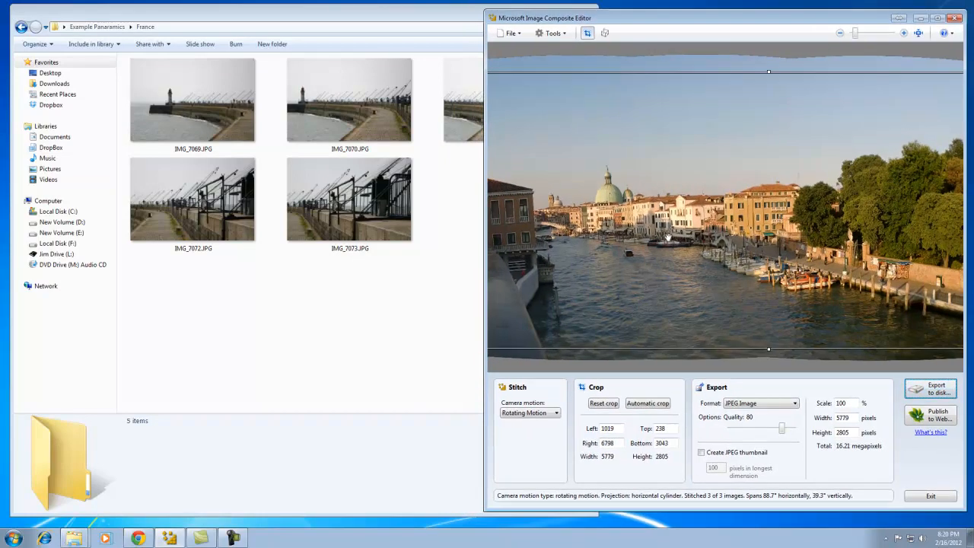
{"action": "mouse_move", "coordinate": [708, 205]}
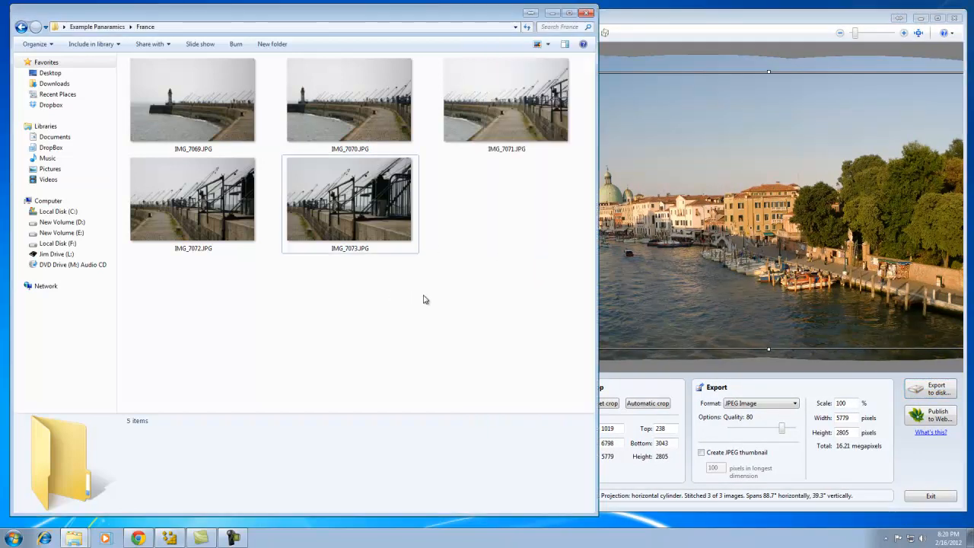
{"action": "left_click", "coordinate": [930, 497]}
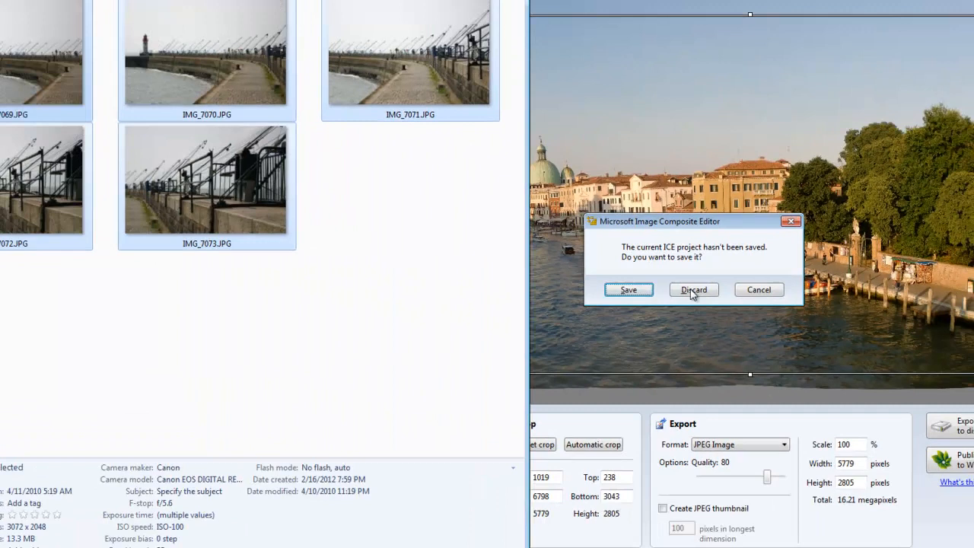
{"action": "left_click", "coordinate": [694, 289]}
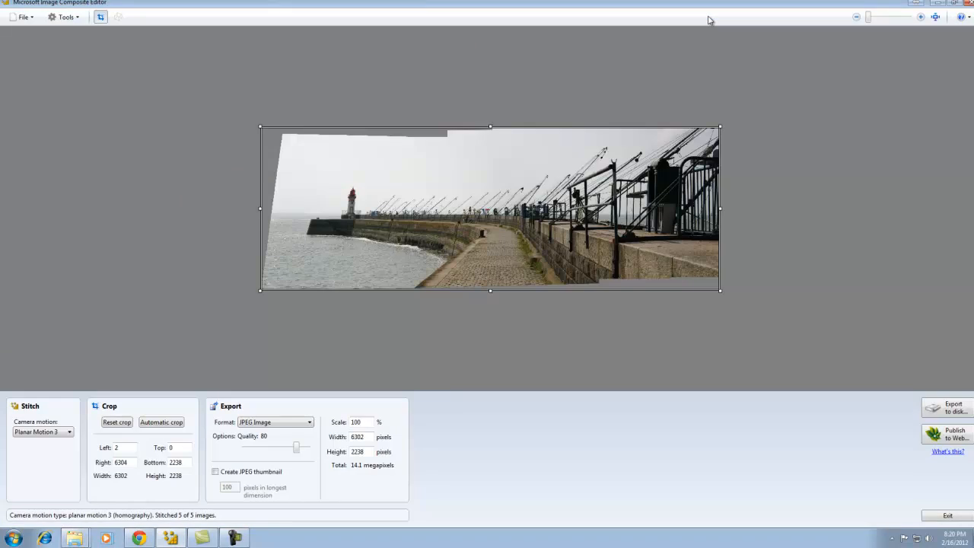
{"action": "mouse_move", "coordinate": [694, 231]}
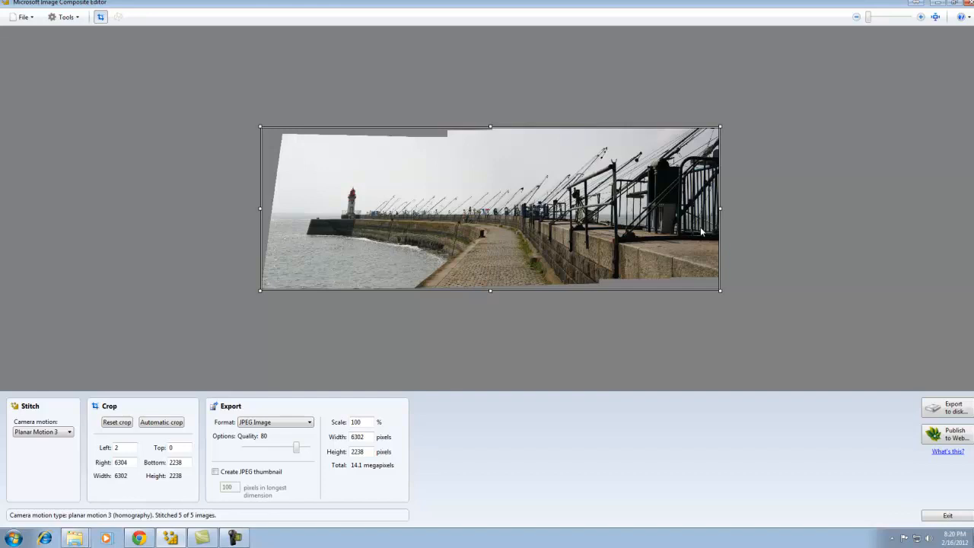
{"action": "mouse_move", "coordinate": [309, 200]}
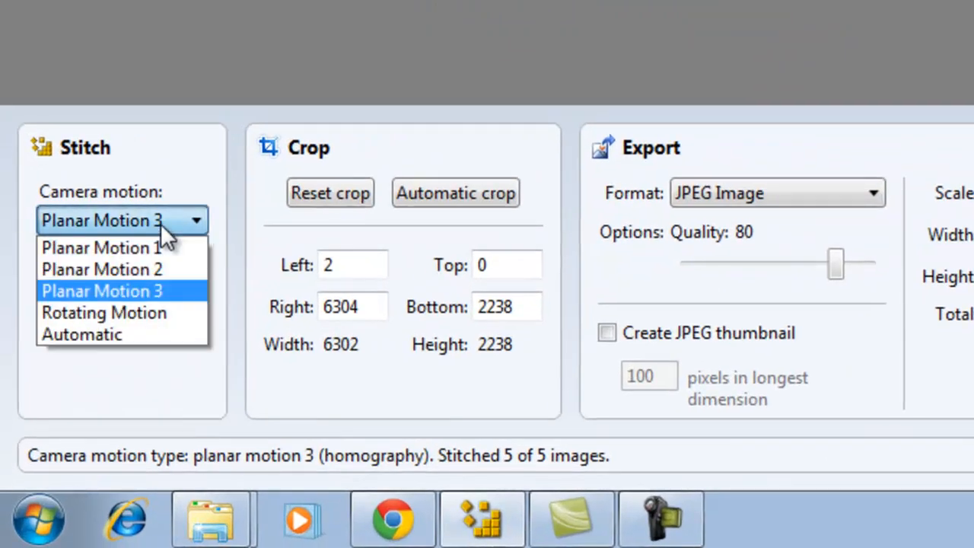
{"action": "mouse_move", "coordinate": [176, 197]}
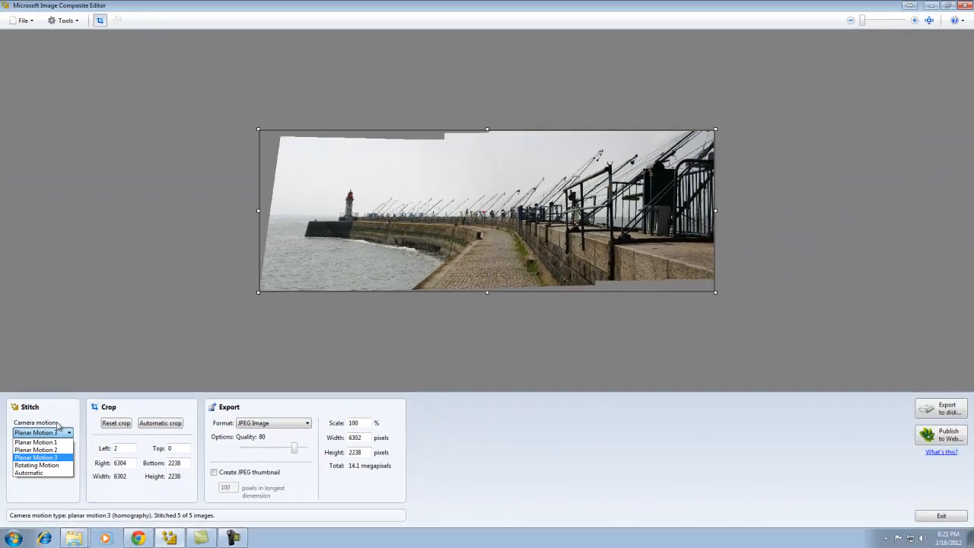
Restitch with rigid scale and affine motion models, then return to homography.
{"action": "left_click", "coordinate": [35, 442]}
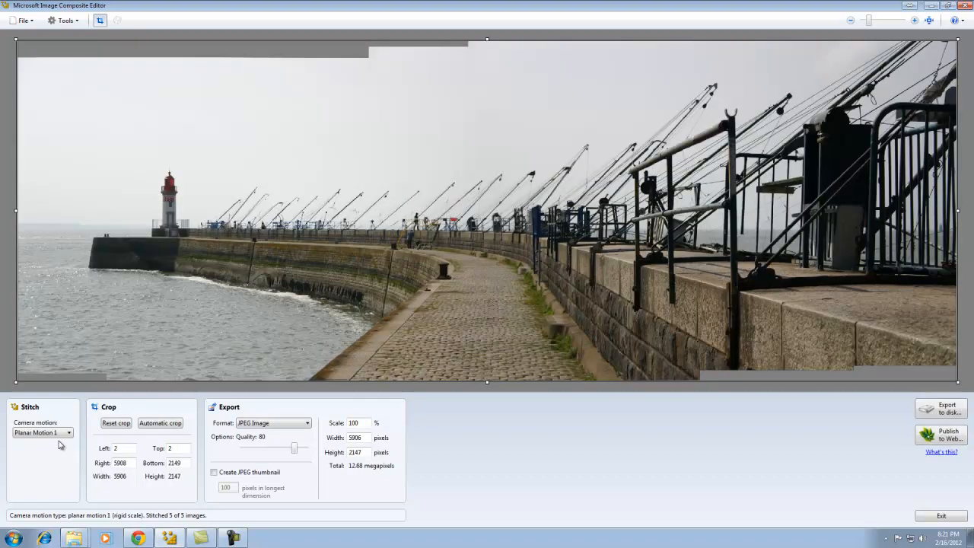
{"action": "left_click", "coordinate": [67, 432]}
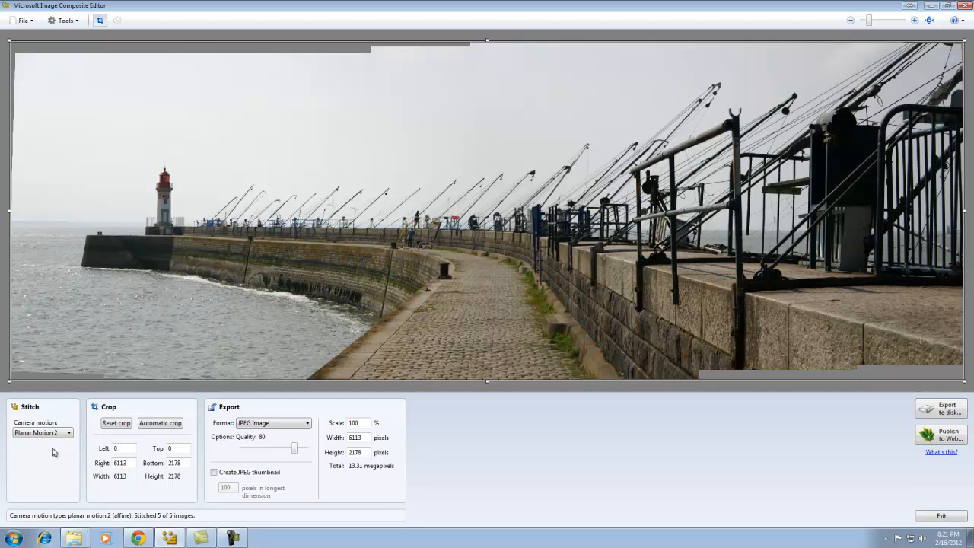
{"action": "left_click", "coordinate": [67, 432]}
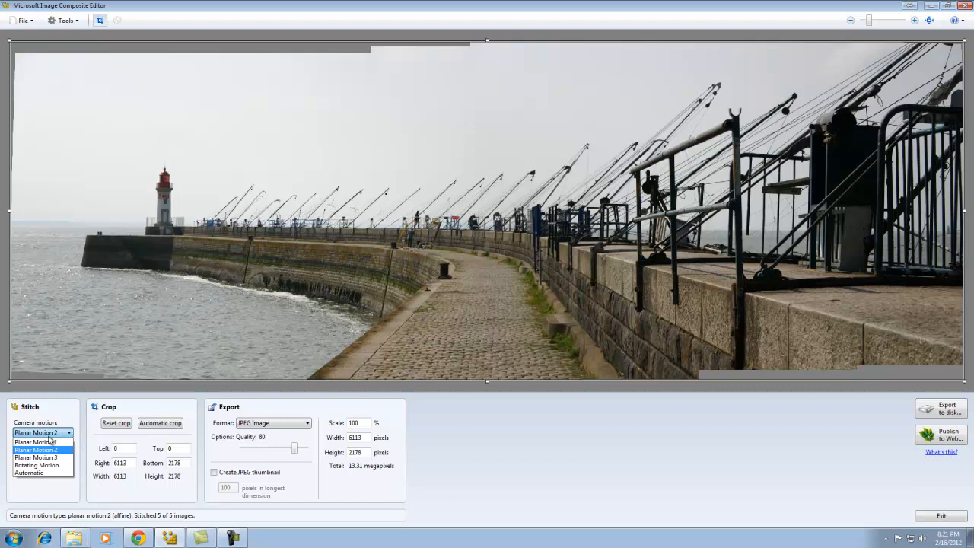
{"action": "mouse_move", "coordinate": [36, 457]}
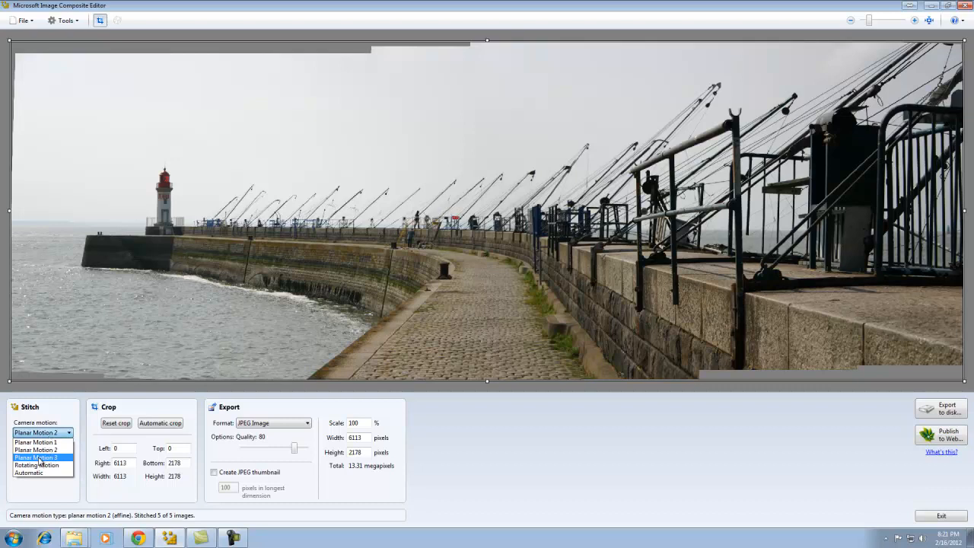
{"action": "left_click", "coordinate": [36, 457]}
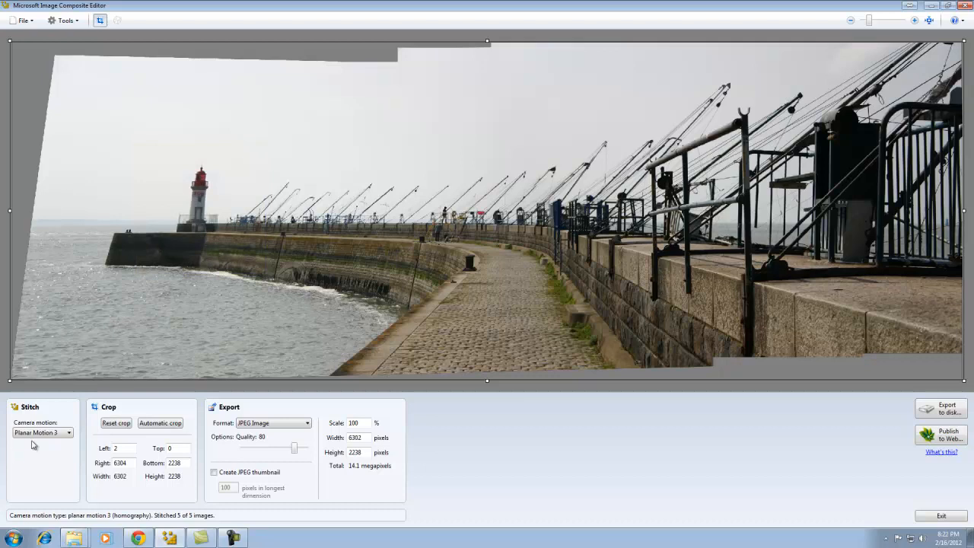
Restitch the pier panorama assuming a rotating camera motion.
{"action": "left_click", "coordinate": [67, 432]}
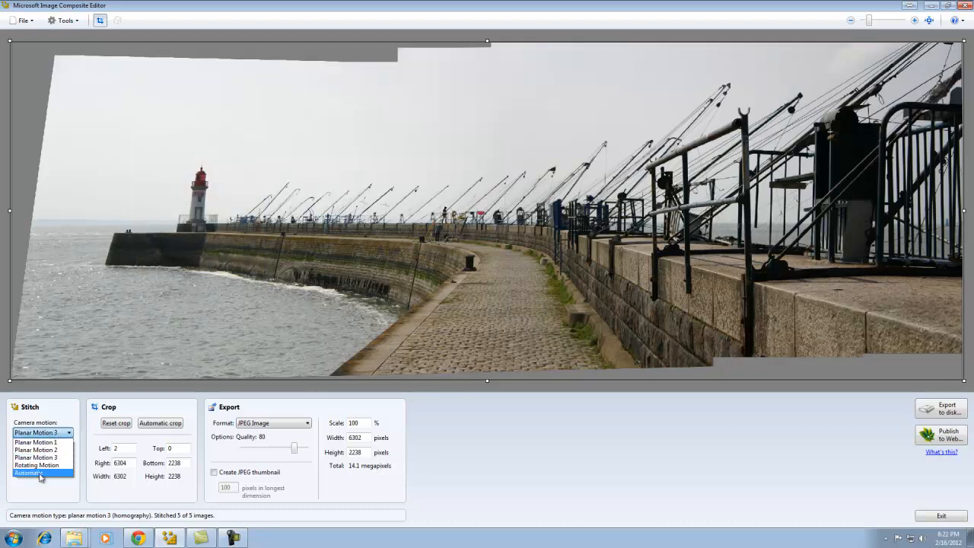
{"action": "left_click", "coordinate": [36, 465]}
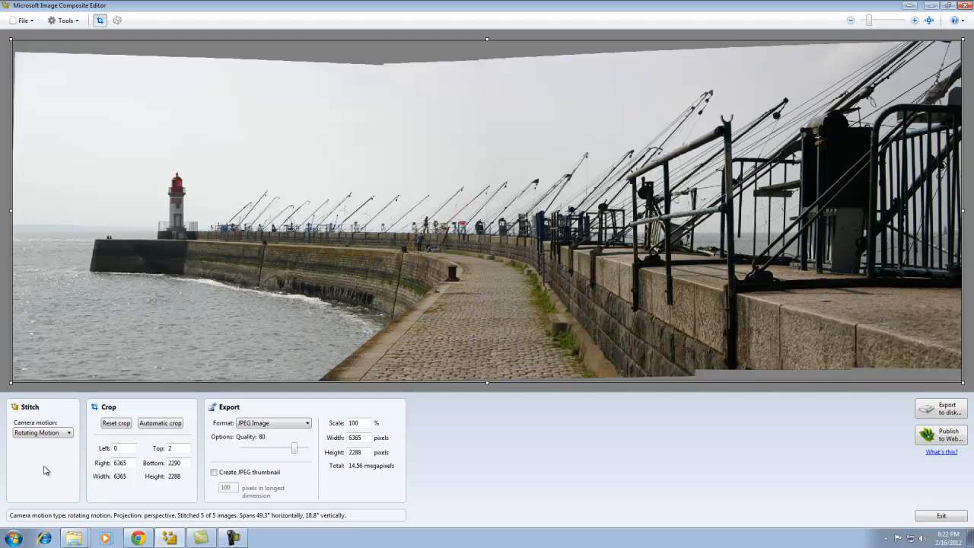
{"action": "mouse_move", "coordinate": [9, 519]}
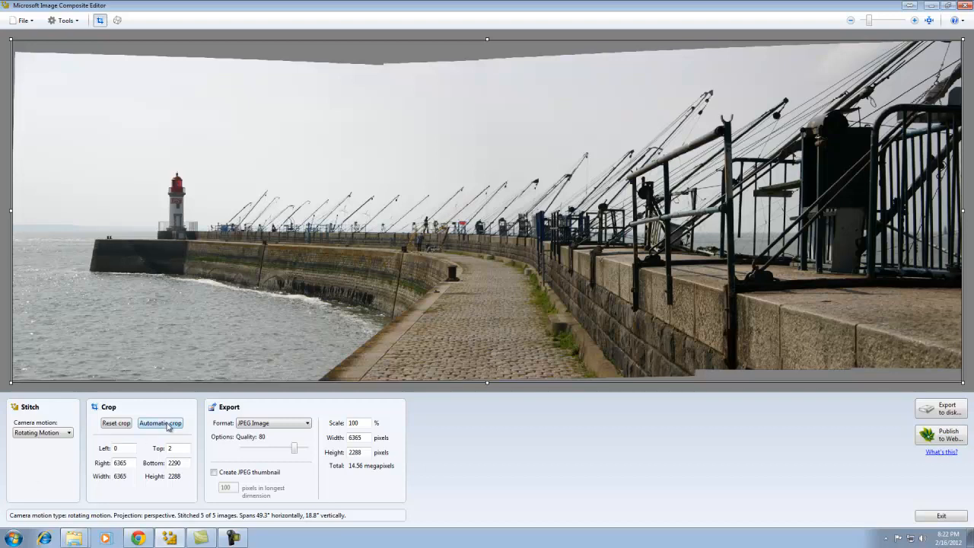
Auto-crop the panorama to about 6332 by 2022 pixels and start exporting to disk.
{"action": "left_click", "coordinate": [160, 423]}
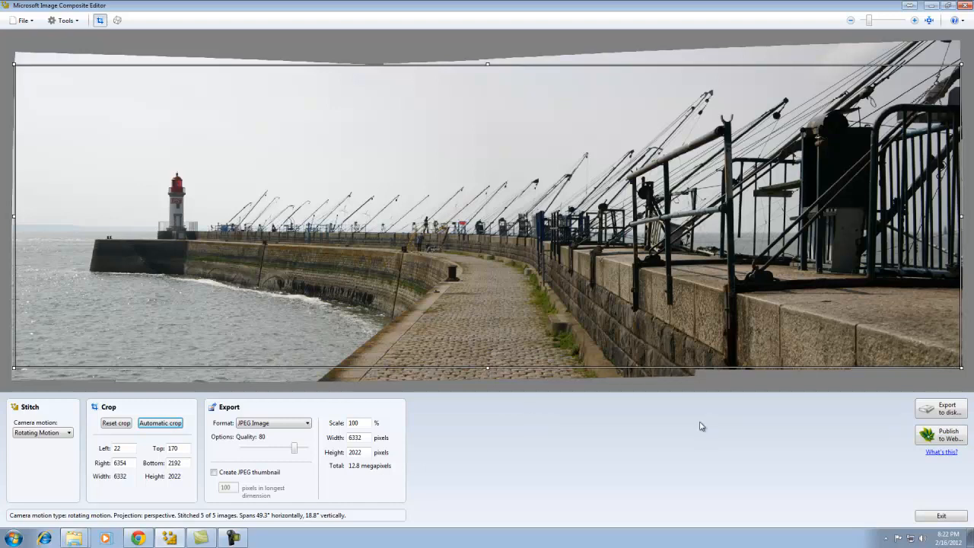
{"action": "left_click", "coordinate": [941, 408]}
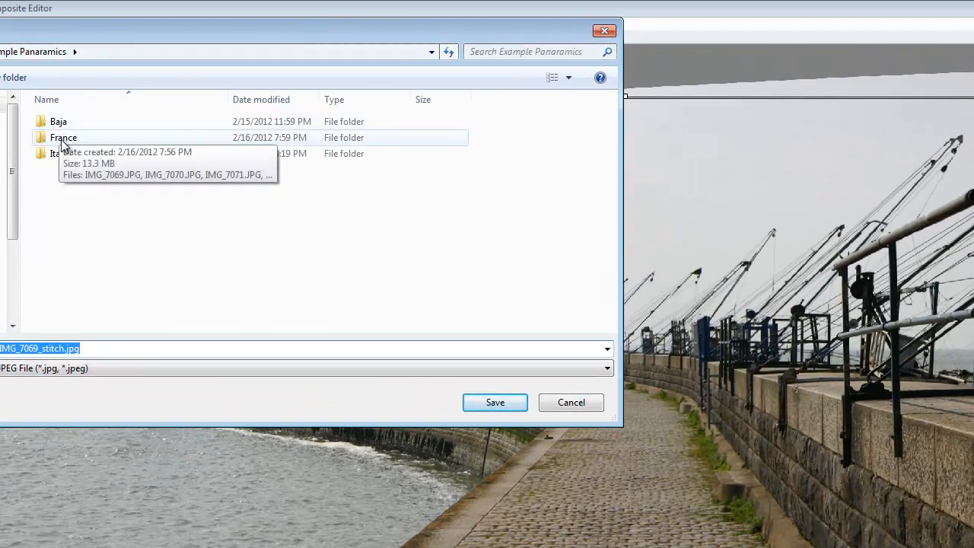
Save the pier panorama as IMG_7069_stitch.jpg in the France folder and open it for viewing.
{"action": "double_click", "coordinate": [64, 137]}
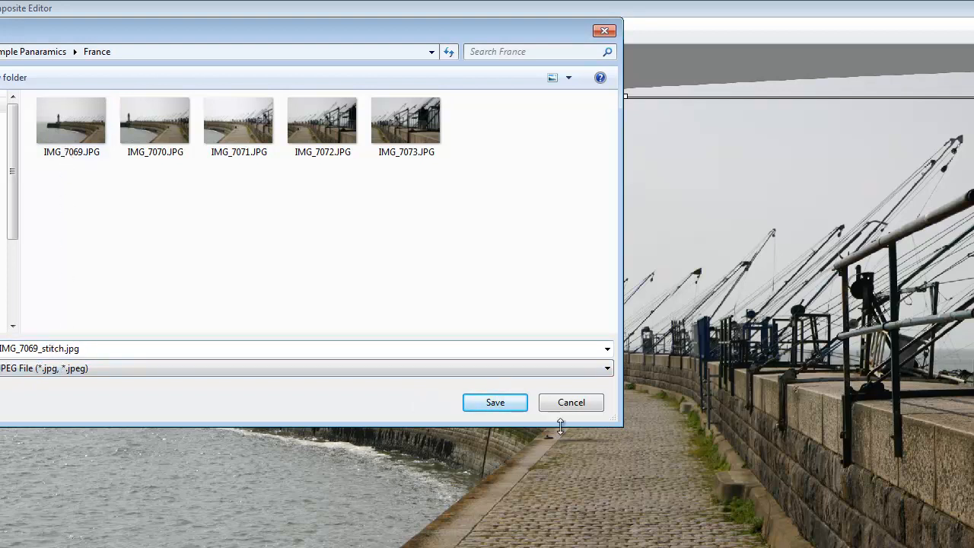
{"action": "left_click", "coordinate": [495, 402]}
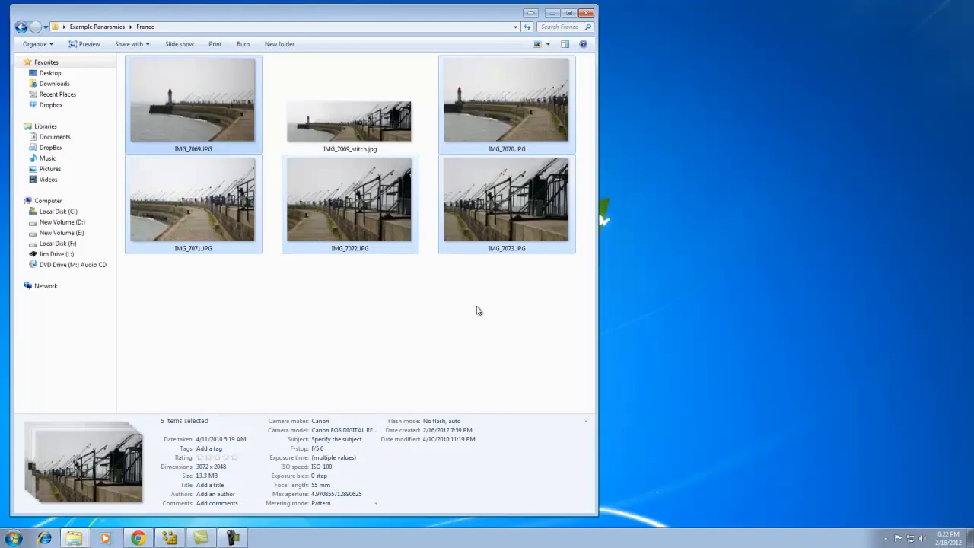
{"action": "left_click", "coordinate": [307, 327]}
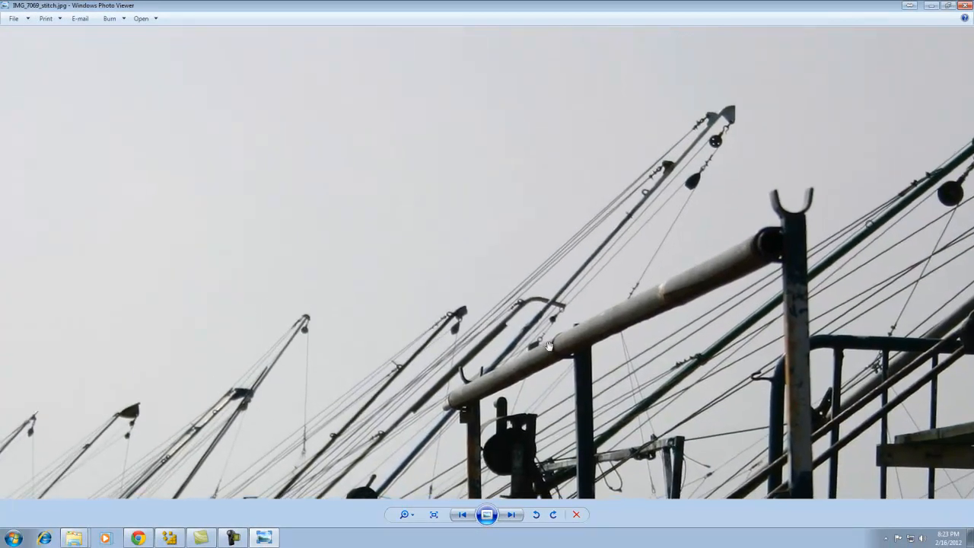
Inspect the pier wall, cobbled walkway and breakwater water up close, then fit the whole panorama to the window.
{"action": "left_click", "coordinate": [512, 515]}
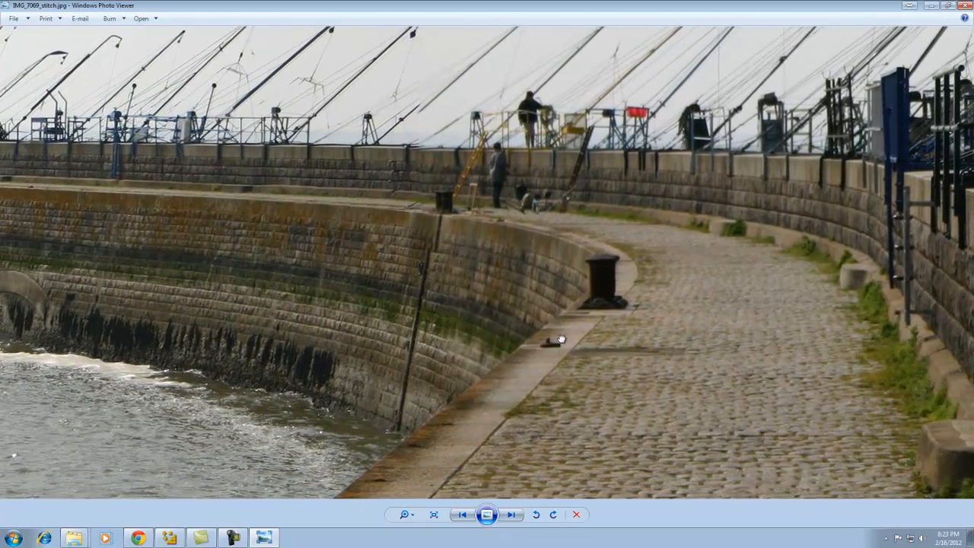
{"action": "left_click", "coordinate": [434, 514]}
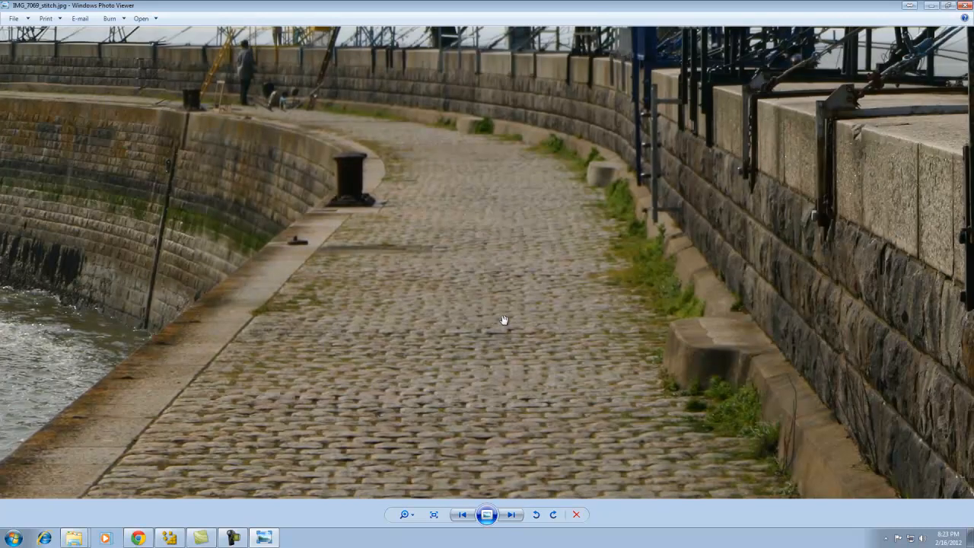
{"action": "left_click", "coordinate": [511, 515]}
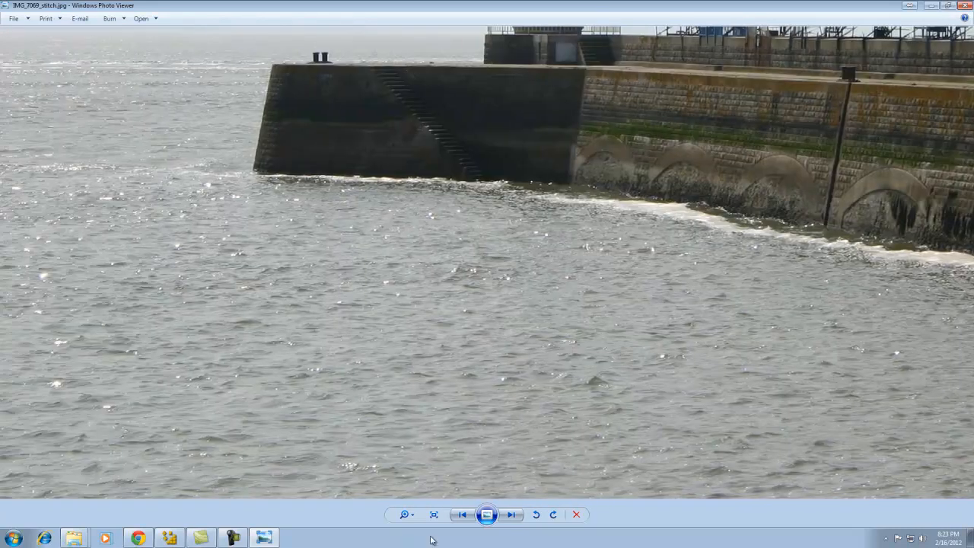
{"action": "left_click", "coordinate": [434, 515]}
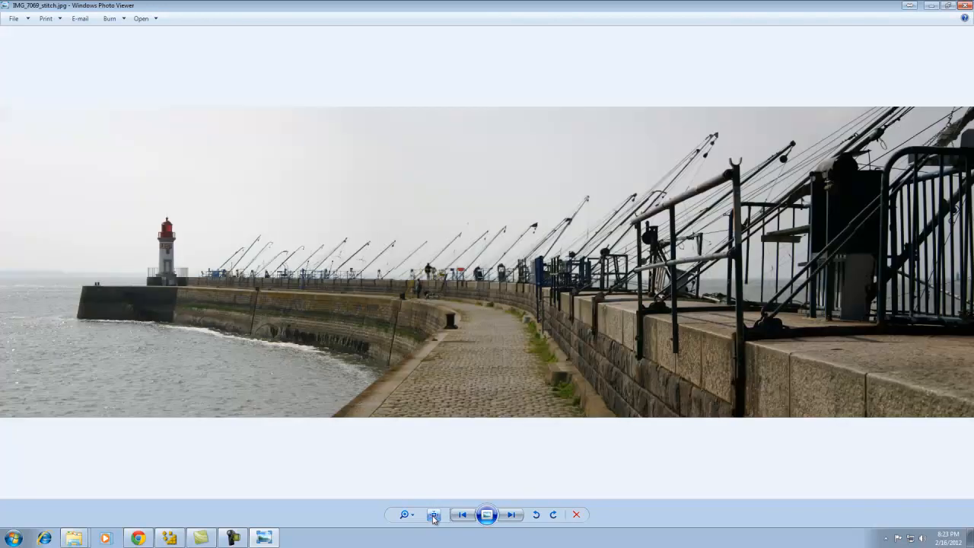
{"action": "mouse_move", "coordinate": [499, 516]}
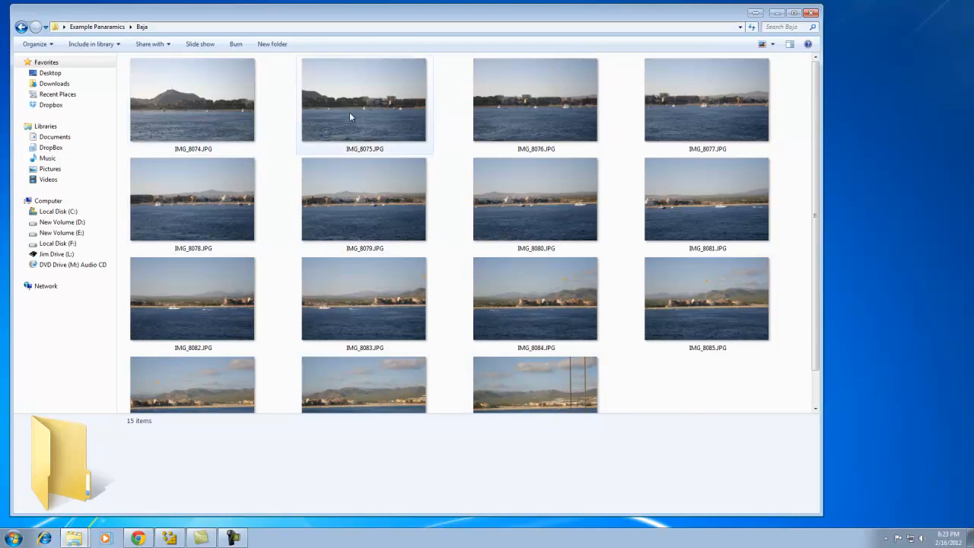
Browse the Baja shoreline series from IMG_8074 onward, photo by photo, back to the first.
{"action": "double_click", "coordinate": [192, 101]}
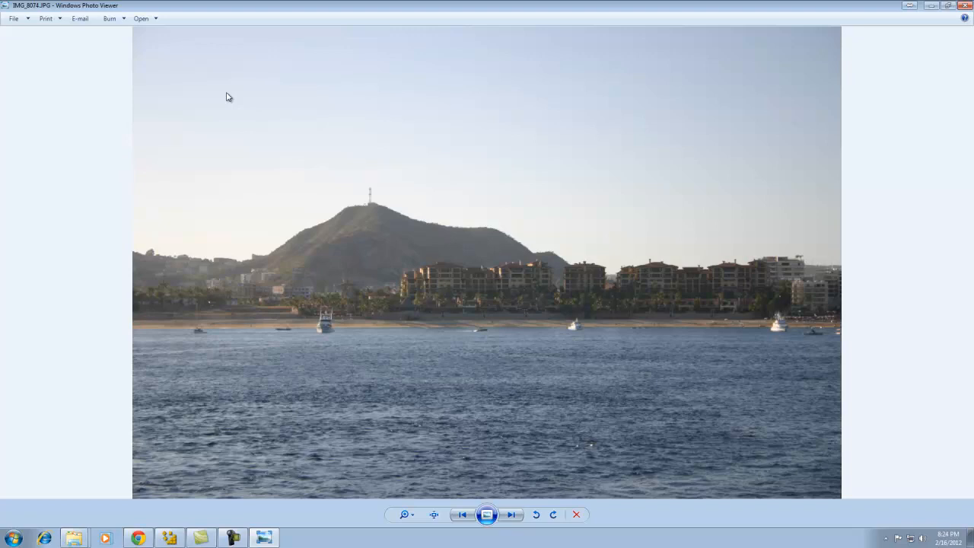
{"action": "left_click", "coordinate": [511, 514]}
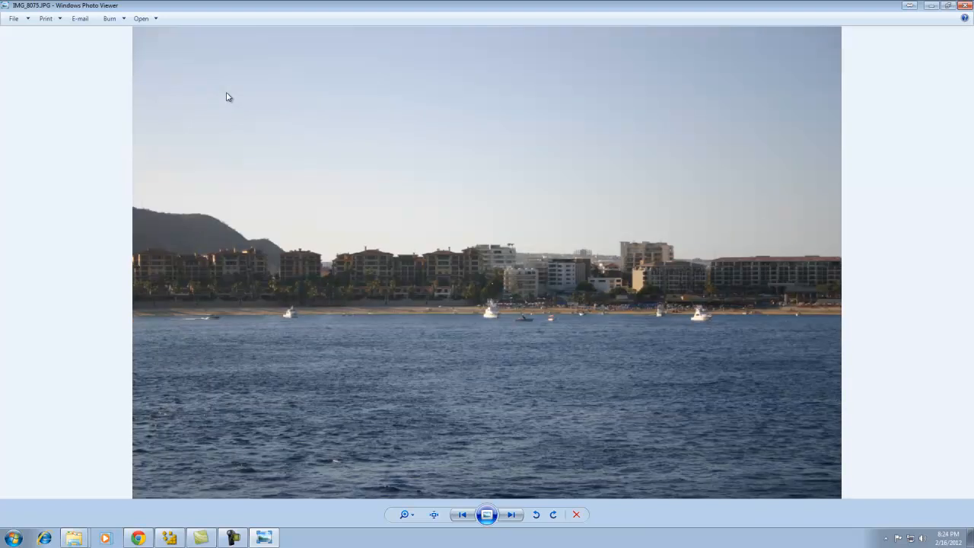
{"action": "left_click", "coordinate": [511, 515]}
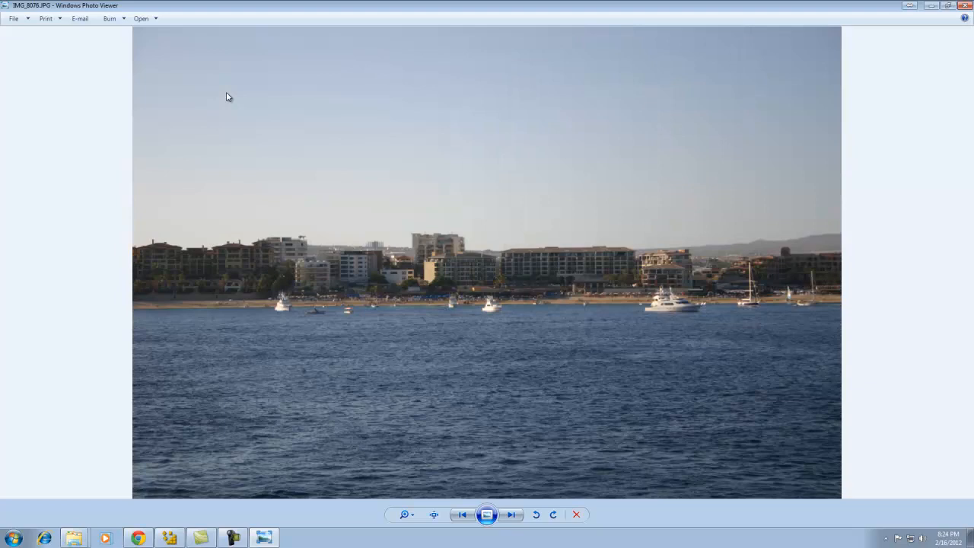
{"action": "left_click", "coordinate": [511, 515]}
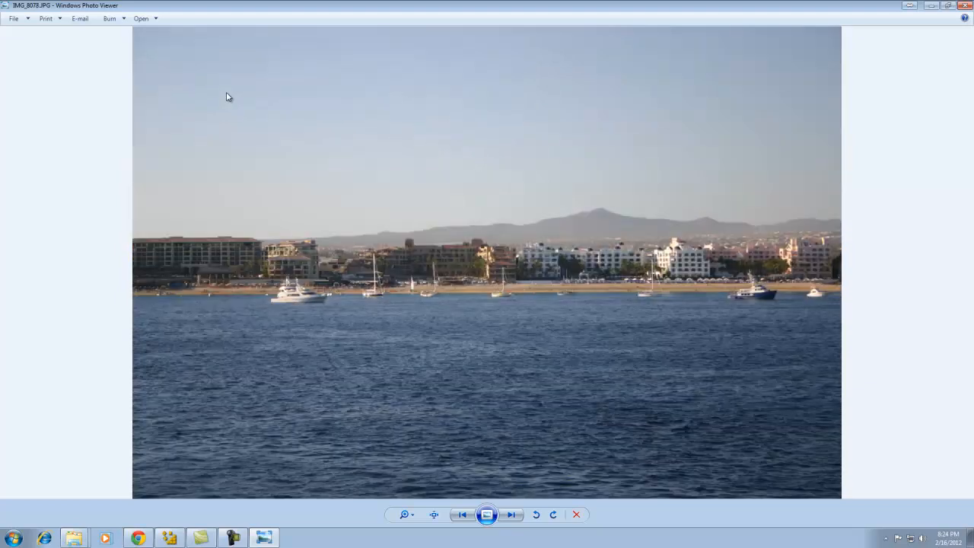
{"action": "left_click", "coordinate": [511, 515]}
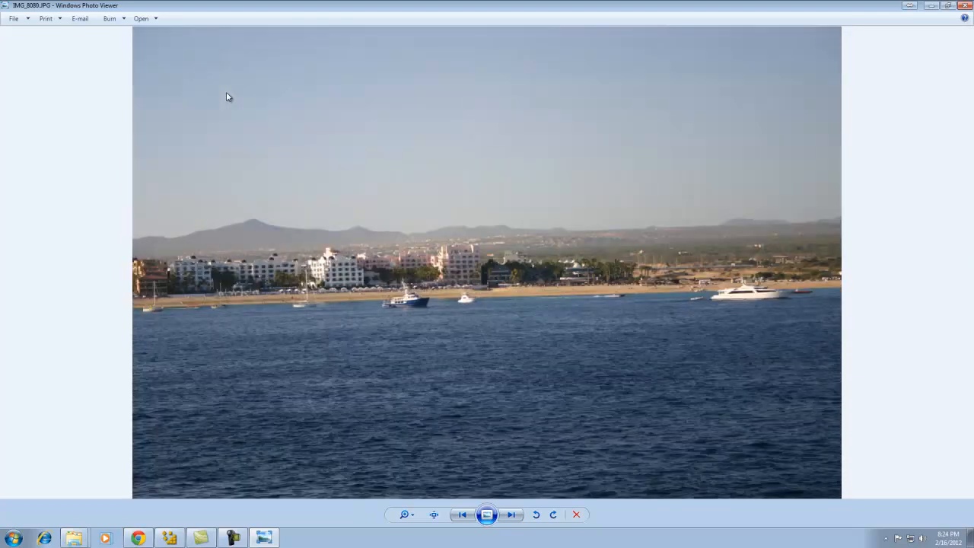
{"action": "left_click", "coordinate": [511, 514]}
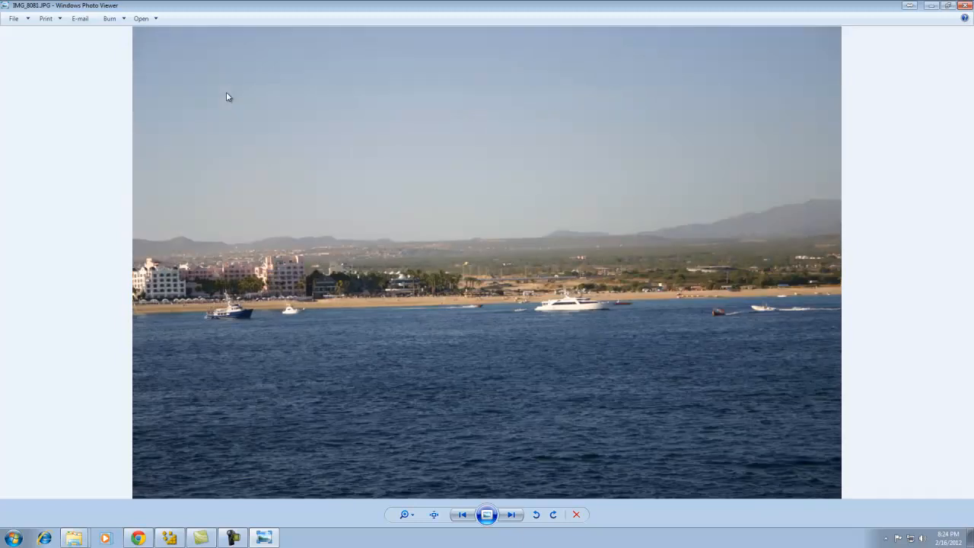
{"action": "left_click", "coordinate": [512, 515]}
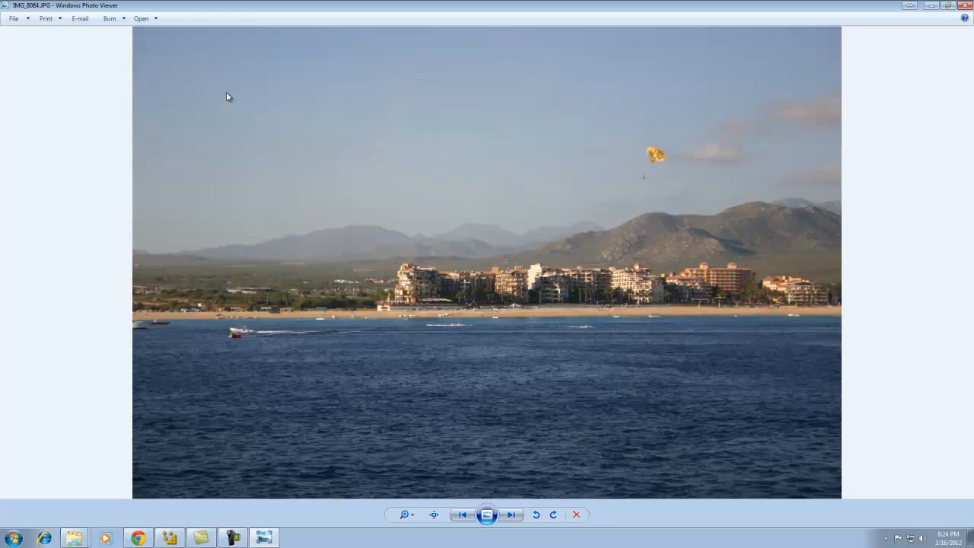
{"action": "left_click", "coordinate": [511, 515]}
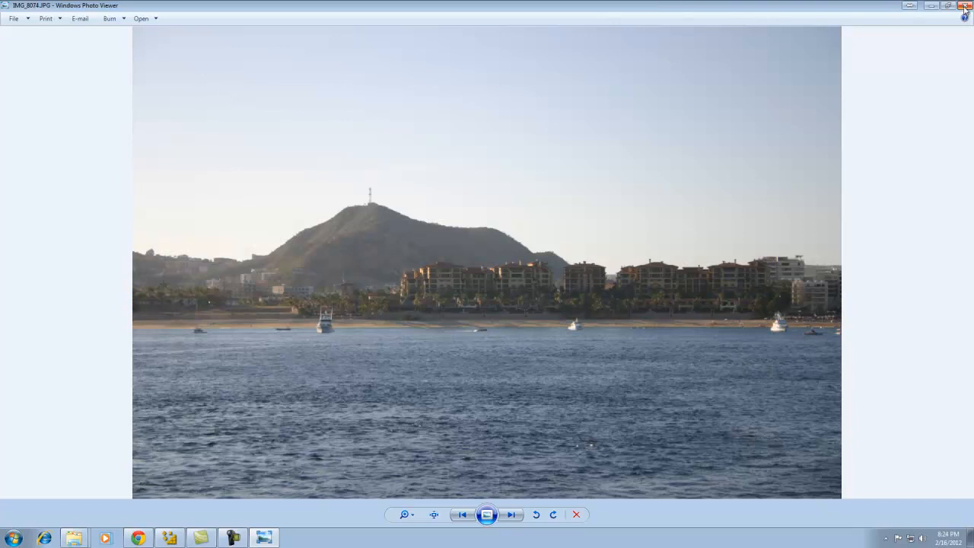
Close Photo Viewer and restore Image Composite Editor beside the Baja folder in Explorer.
{"action": "left_click", "coordinate": [962, 6]}
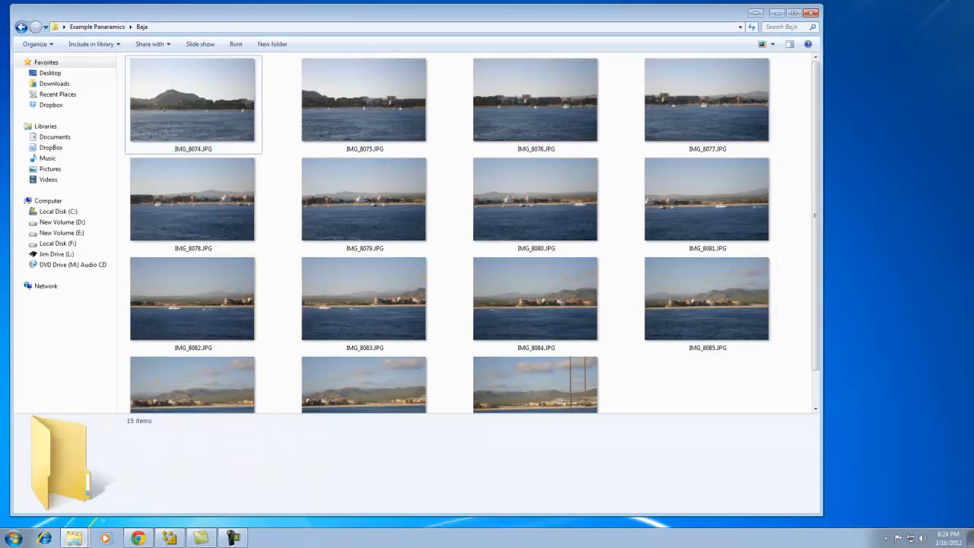
{"action": "left_click", "coordinate": [169, 539]}
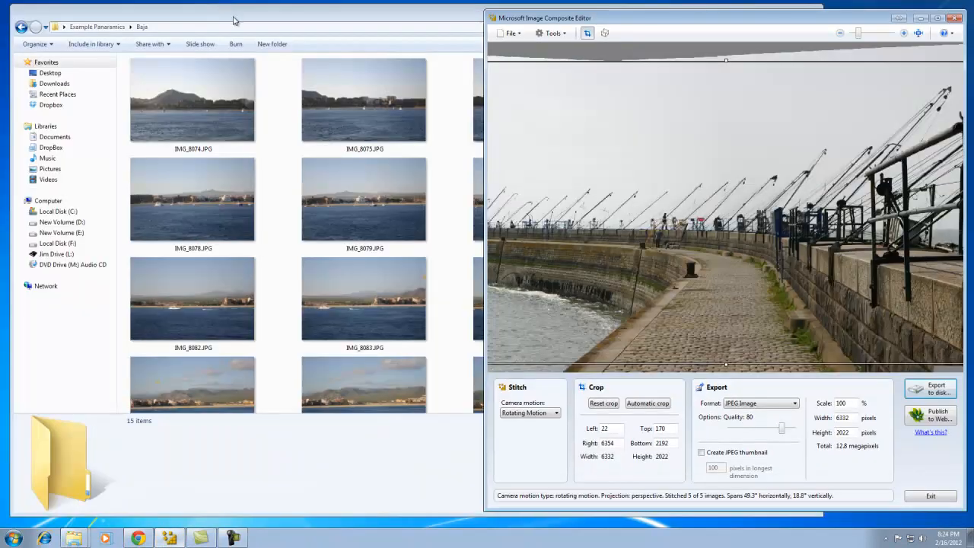
Drop all 15 Baja photos onto ICE, discarding the unsaved pier project, to stitch a 13557 by 2230 panorama.
{"action": "left_click", "coordinate": [365, 200]}
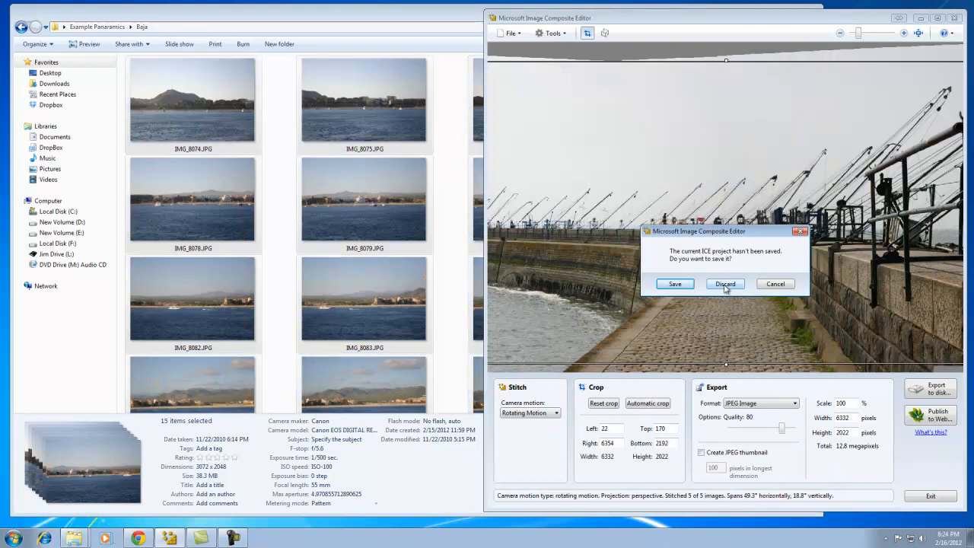
{"action": "left_click", "coordinate": [724, 284]}
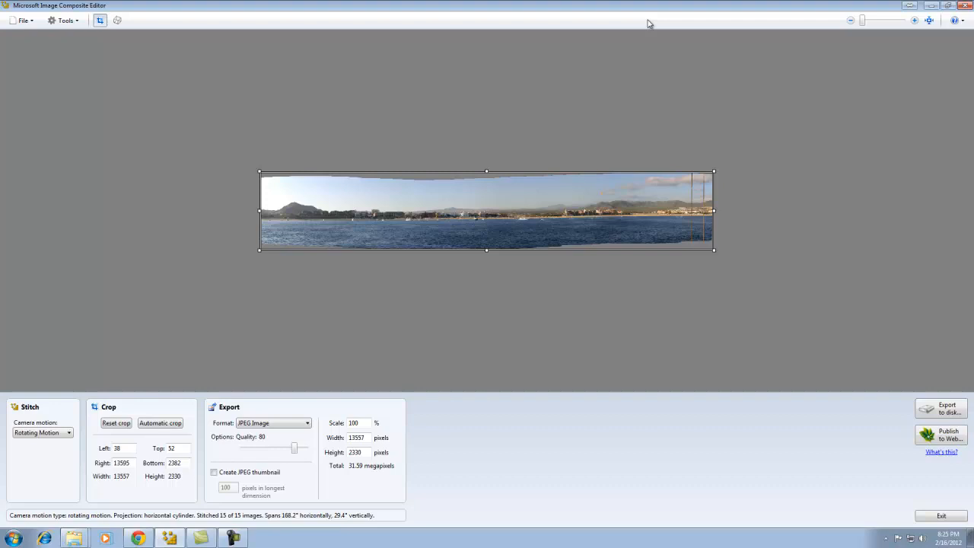
{"action": "mouse_move", "coordinate": [616, 90]}
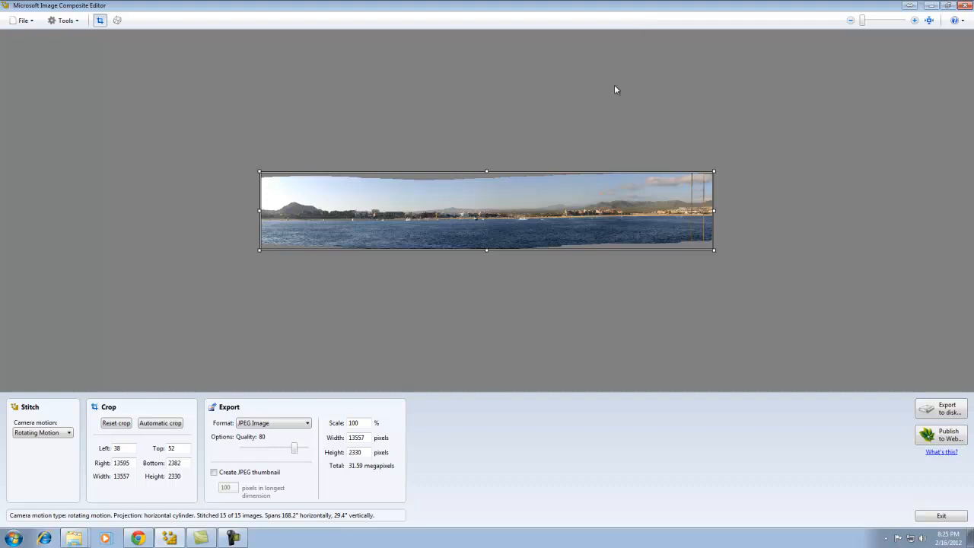
{"action": "mouse_move", "coordinate": [362, 478]}
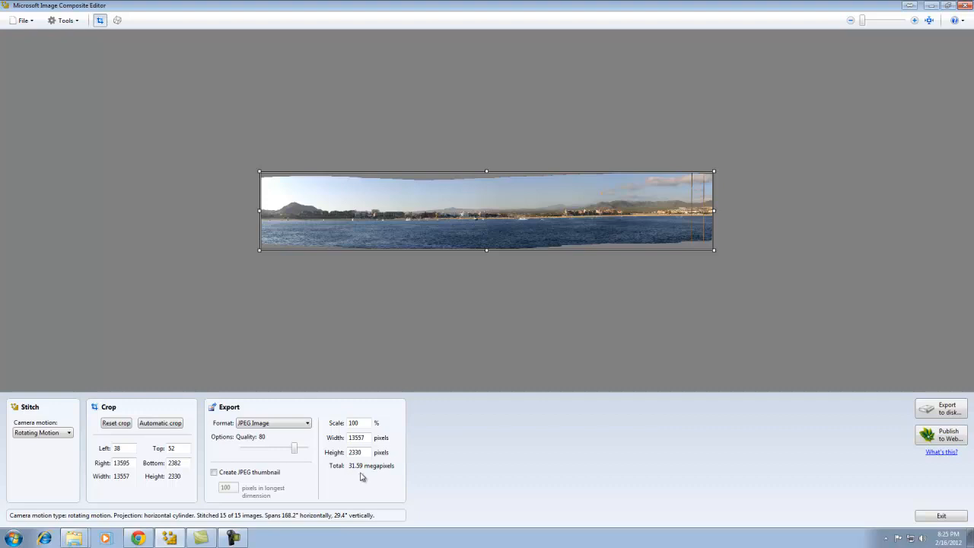
{"action": "mouse_move", "coordinate": [460, 271]}
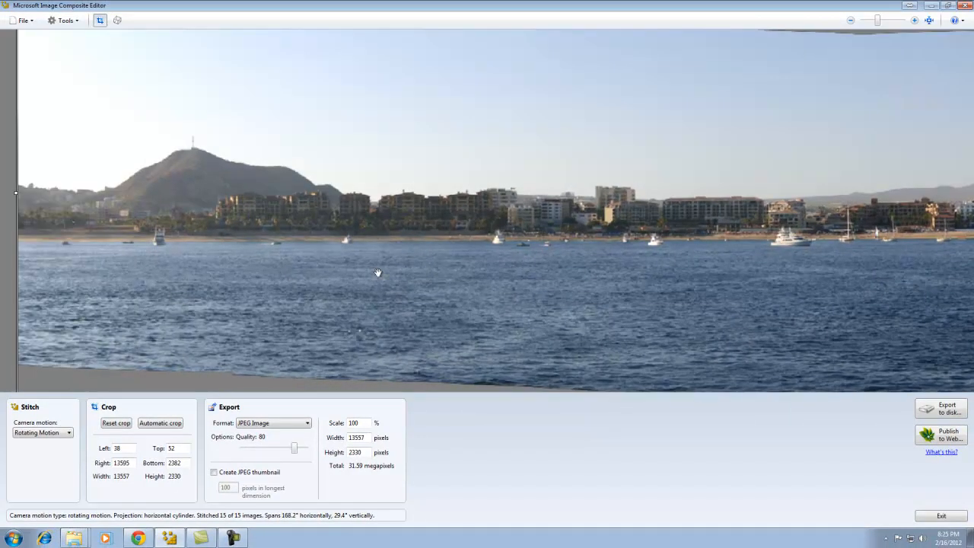
{"action": "left_click_drag", "start_coordinate": [377, 273], "coordinate": [608, 296]}
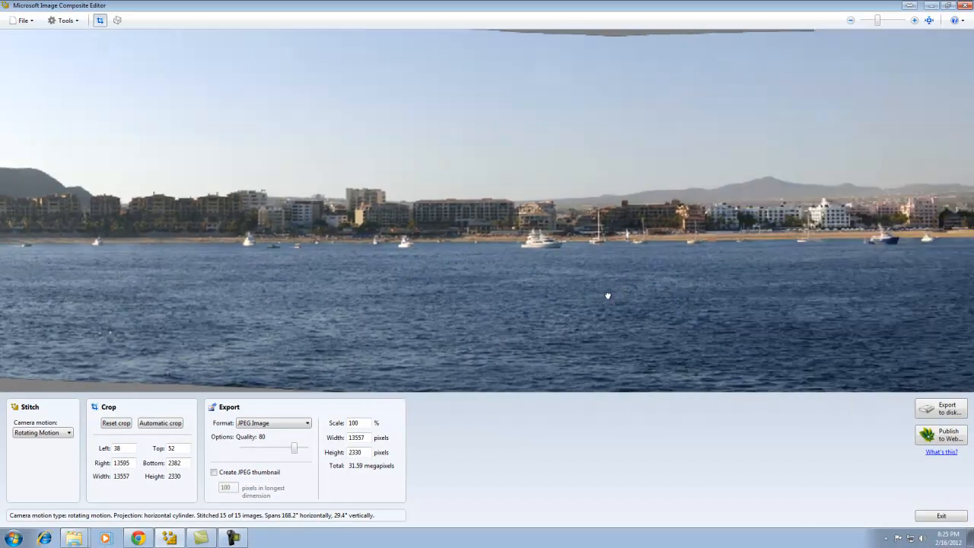
{"action": "left_click_drag", "start_coordinate": [608, 295], "coordinate": [496, 295]}
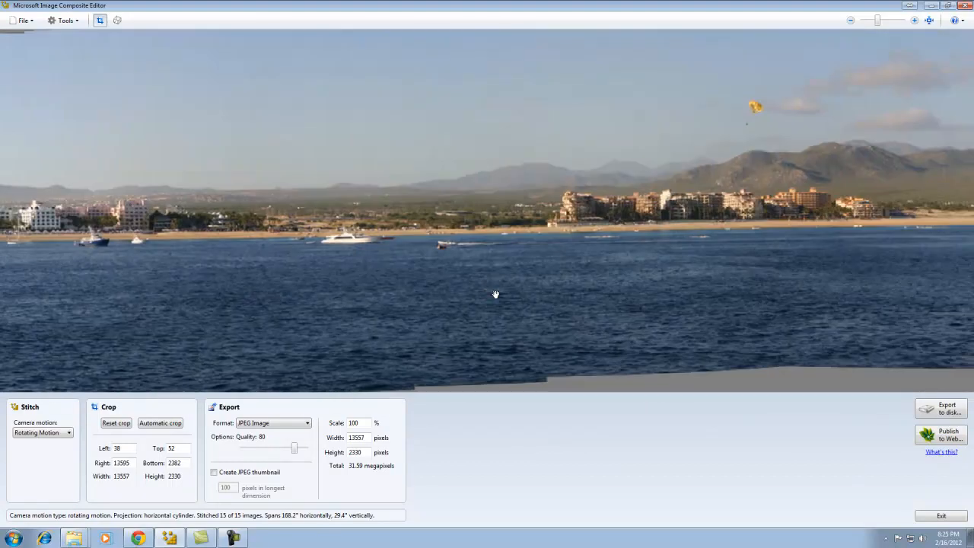
Auto-crop the Baja panorama and pull its right edge in past the streaks, leaving 12865 by 1804 pixels.
{"action": "left_click", "coordinate": [160, 424]}
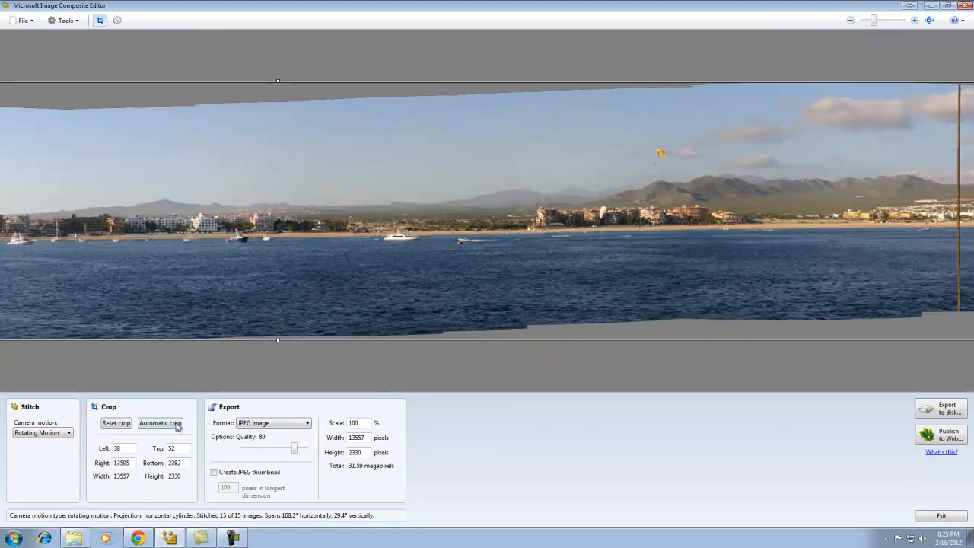
{"action": "left_click", "coordinate": [160, 423]}
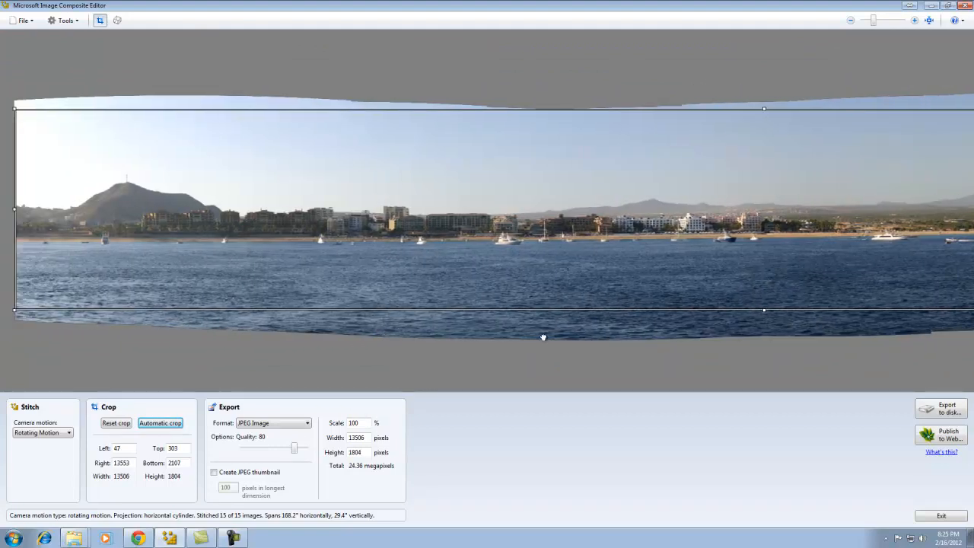
{"action": "mouse_move", "coordinate": [41, 277]}
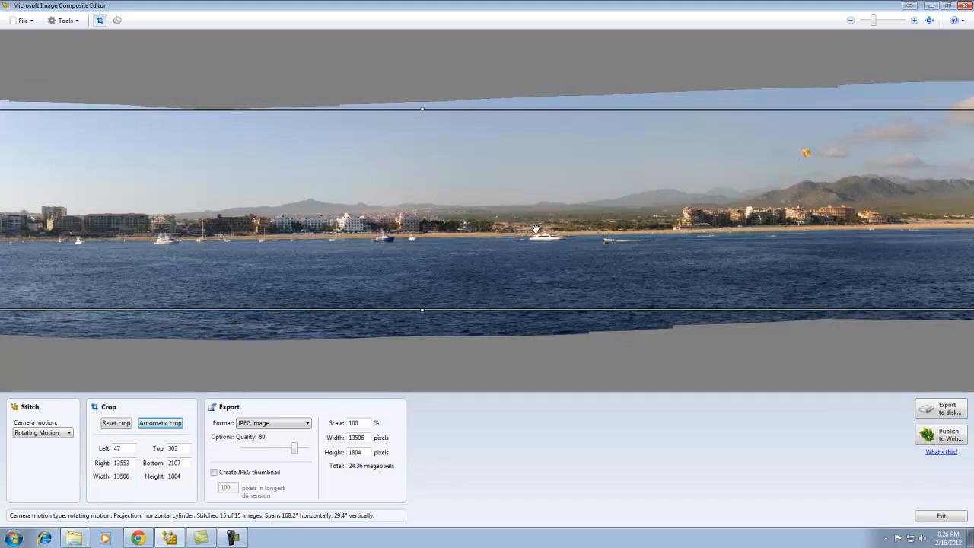
{"action": "mouse_move", "coordinate": [588, 229]}
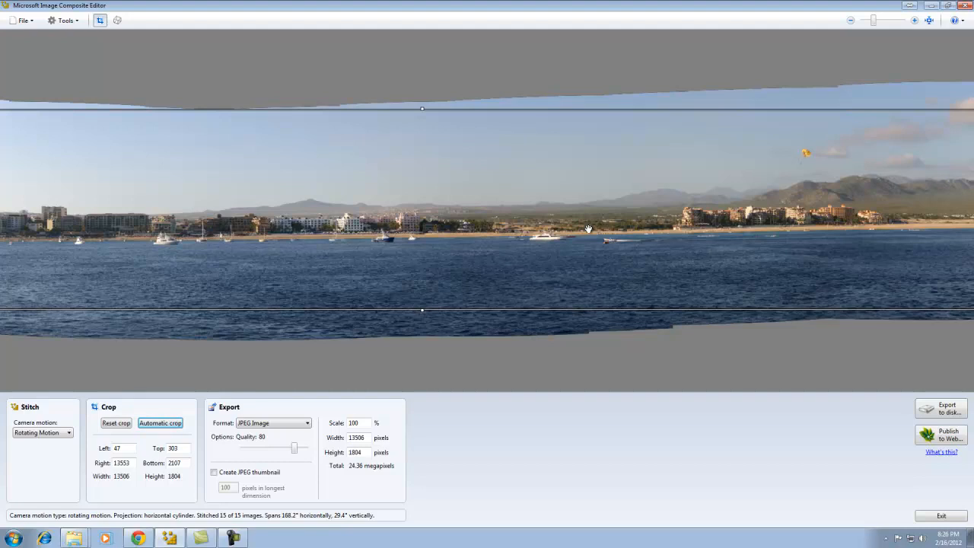
{"action": "left_click_drag", "start_coordinate": [588, 230], "coordinate": [508, 235]}
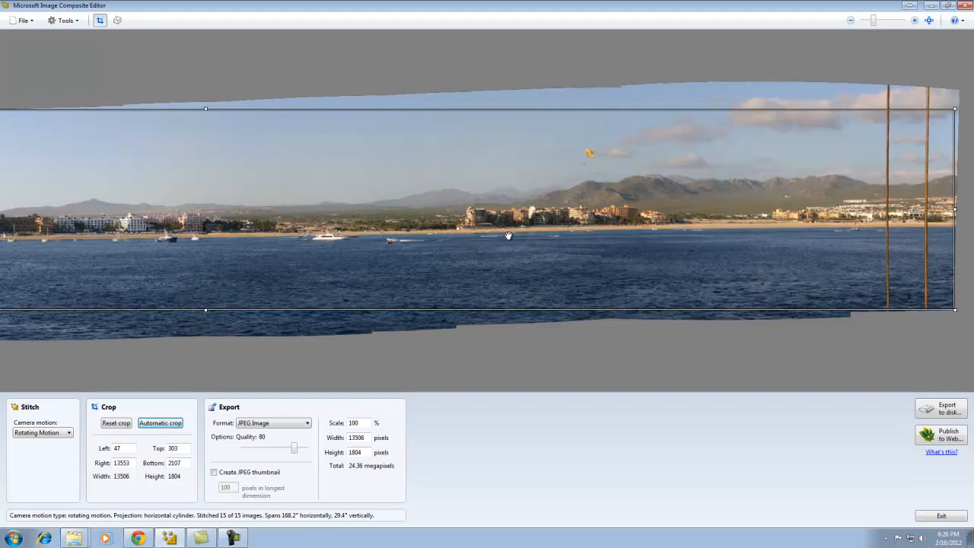
{"action": "mouse_move", "coordinate": [571, 277]}
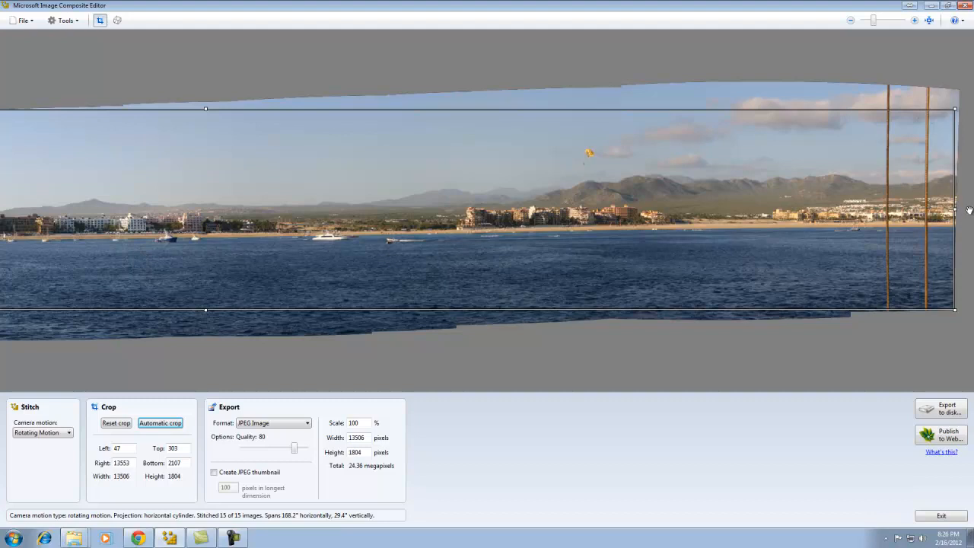
{"action": "left_click_drag", "start_coordinate": [957, 210], "coordinate": [874, 210]}
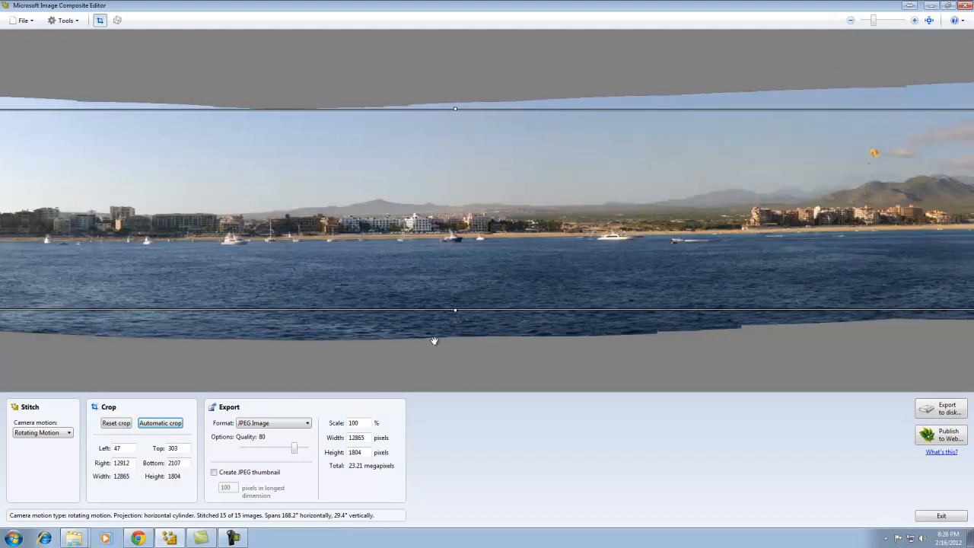
Export the cropped Baja panorama to disk as a JPEG in the Baja folder.
{"action": "left_click", "coordinate": [941, 408]}
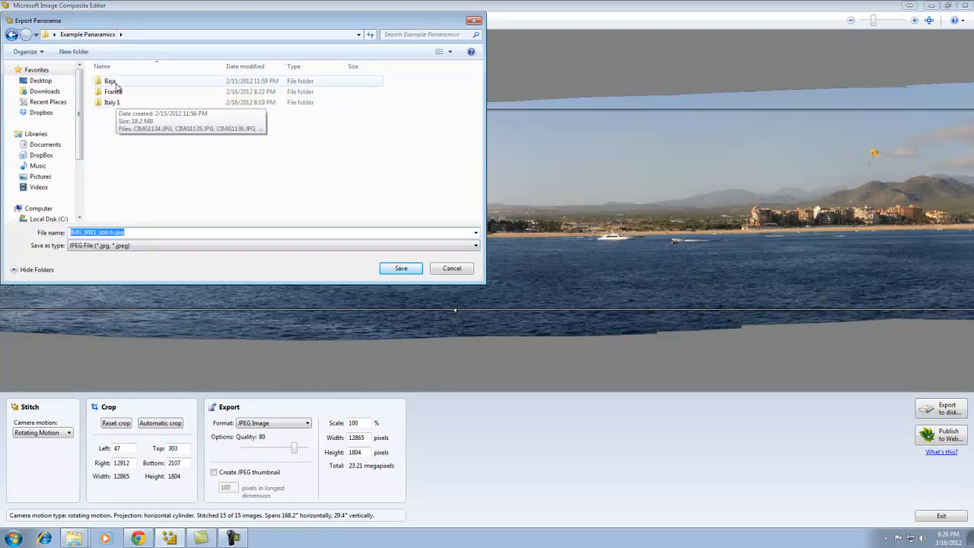
{"action": "double_click", "coordinate": [110, 81]}
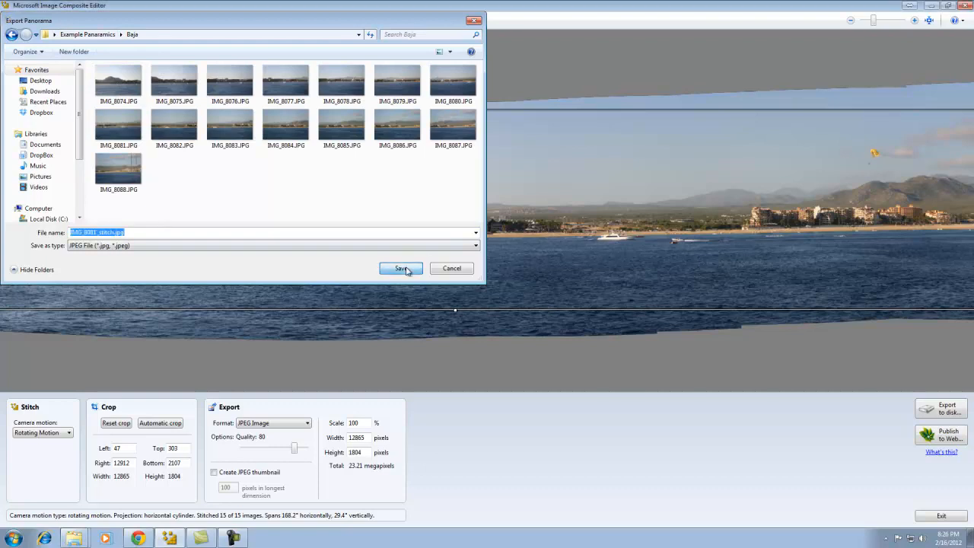
{"action": "left_click", "coordinate": [402, 268]}
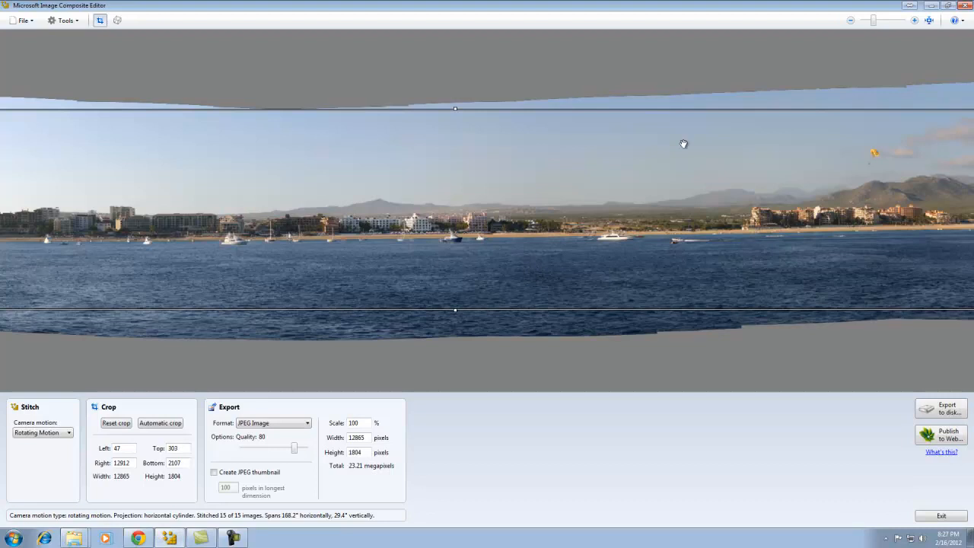
{"action": "mouse_move", "coordinate": [758, 107]}
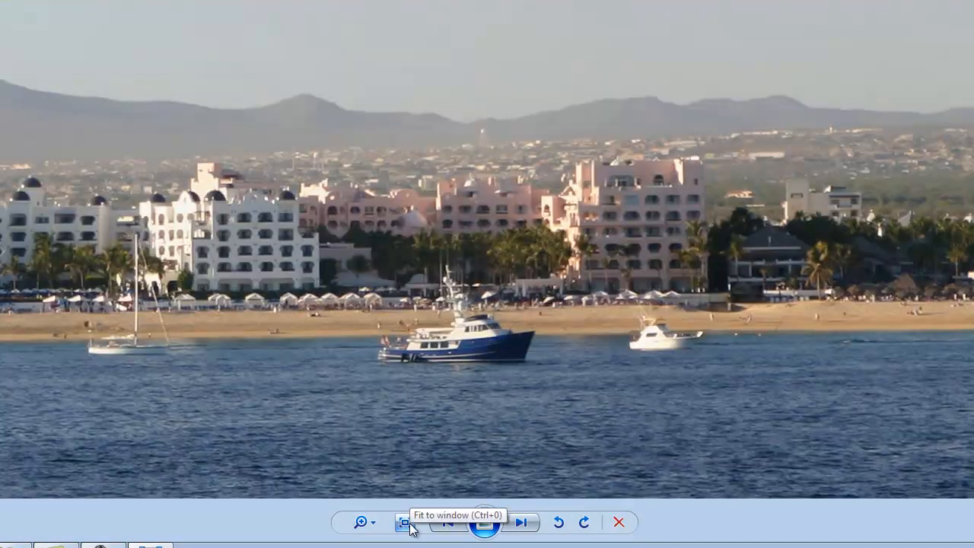
Pan along the enlarged Baja panorama's shoreline toward the mountains, then close Photo Viewer.
{"action": "left_click", "coordinate": [405, 522]}
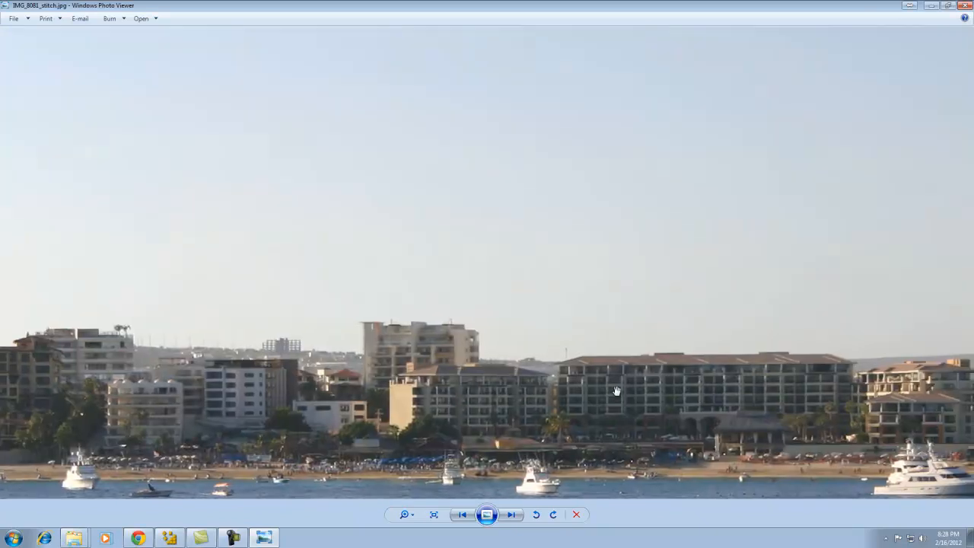
{"action": "left_click_drag", "start_coordinate": [616, 390], "coordinate": [793, 298]}
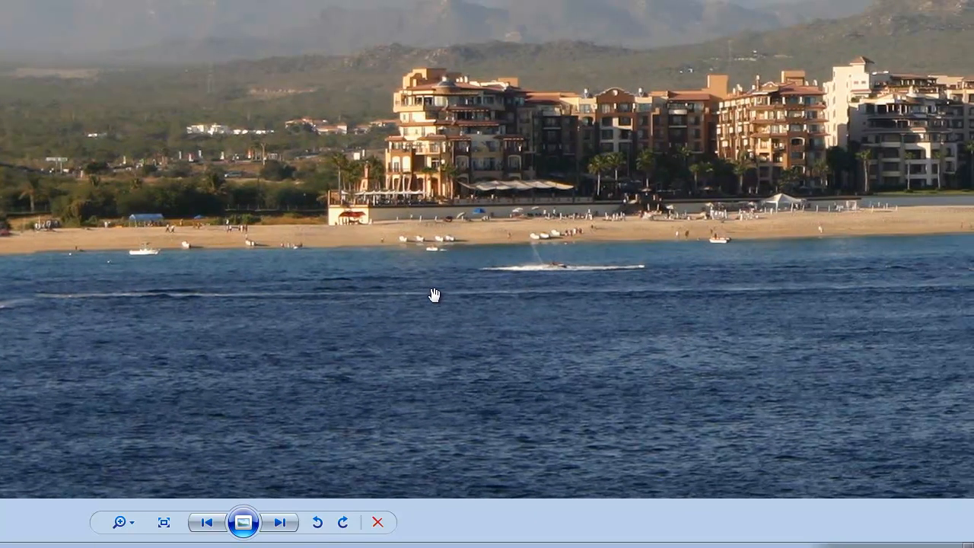
{"action": "mouse_move", "coordinate": [474, 277]}
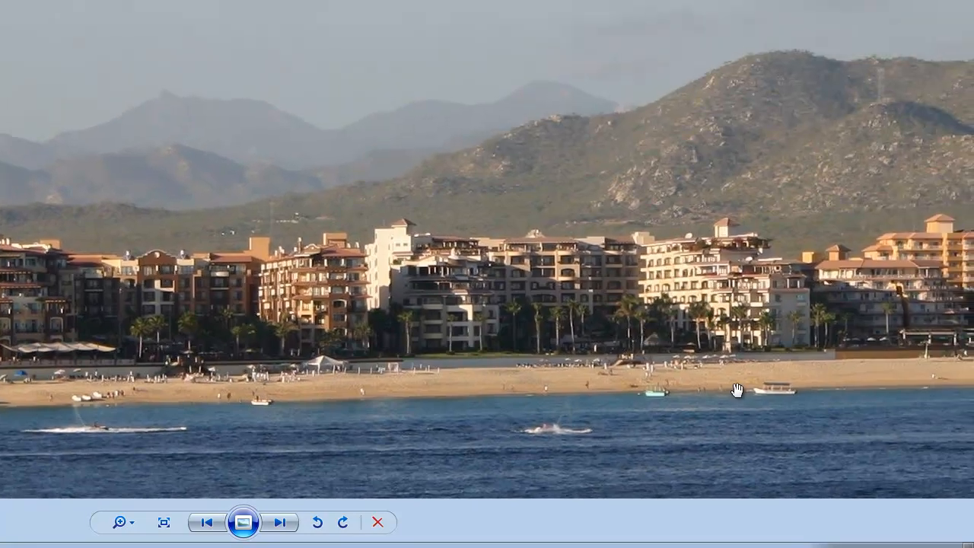
{"action": "mouse_move", "coordinate": [671, 390]}
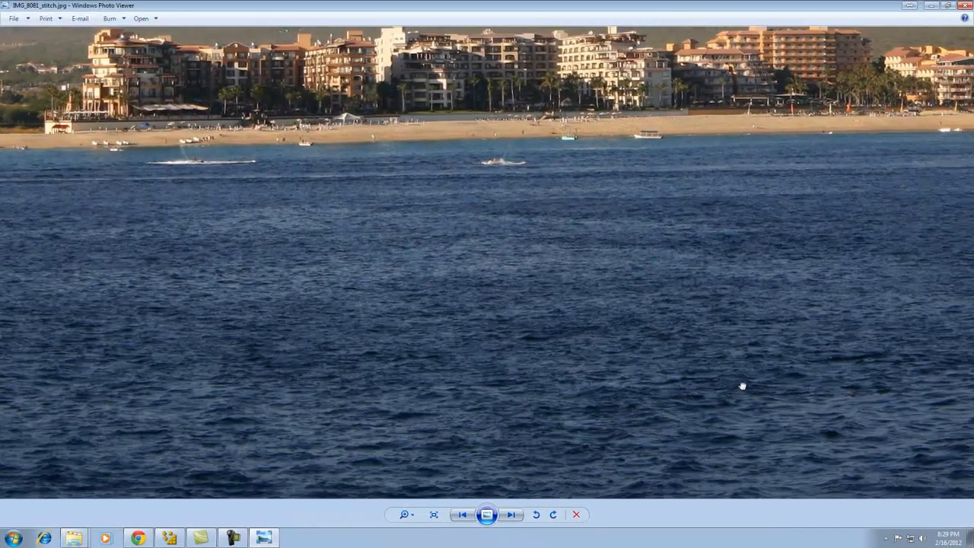
{"action": "left_click_drag", "start_coordinate": [743, 387], "coordinate": [640, 297]}
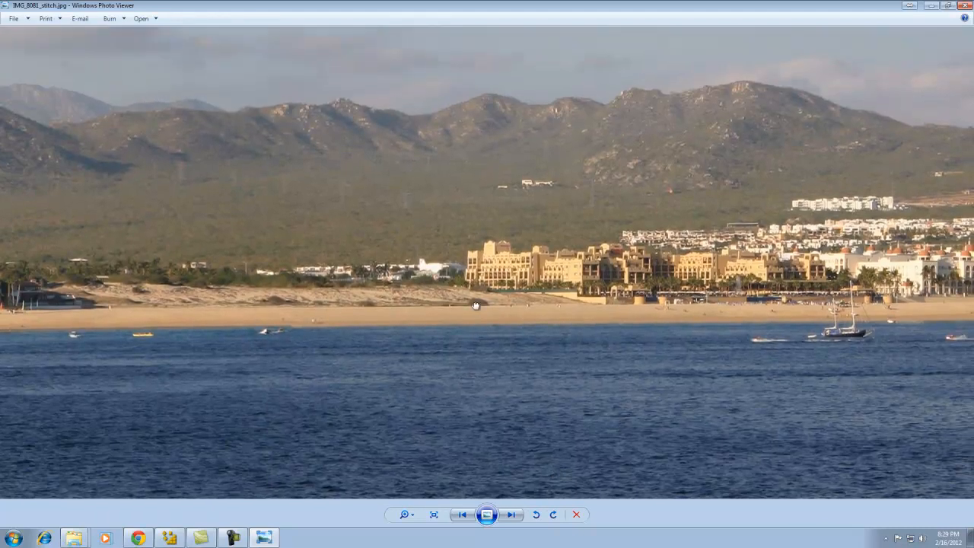
{"action": "left_click_drag", "start_coordinate": [475, 305], "coordinate": [611, 377]}
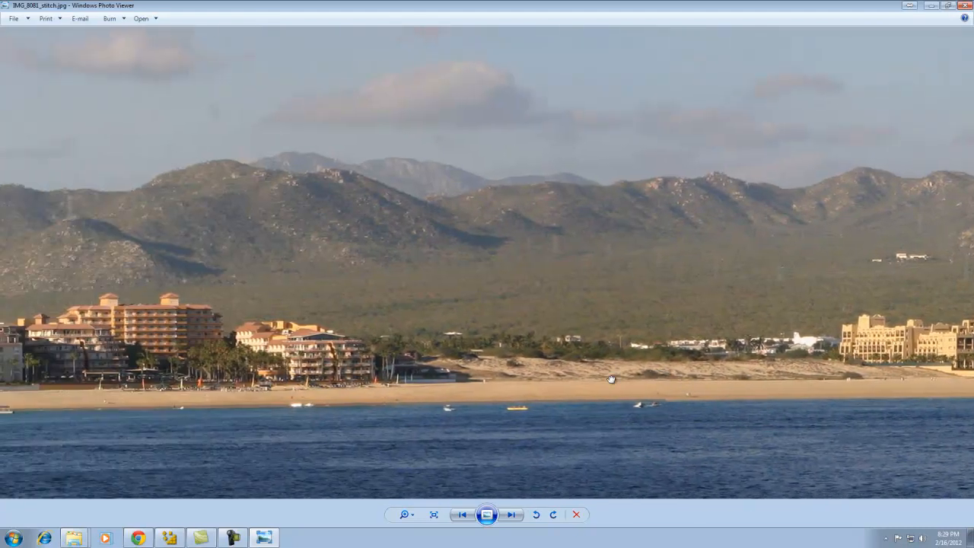
{"action": "left_click", "coordinate": [511, 515]}
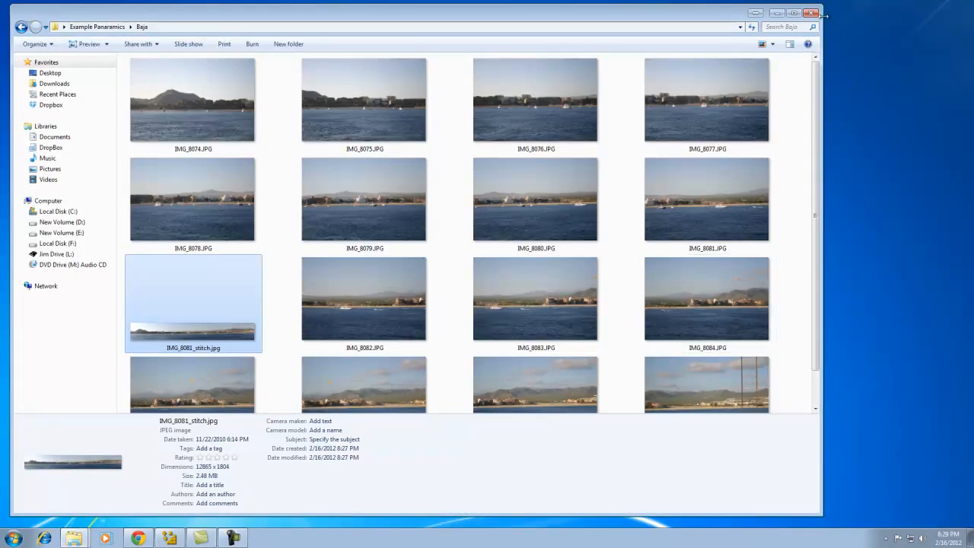
Close Explorer and bring back the maximized Image Composite Editor with the cropped Baja panorama.
{"action": "left_click", "coordinate": [812, 12]}
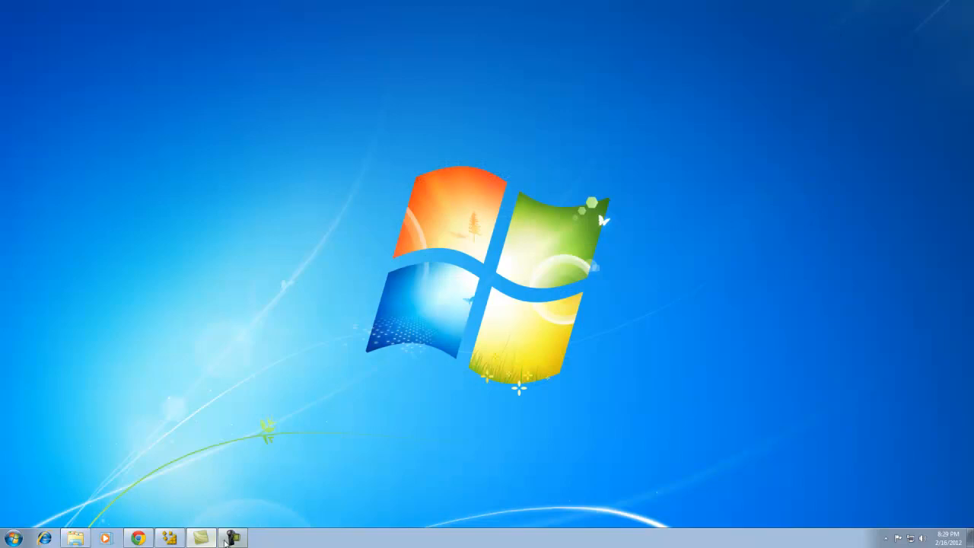
{"action": "left_click", "coordinate": [233, 539]}
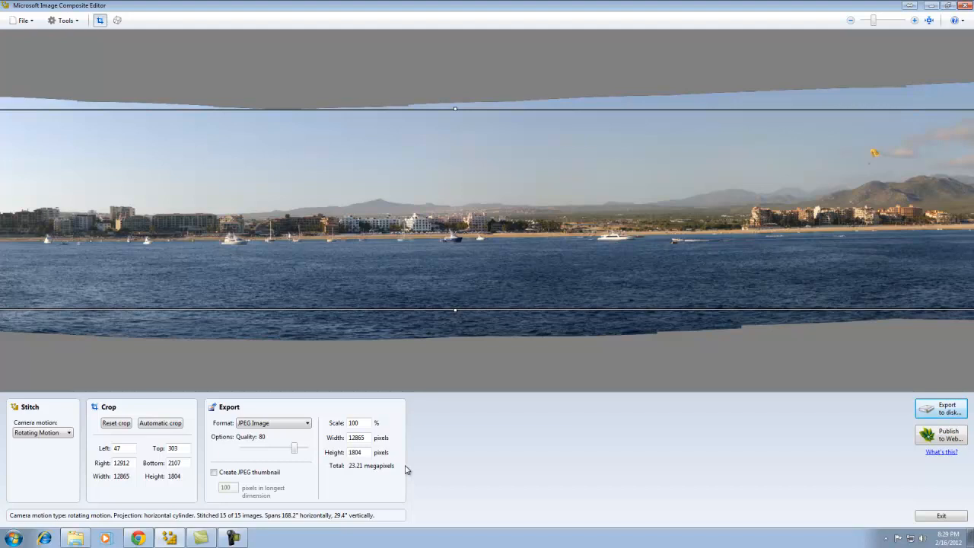
{"action": "mouse_move", "coordinate": [347, 312]}
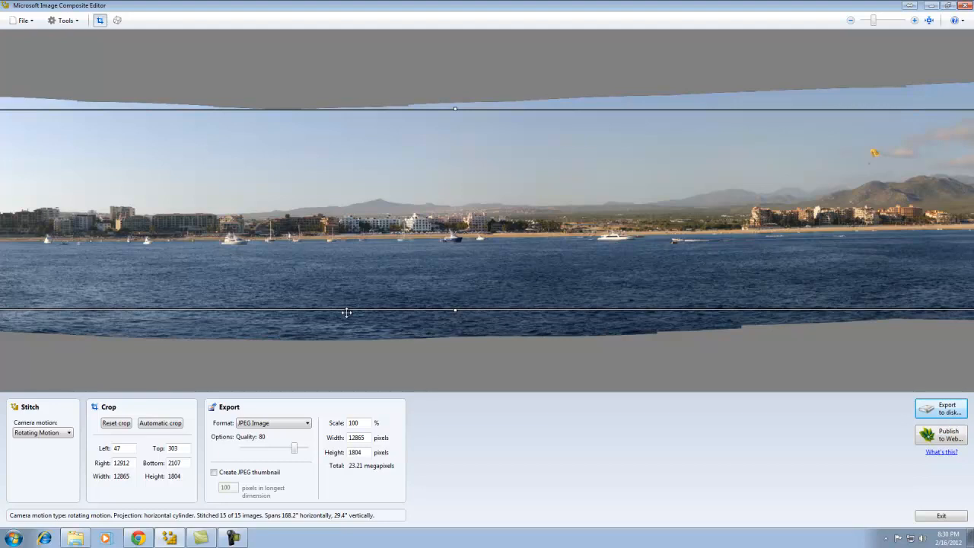
{"action": "mouse_move", "coordinate": [694, 430]}
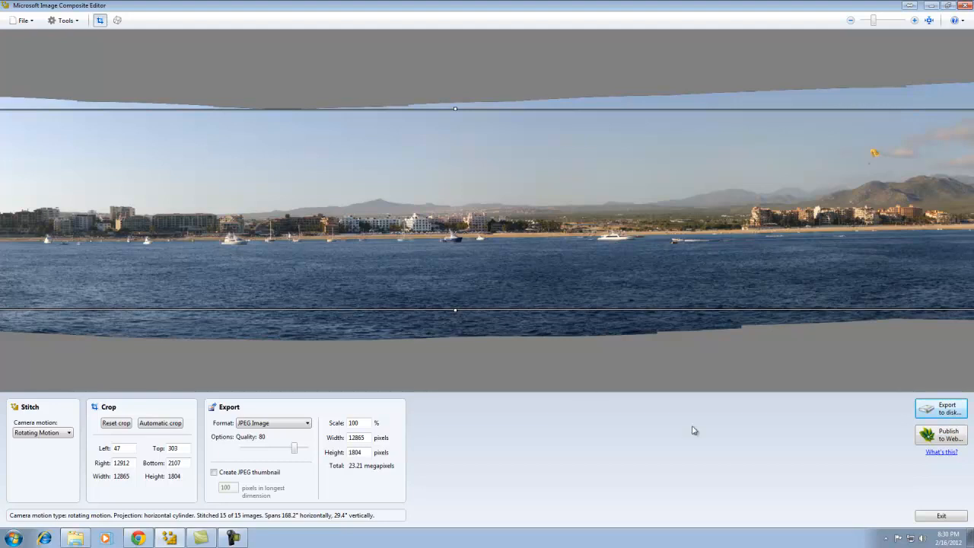